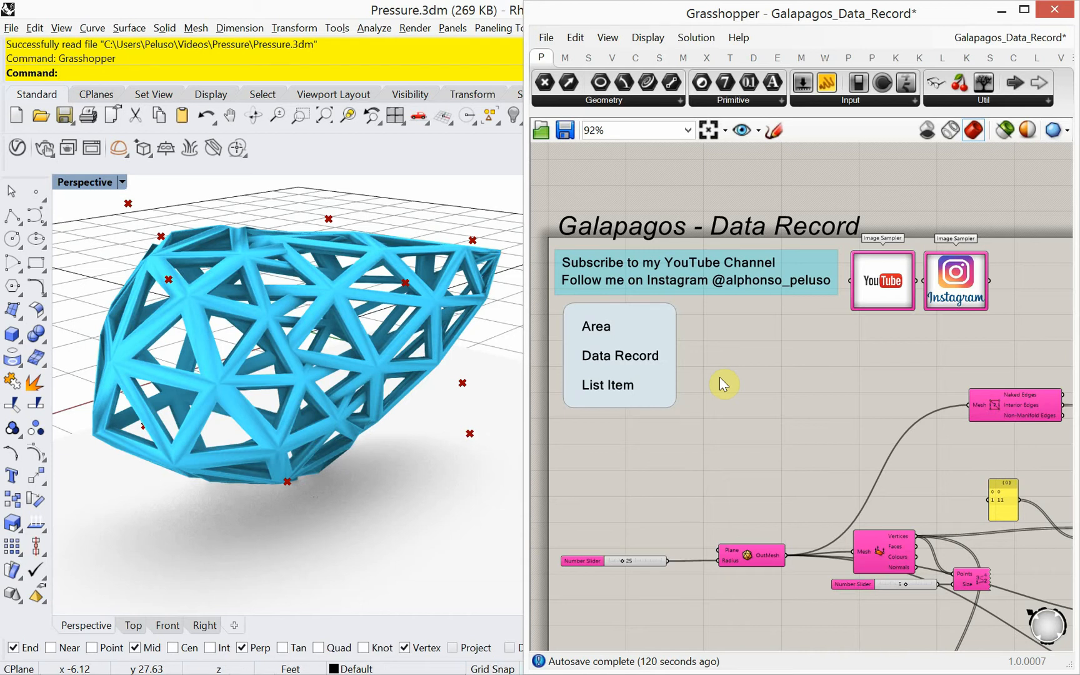
{"action": "mouse_move", "coordinate": [744, 231]}
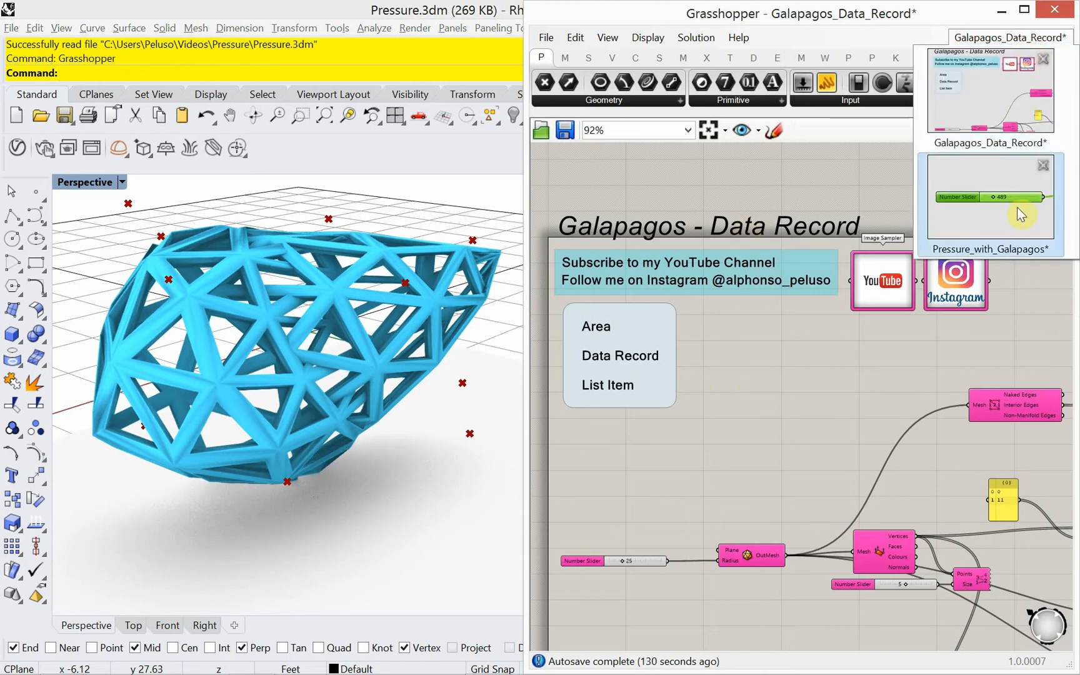
Check the open documents, then open the creator's YouTube channel from the definition's image link.
{"action": "left_click", "coordinate": [990, 203]}
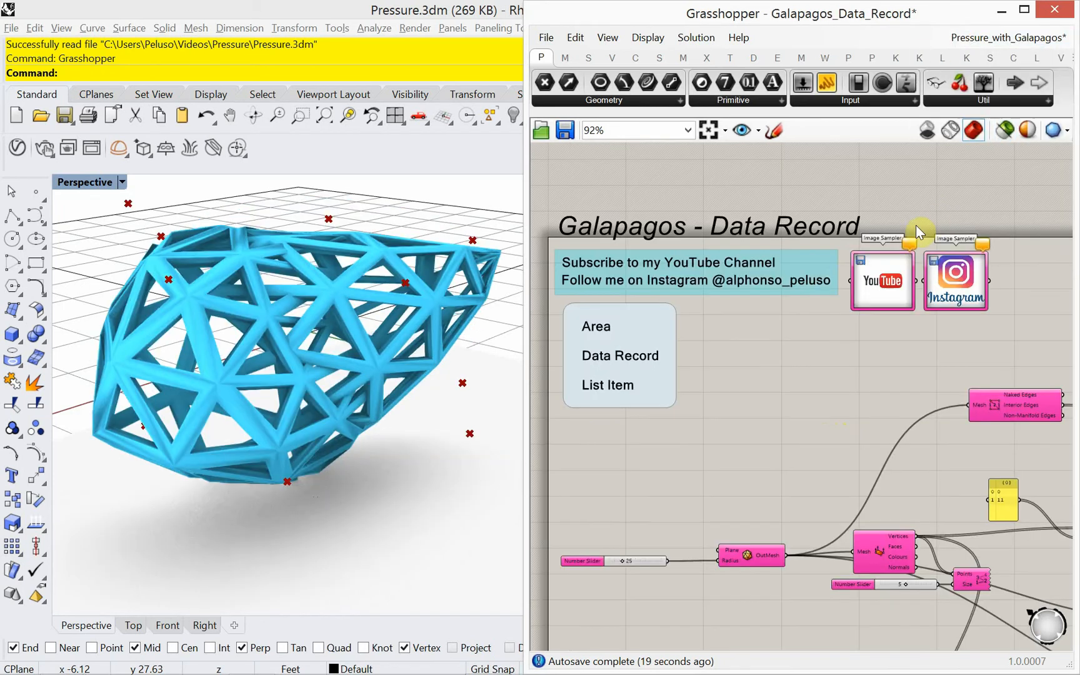
{"action": "left_click", "coordinate": [882, 280]}
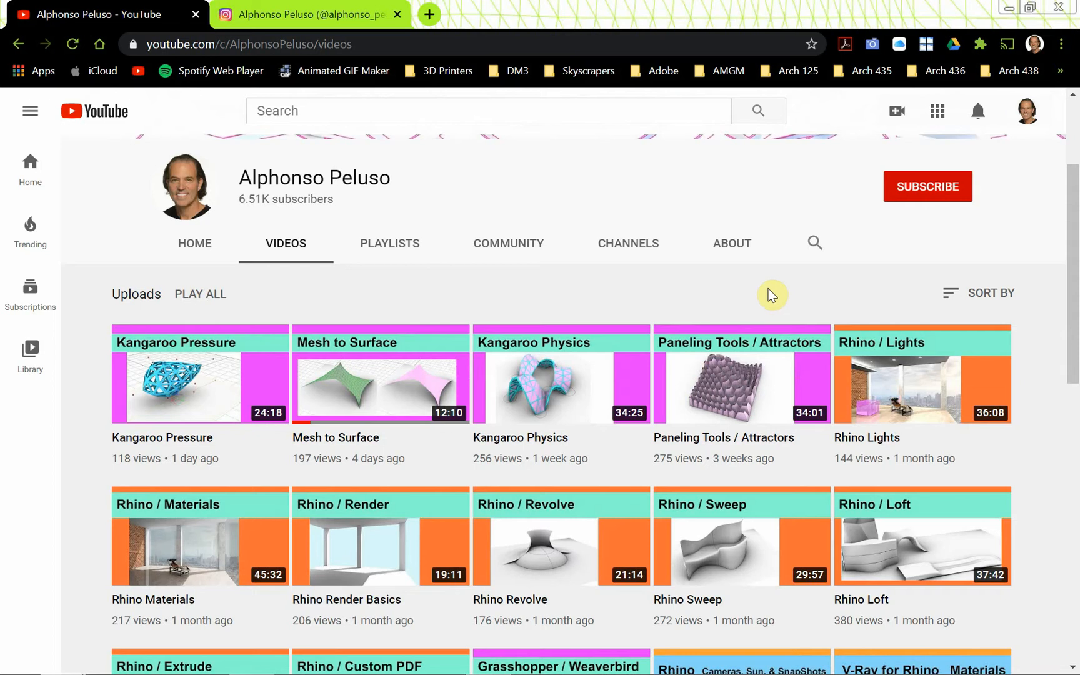
{"action": "mouse_move", "coordinate": [907, 210]}
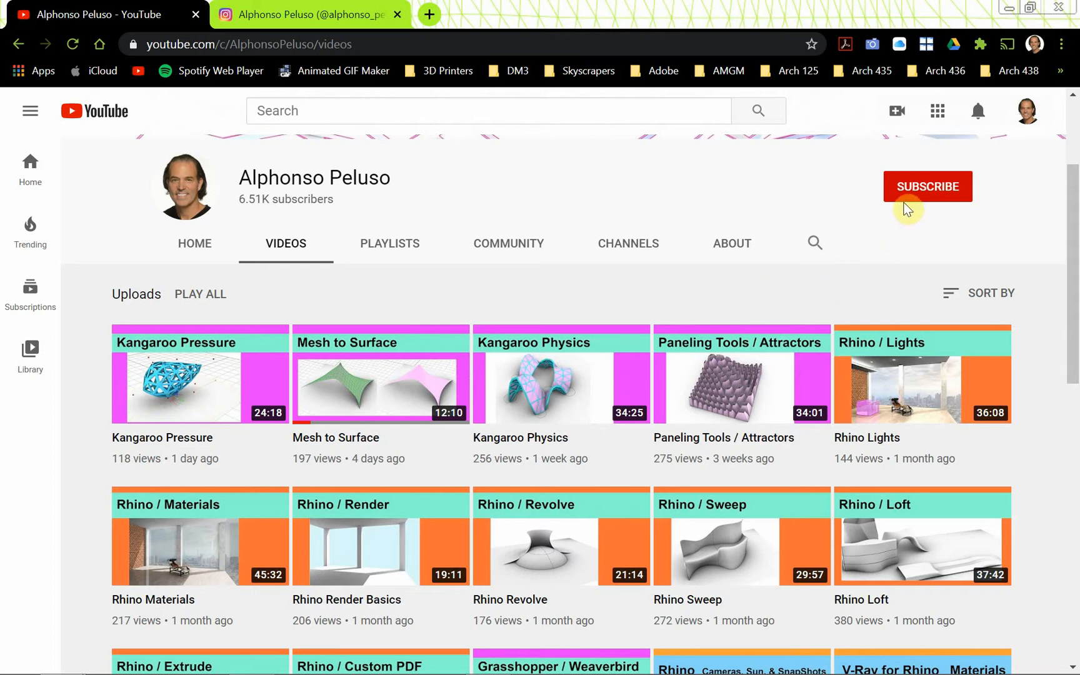
Subscribe to the YouTube channel and turn on the notification bell for uploads.
{"action": "left_click", "coordinate": [927, 186]}
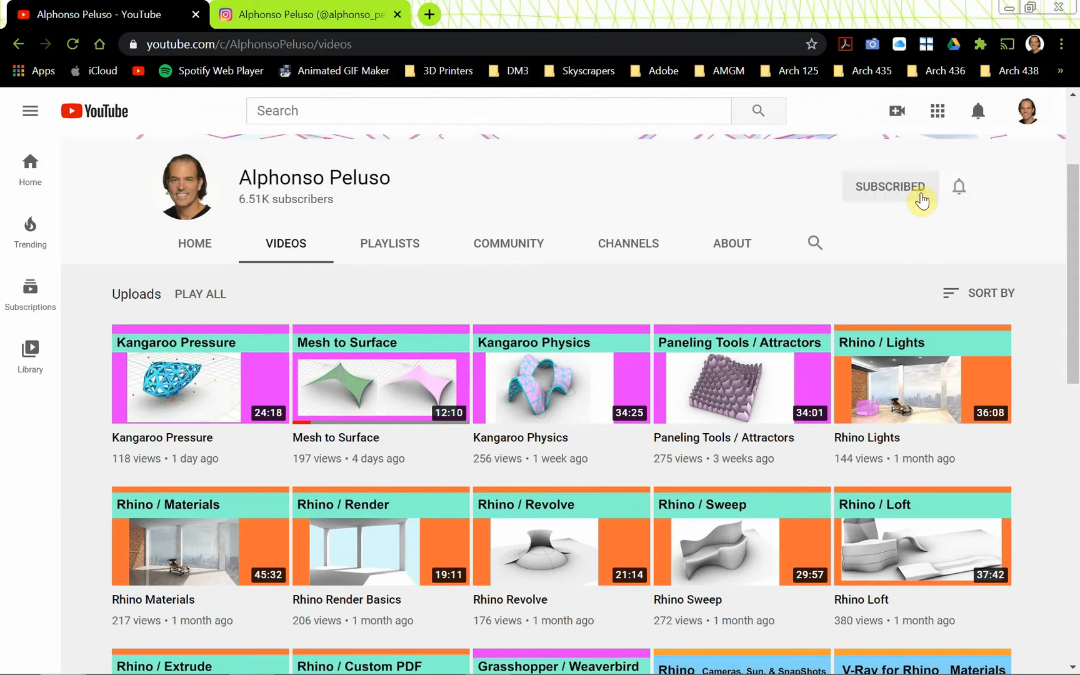
{"action": "left_click", "coordinate": [958, 187]}
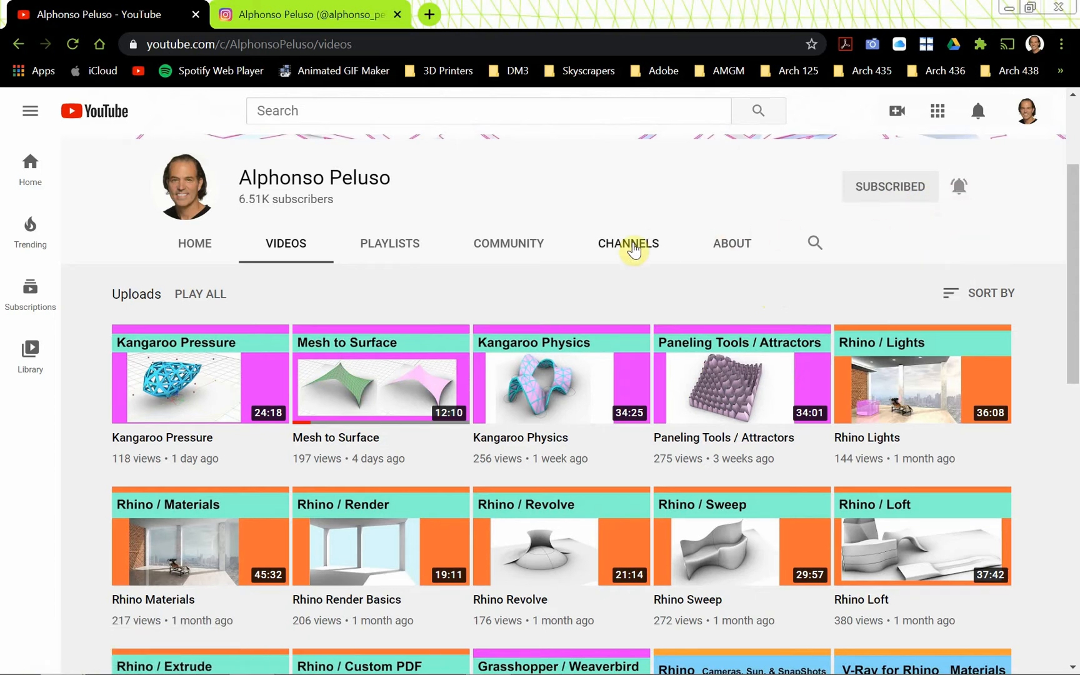
{"action": "mouse_move", "coordinate": [715, 568]}
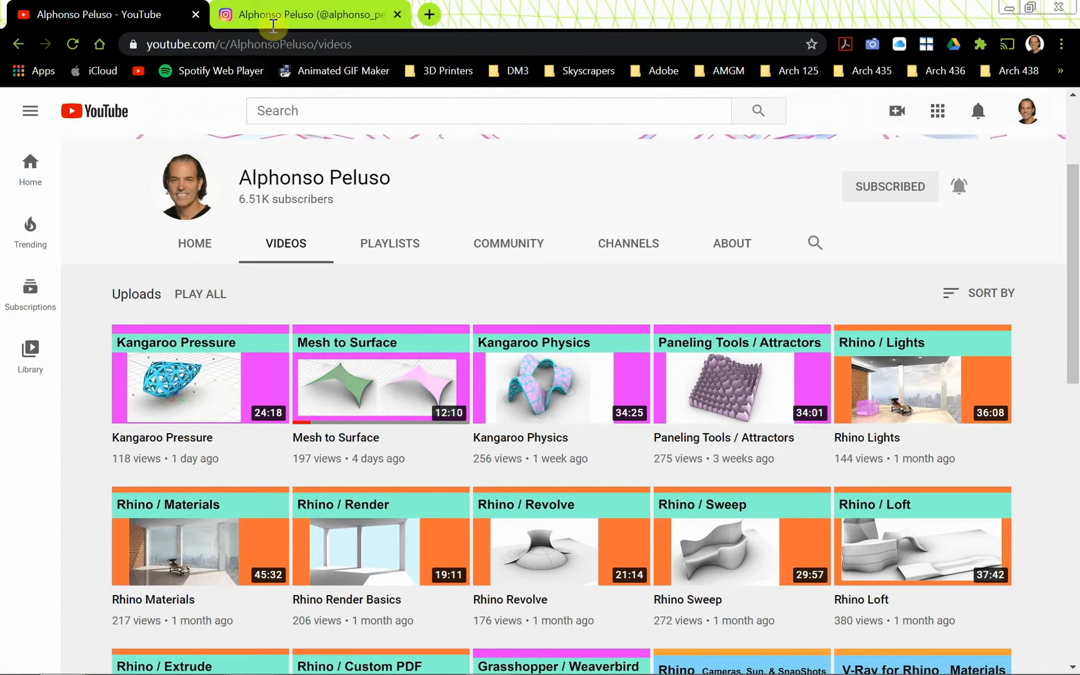
Switch to the creator's Instagram tab and scroll through the posted design work.
{"action": "left_click", "coordinate": [304, 14]}
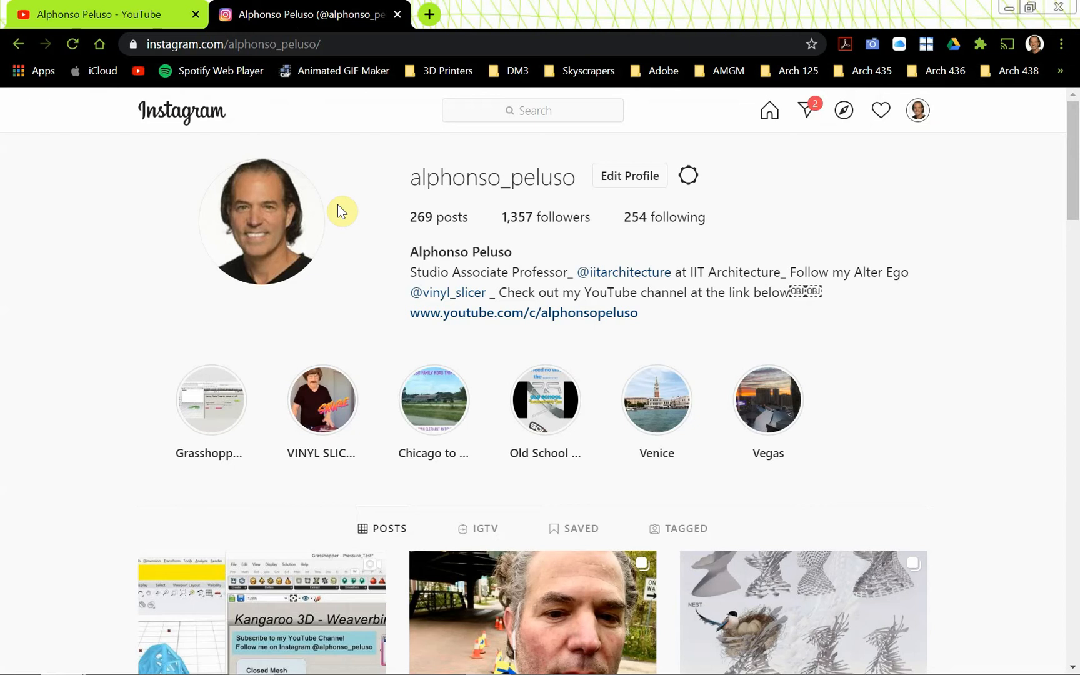
{"action": "mouse_move", "coordinate": [420, 198]}
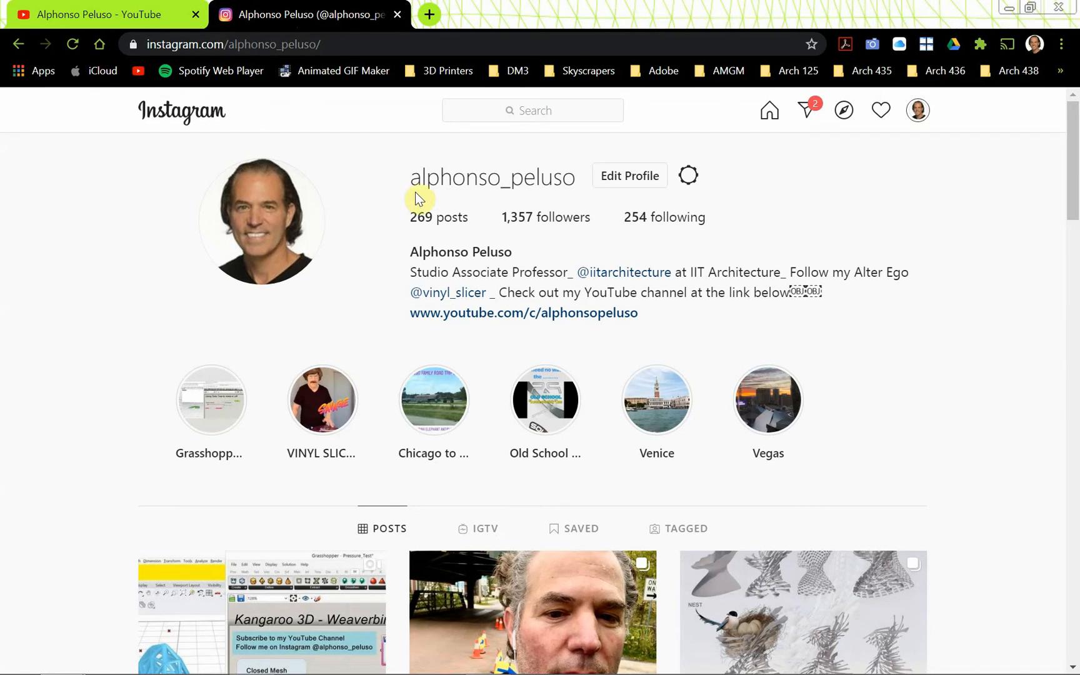
{"action": "mouse_move", "coordinate": [522, 203]}
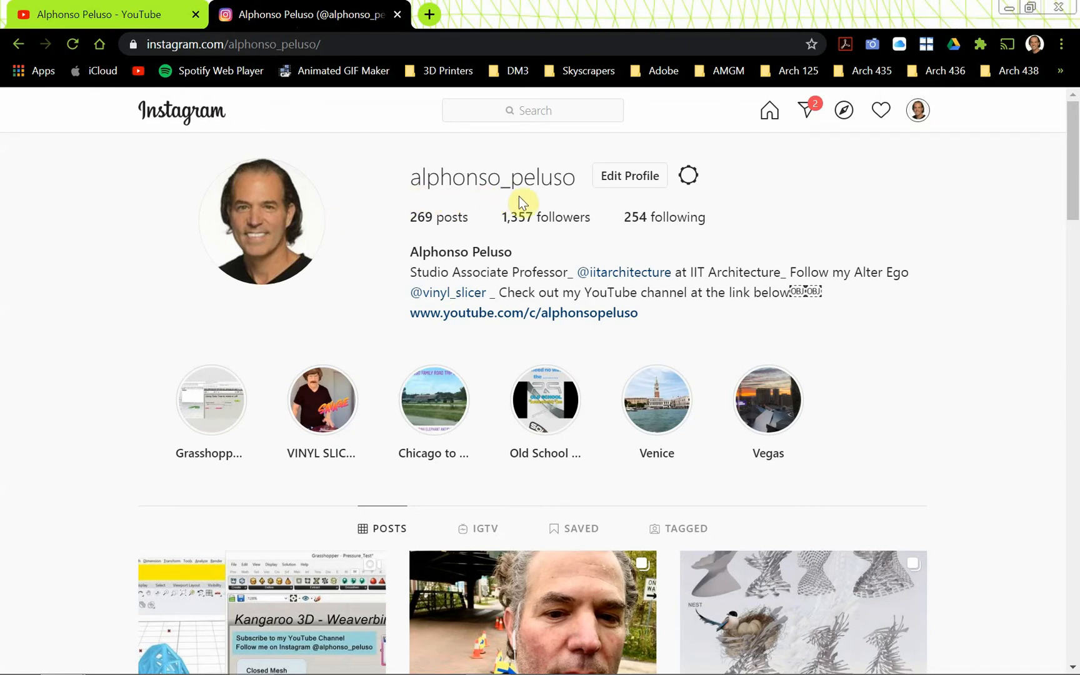
{"action": "mouse_move", "coordinate": [378, 299]}
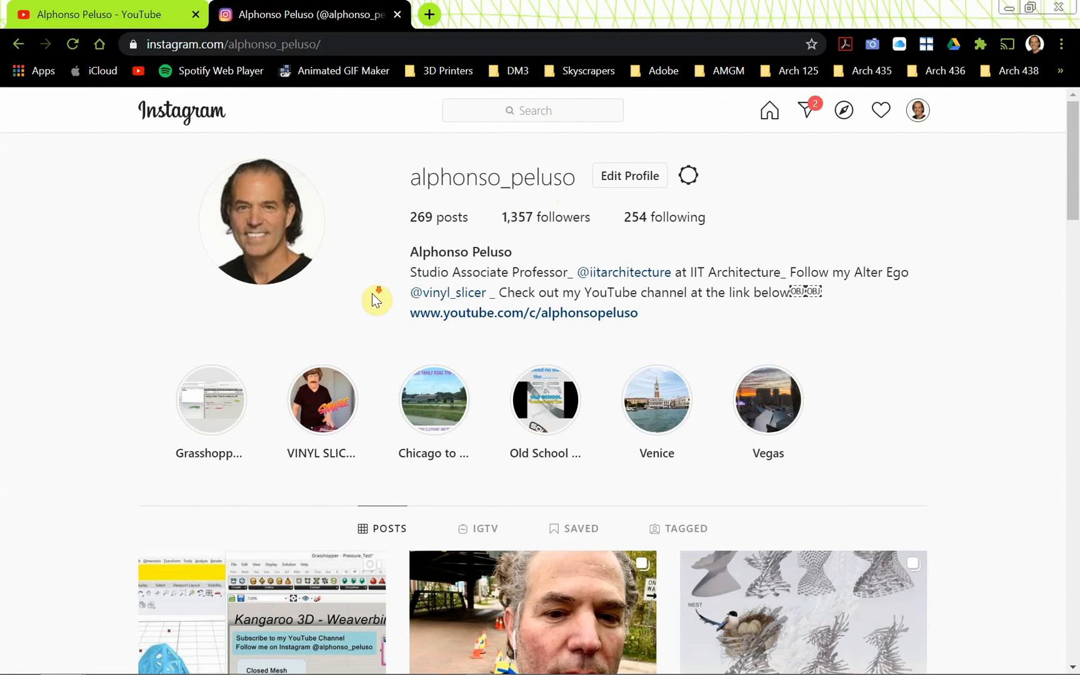
{"action": "scroll", "scroll_direction": "down", "scroll_amount": 3}
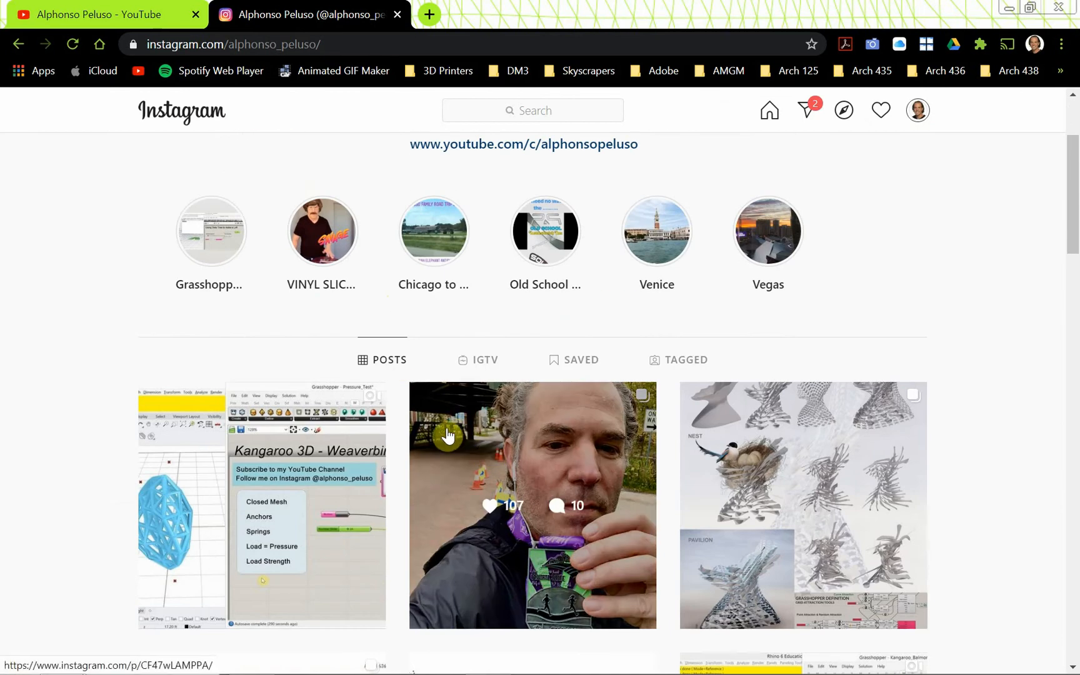
{"action": "scroll", "scroll_direction": "down", "scroll_amount": 3}
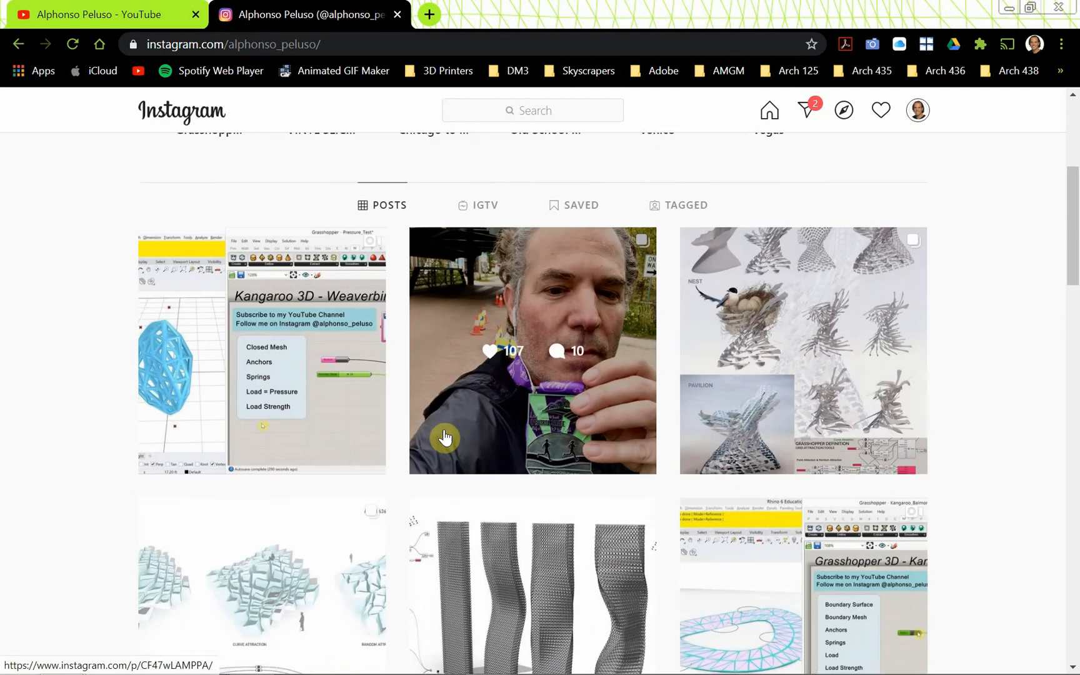
{"action": "scroll", "scroll_direction": "down", "scroll_amount": 3}
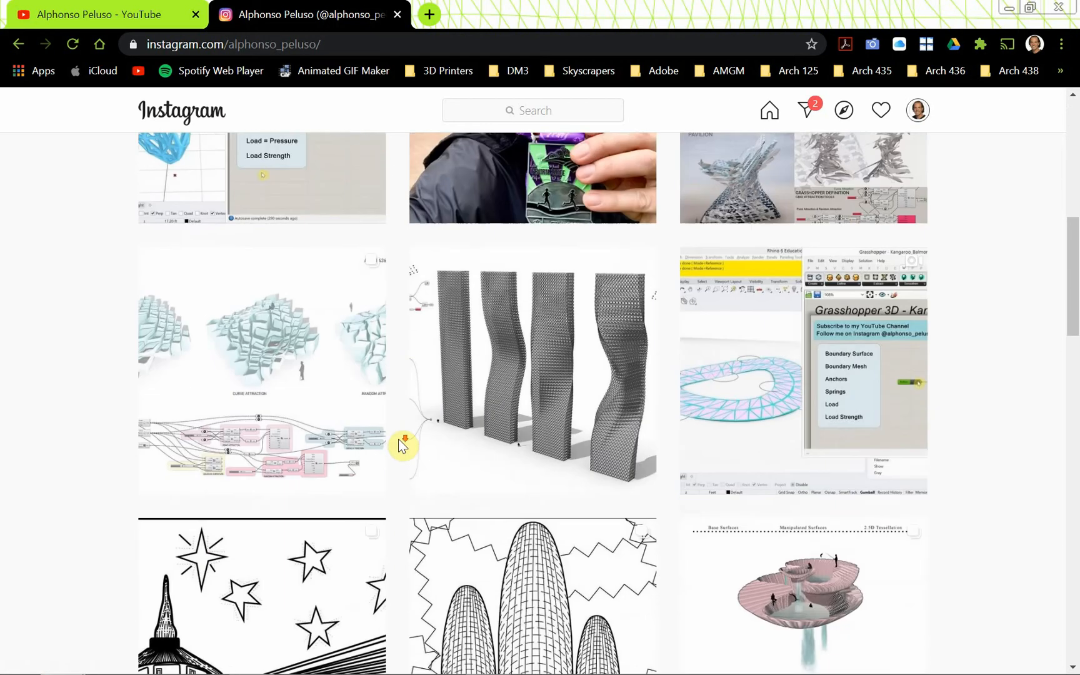
{"action": "scroll", "scroll_direction": "down", "scroll_amount": 3}
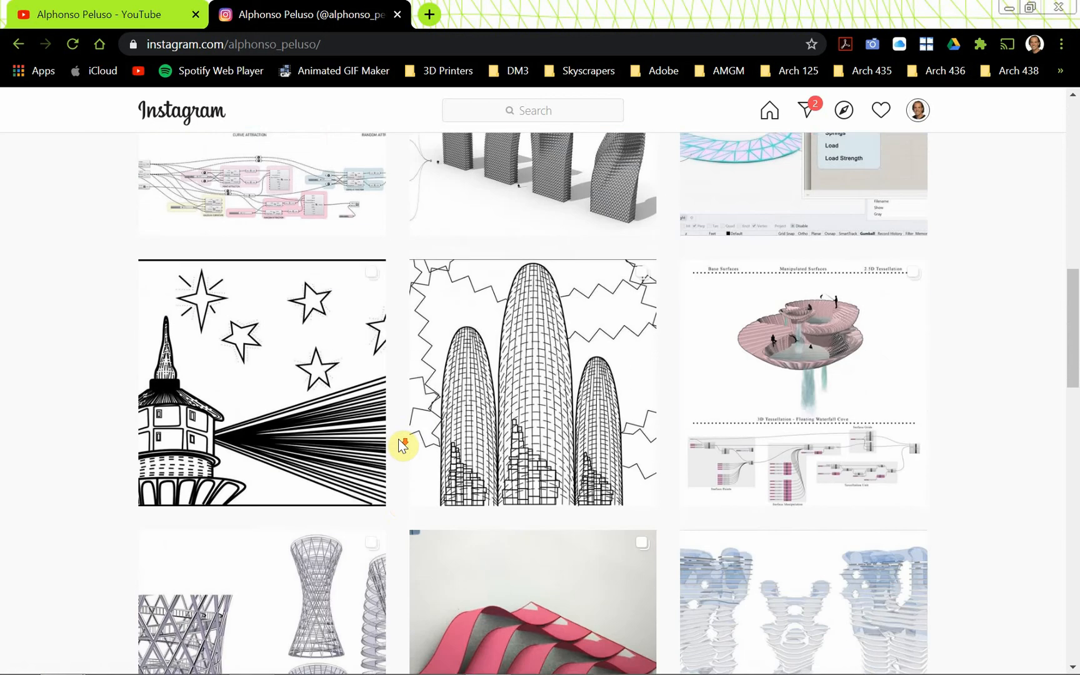
{"action": "scroll", "scroll_direction": "up", "scroll_amount": 3}
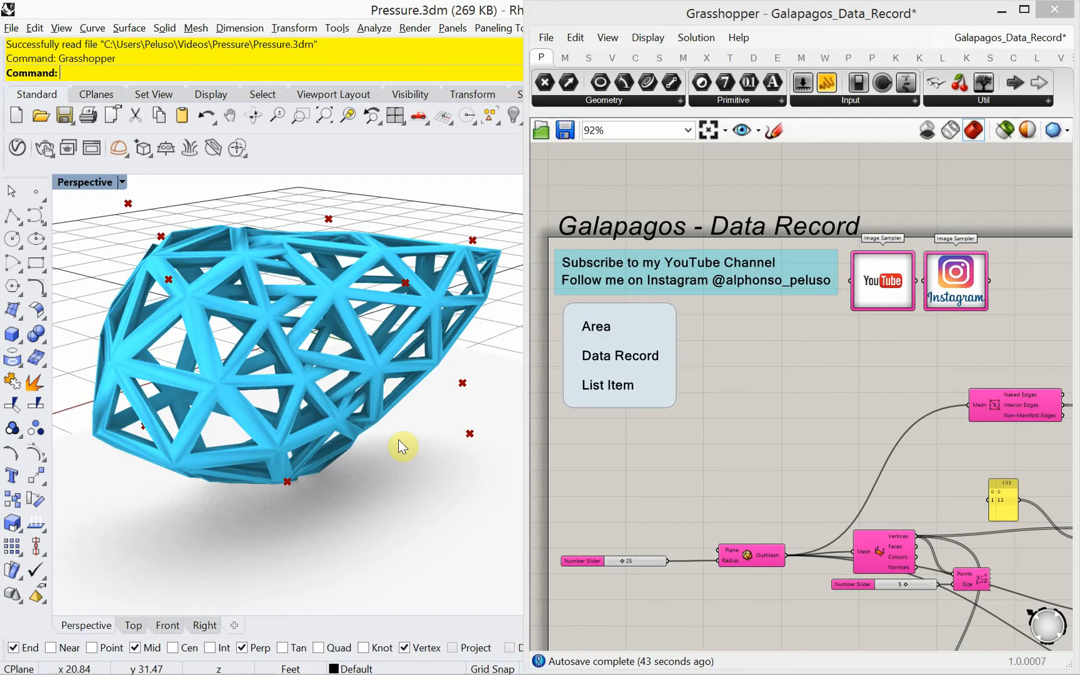
{"action": "mouse_move", "coordinate": [496, 431]}
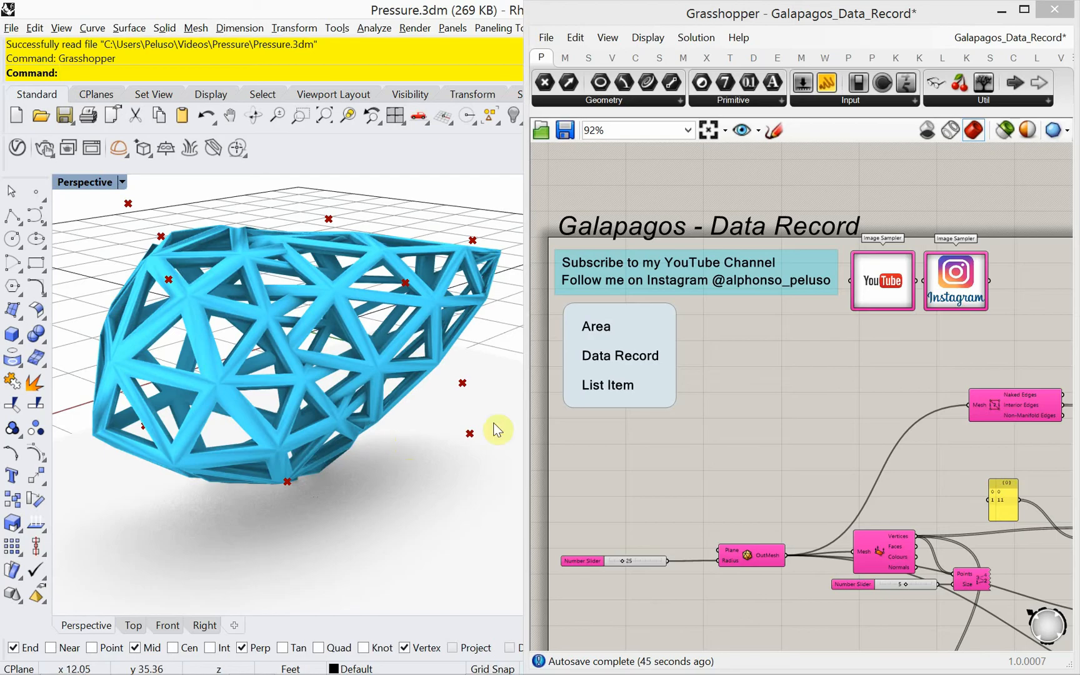
Sketch a thick dashed divider line right of the Weaverbird group.
{"action": "scroll", "scroll_direction": "down", "scroll_amount": 3}
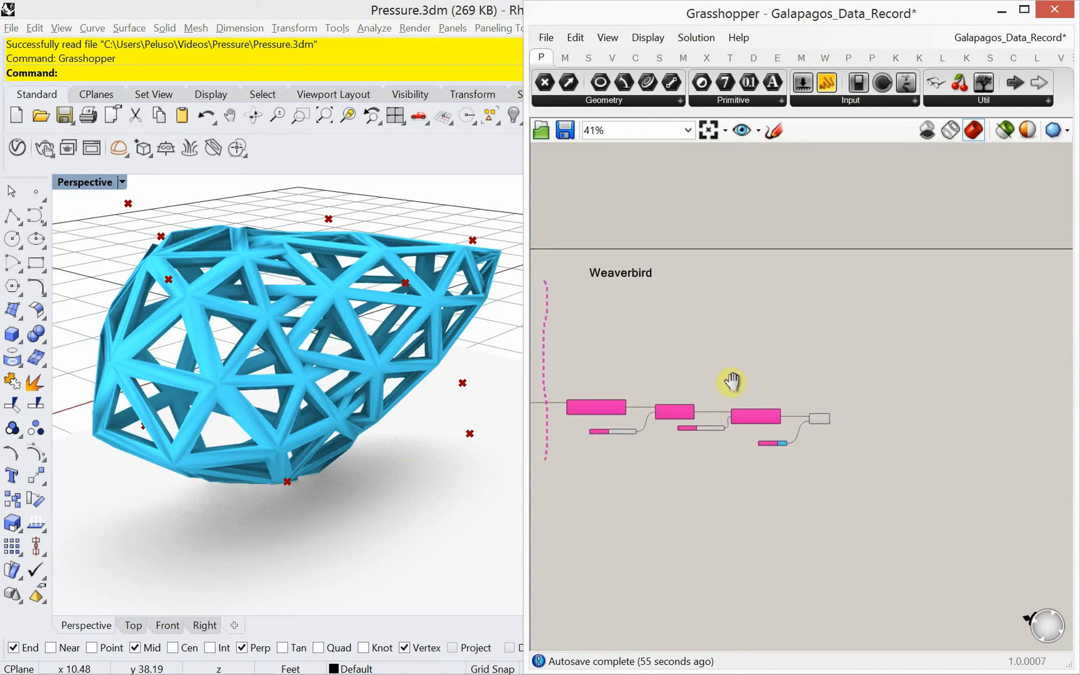
{"action": "left_click", "coordinate": [773, 130]}
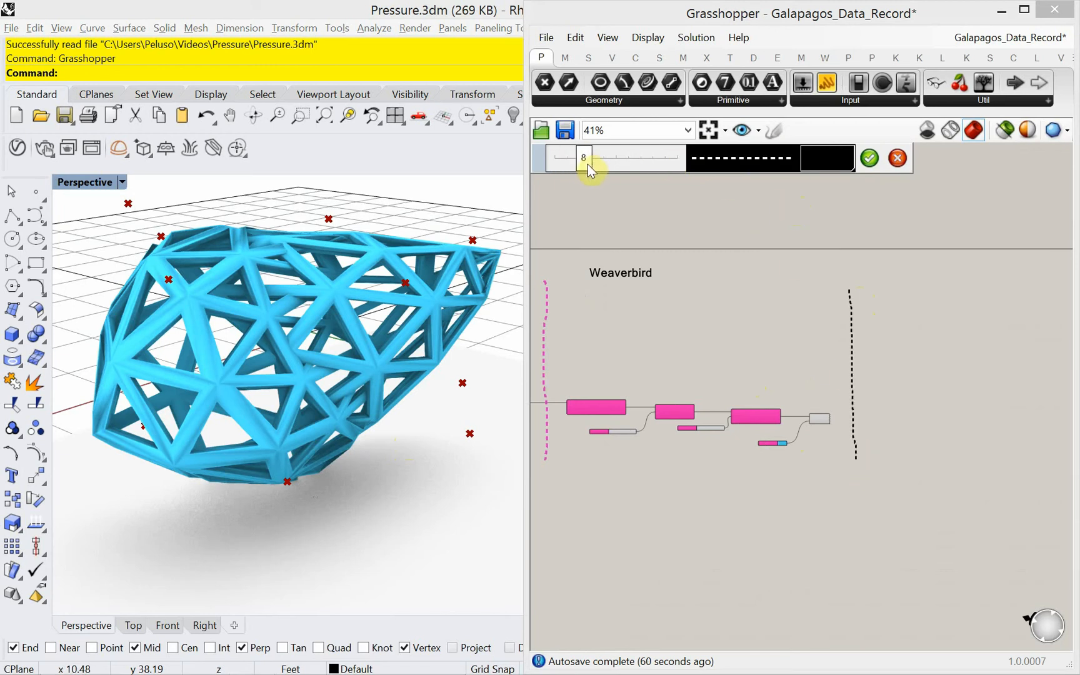
{"action": "left_click", "coordinate": [827, 158]}
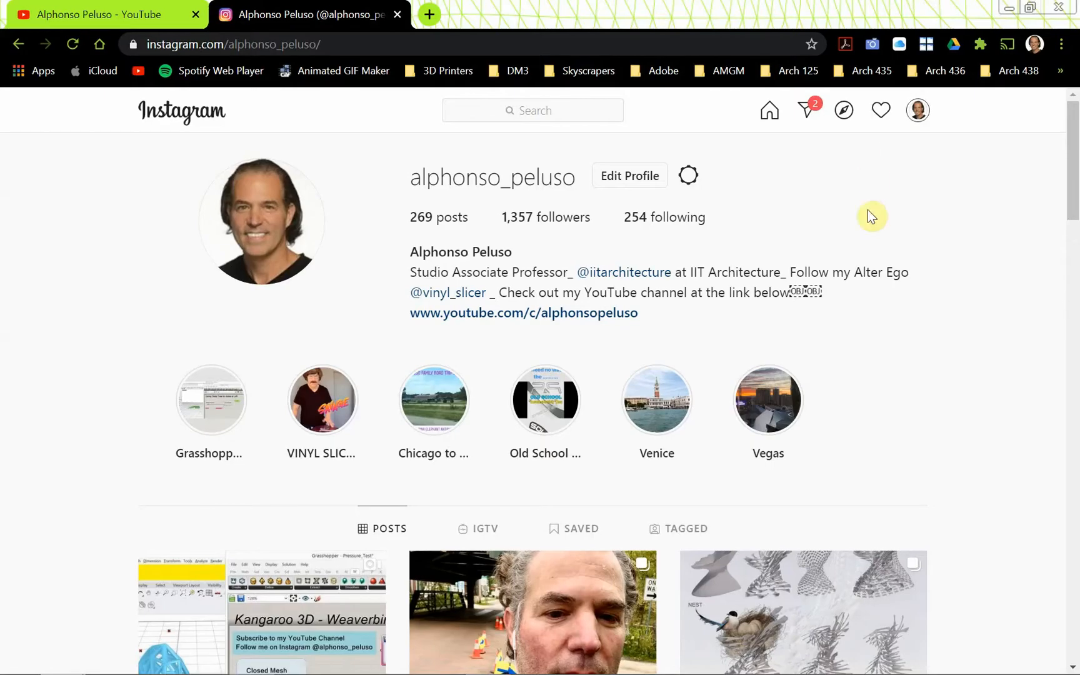
{"action": "left_click", "coordinate": [487, 660]}
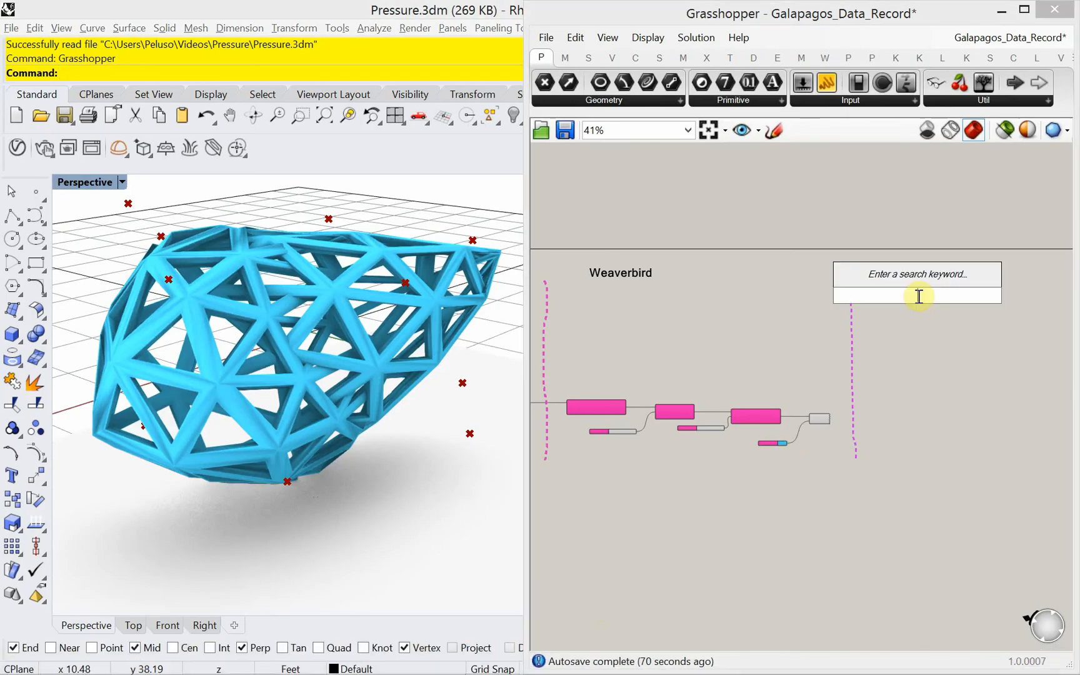
Place a Scribble heading reading 'Galapagos' and set its size to 46.
{"action": "type", "text": "scrib"}
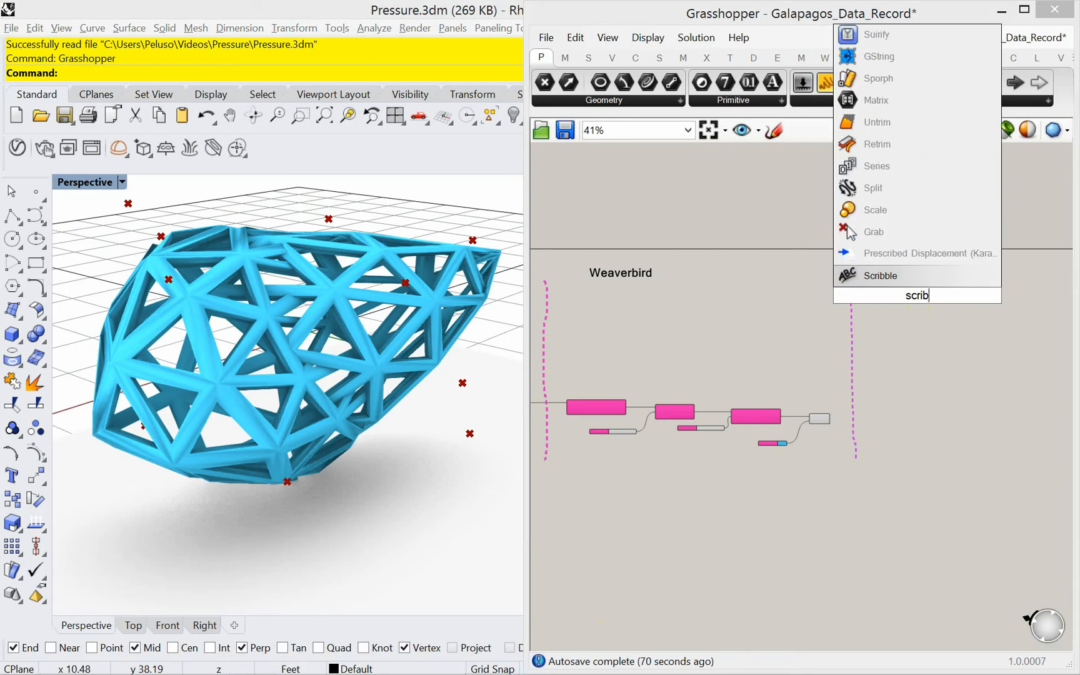
{"action": "left_click", "coordinate": [879, 275]}
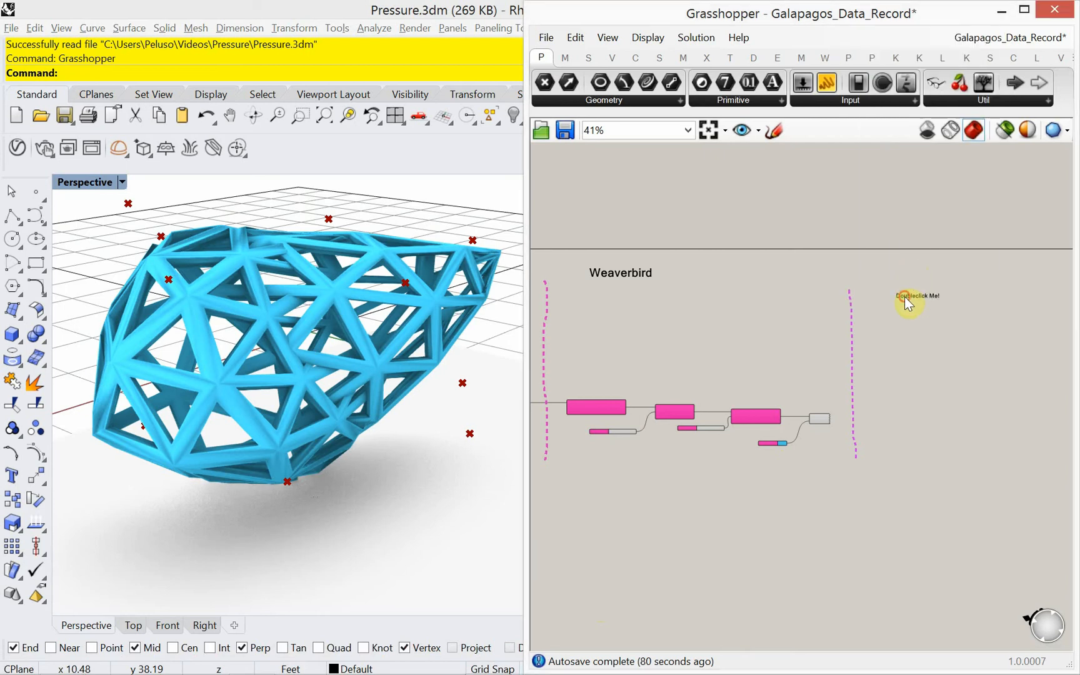
{"action": "double_click", "coordinate": [910, 296]}
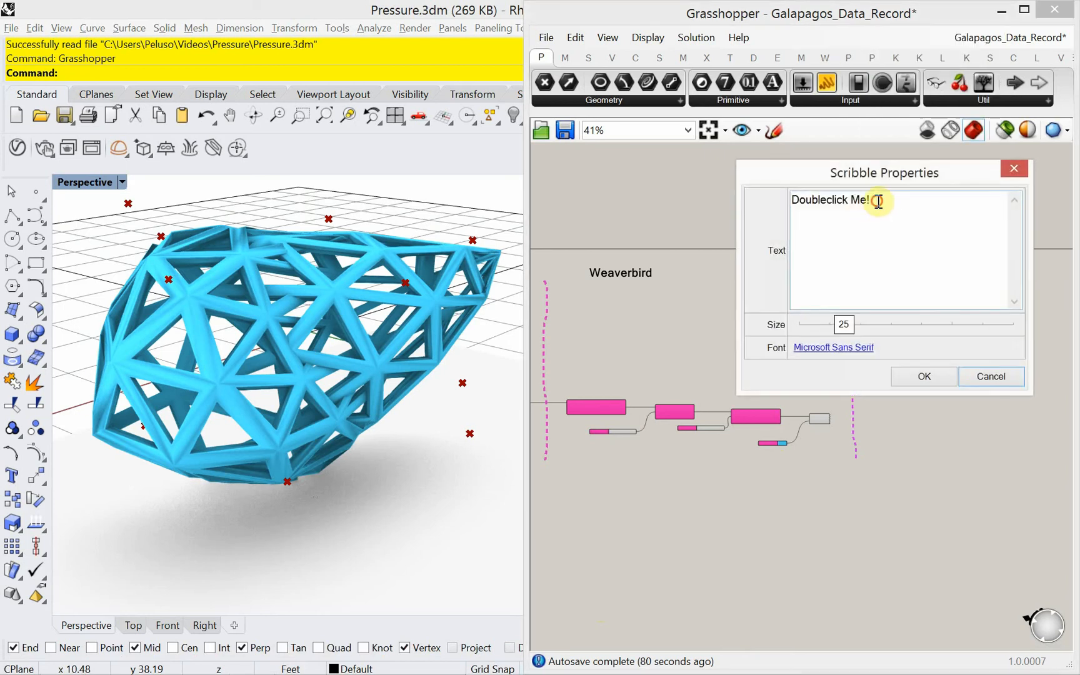
{"action": "type", "text": "Gala"}
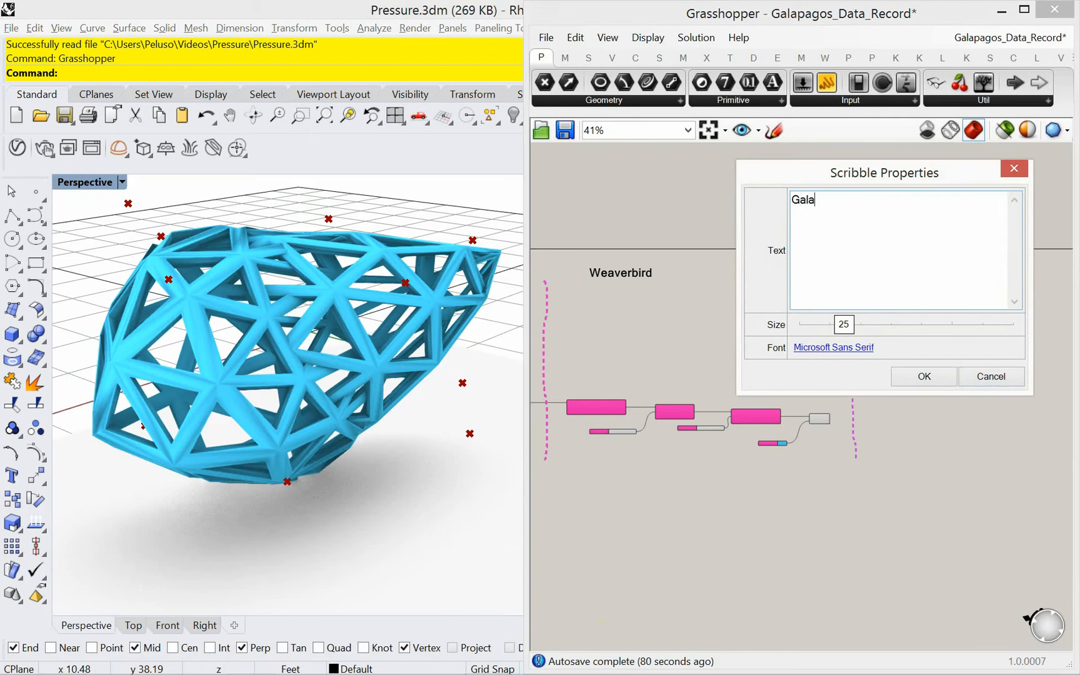
{"action": "type", "text": "pagos"}
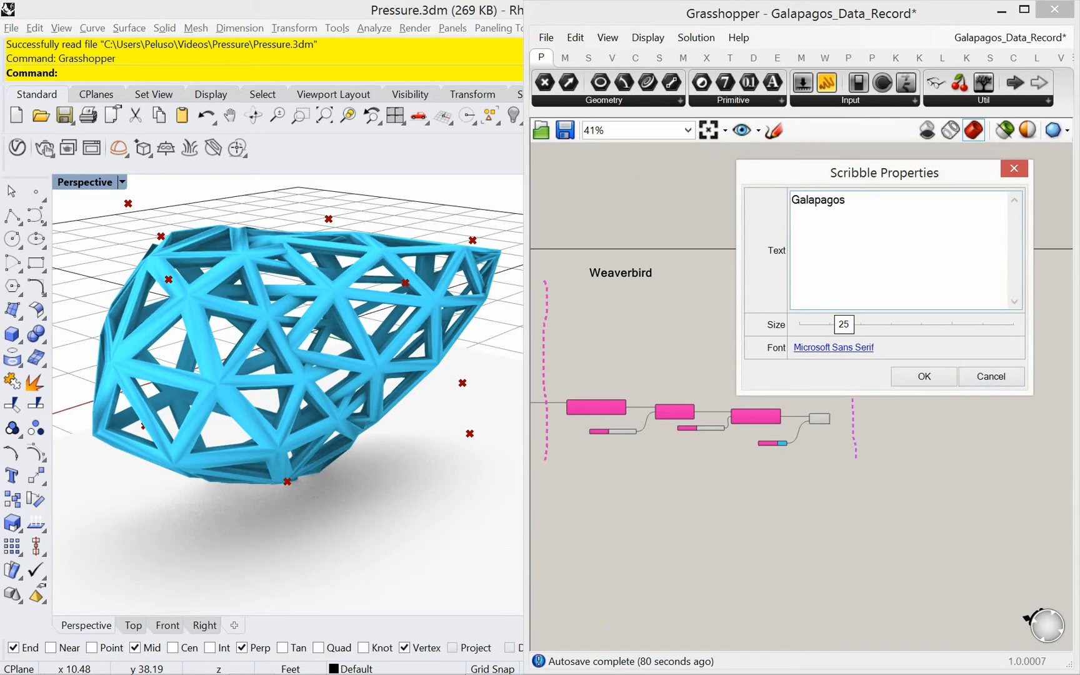
{"action": "left_click", "coordinate": [924, 377]}
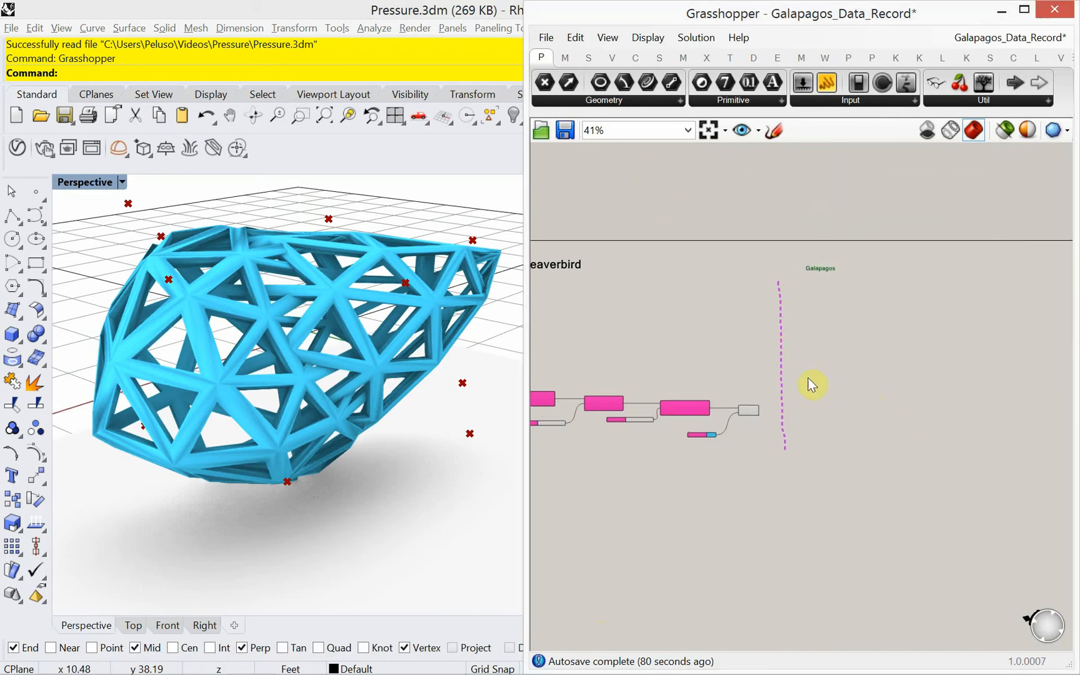
{"action": "scroll", "scroll_direction": "up", "scroll_amount": 3}
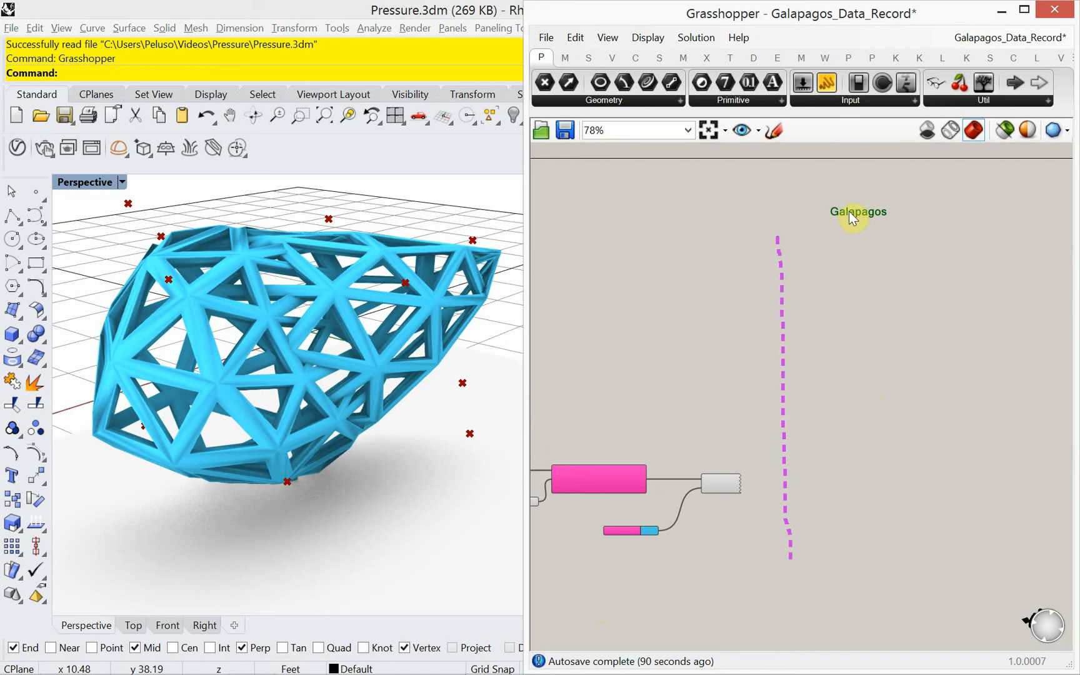
{"action": "double_click", "coordinate": [858, 211]}
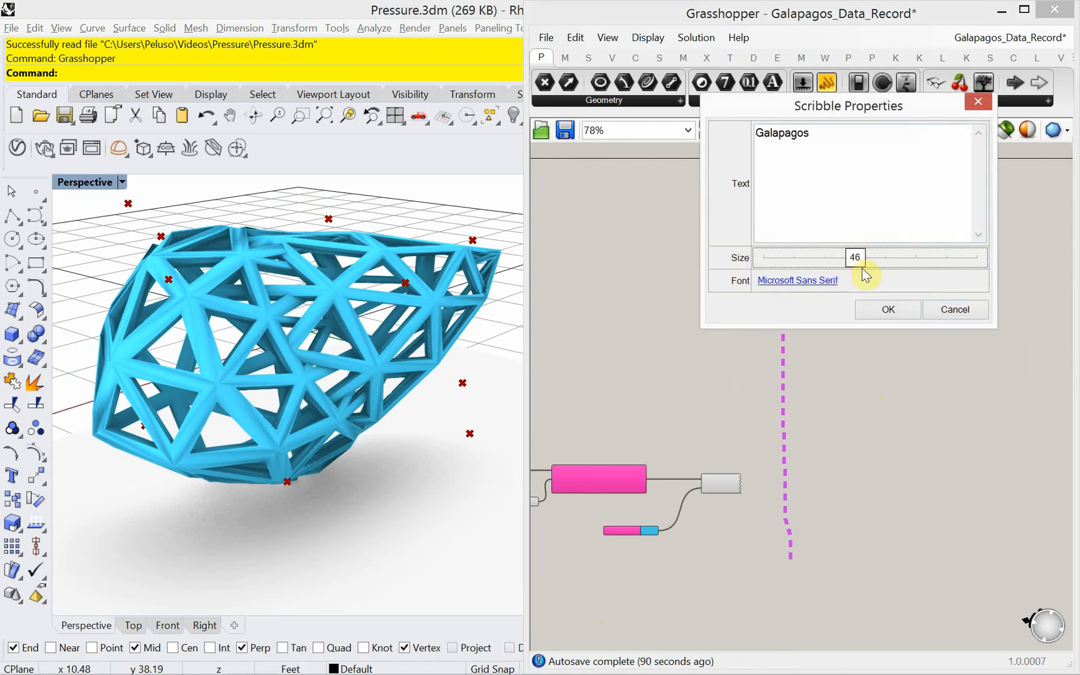
{"action": "left_click", "coordinate": [887, 310]}
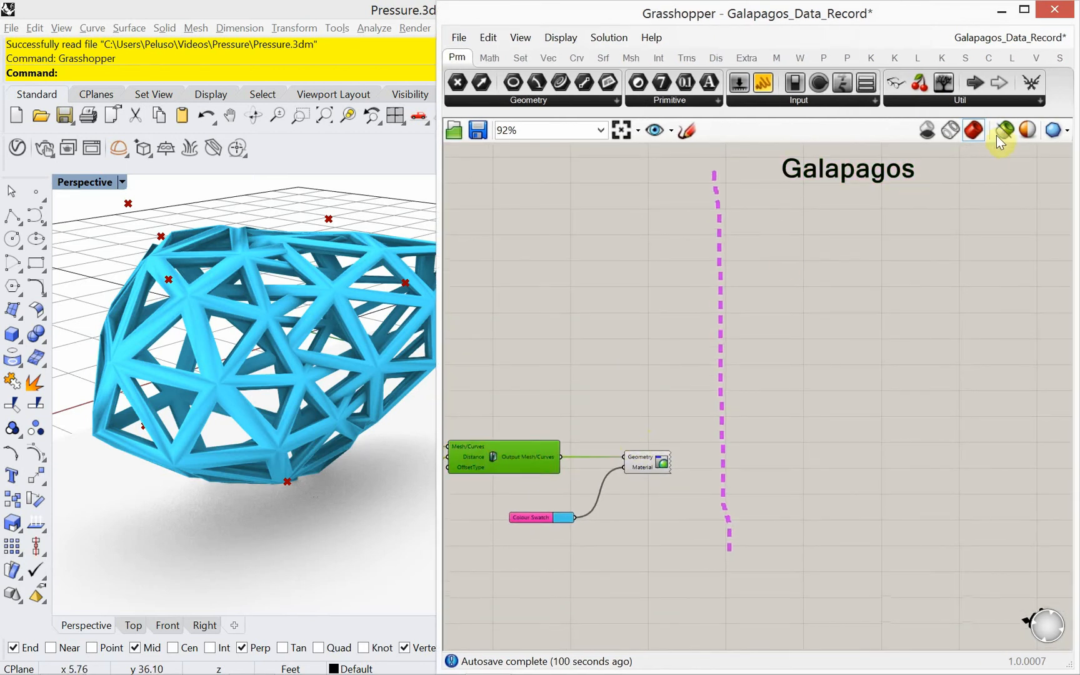
Add an Area component on the offset mesh output, with a panel showing the area.
{"action": "left_click", "coordinate": [1005, 129]}
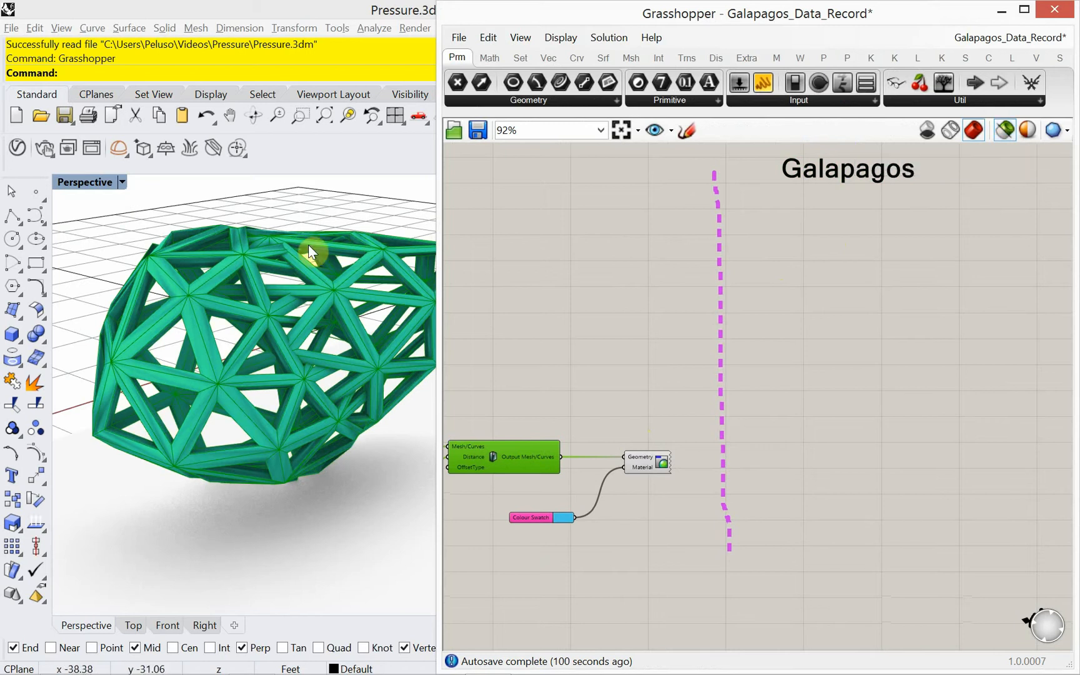
{"action": "mouse_move", "coordinate": [858, 239]}
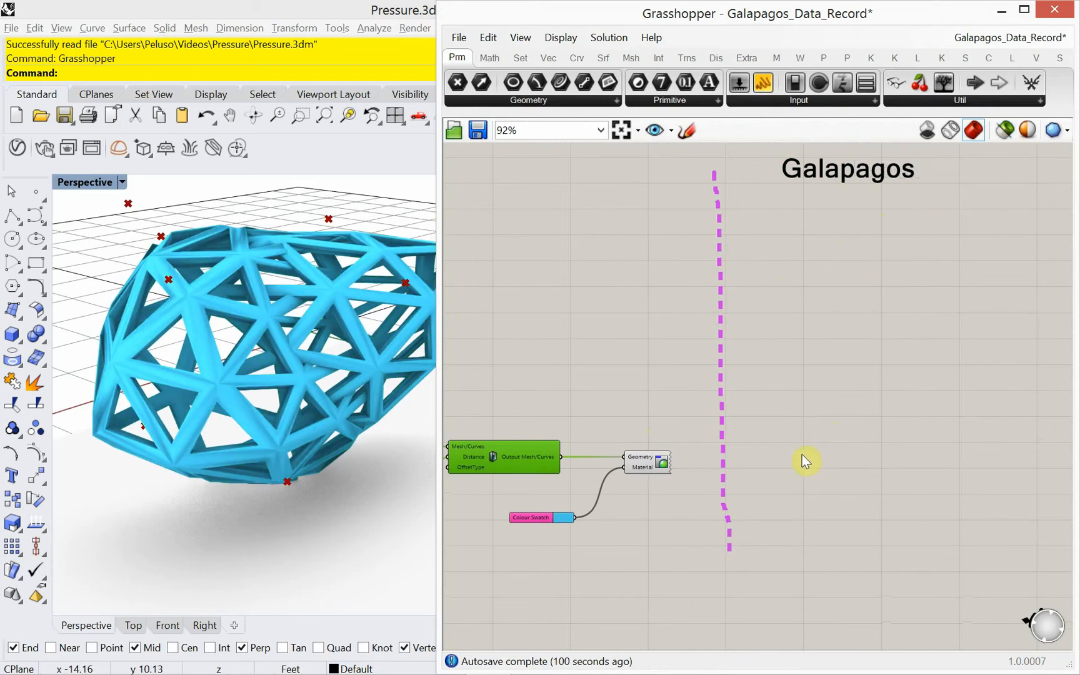
{"action": "type", "text": "are"}
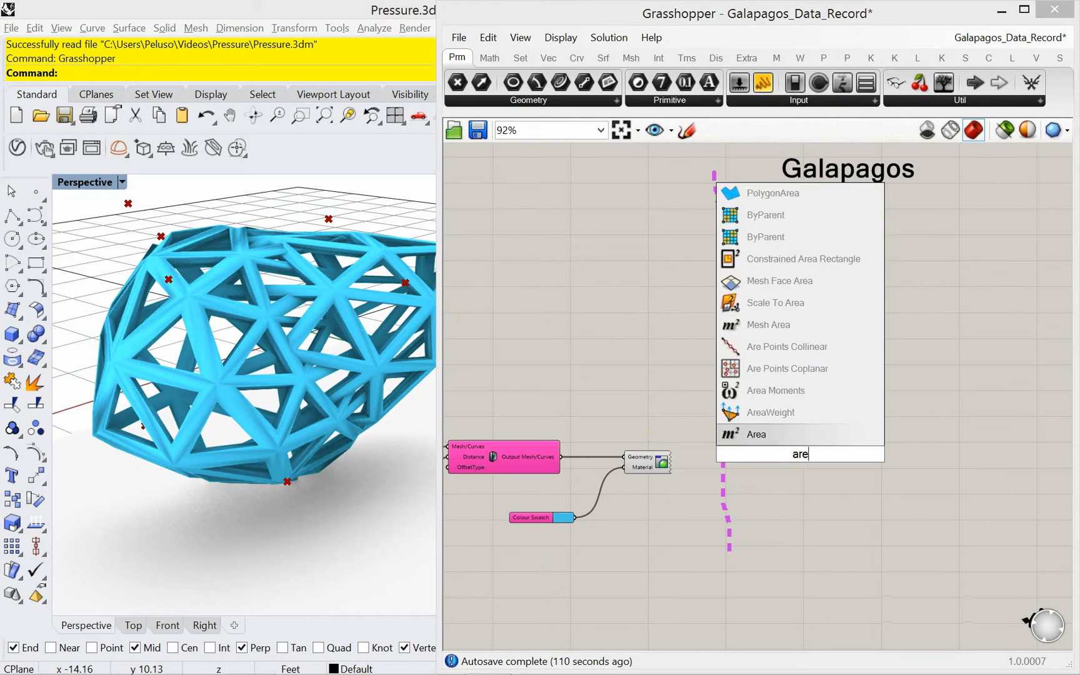
{"action": "left_click", "coordinate": [756, 434]}
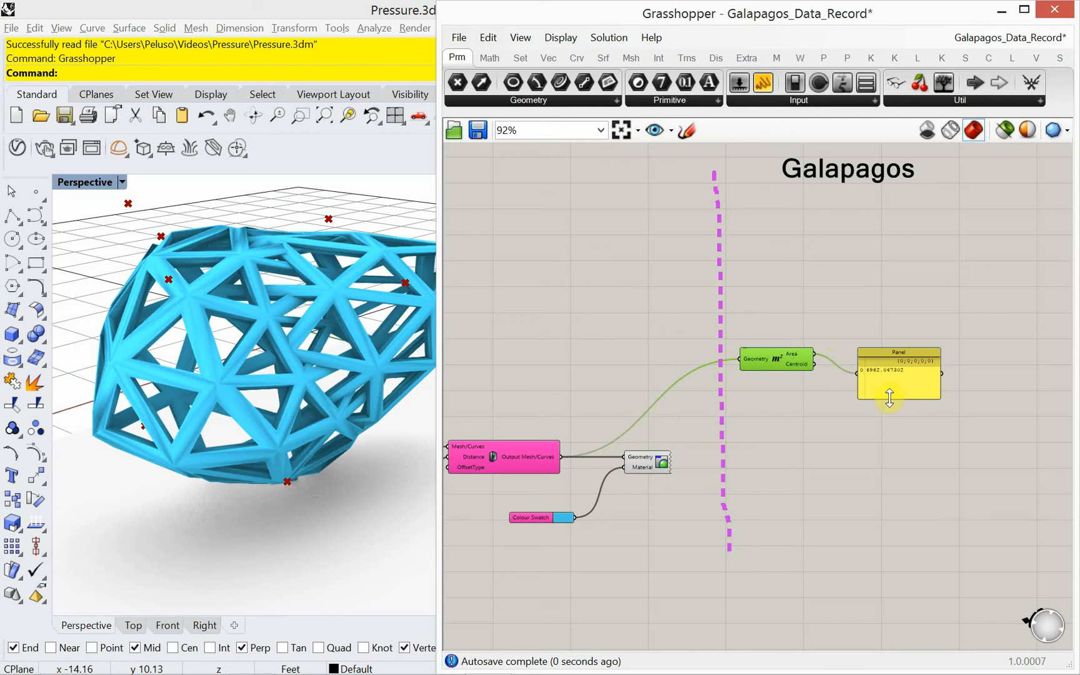
{"action": "left_click", "coordinate": [897, 374]}
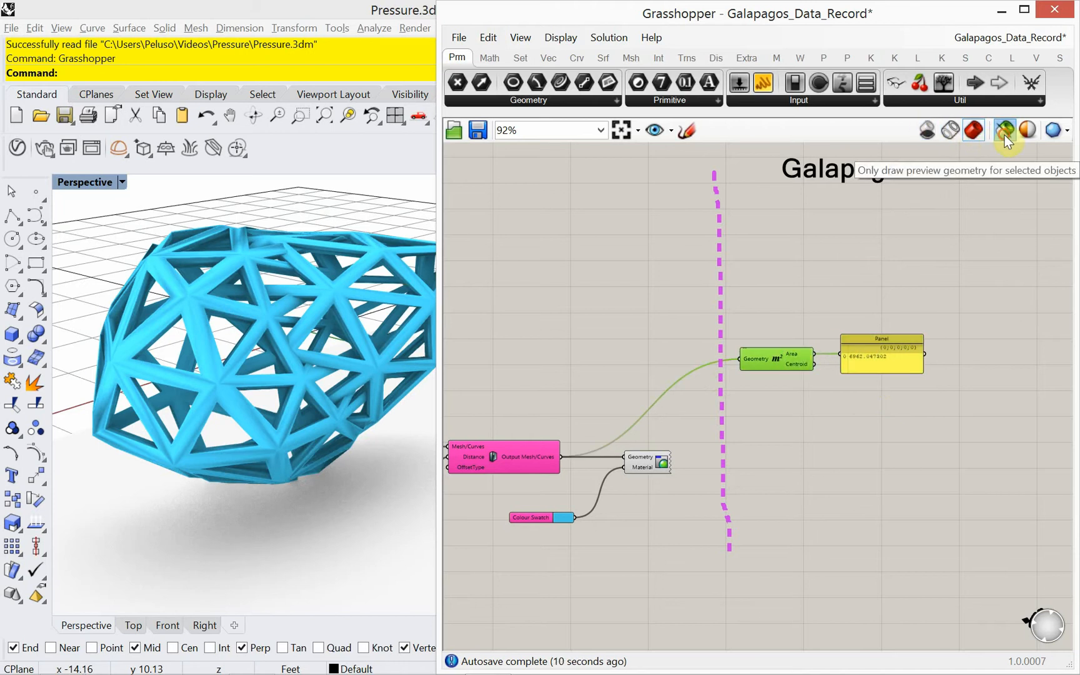
{"action": "left_click", "coordinate": [1004, 129]}
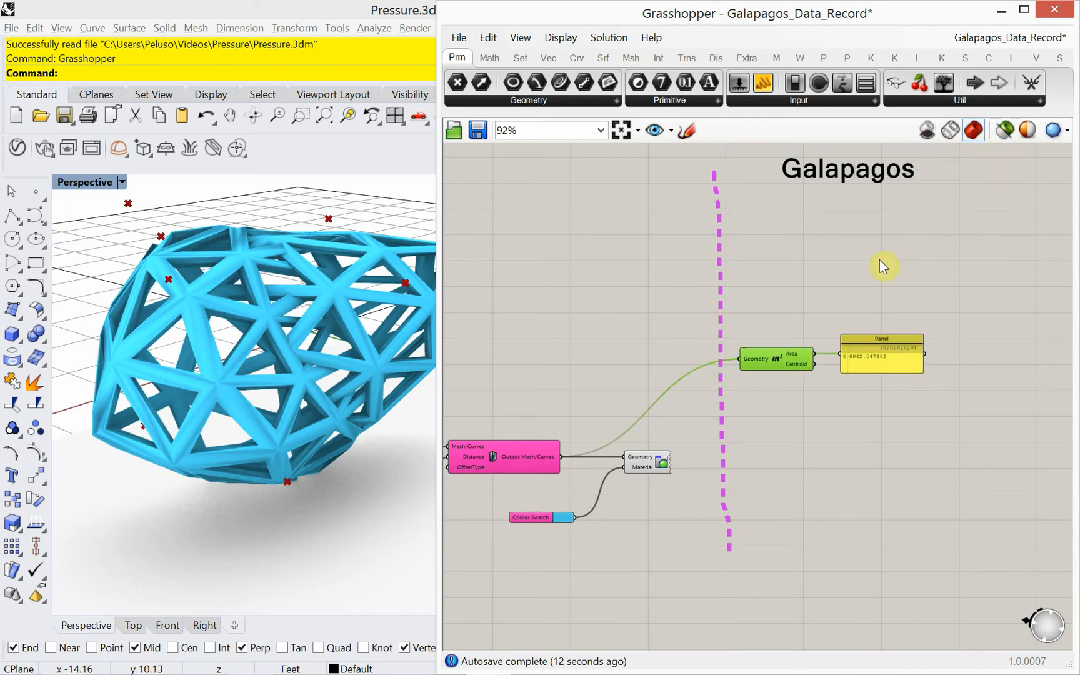
{"action": "mouse_move", "coordinate": [791, 416]}
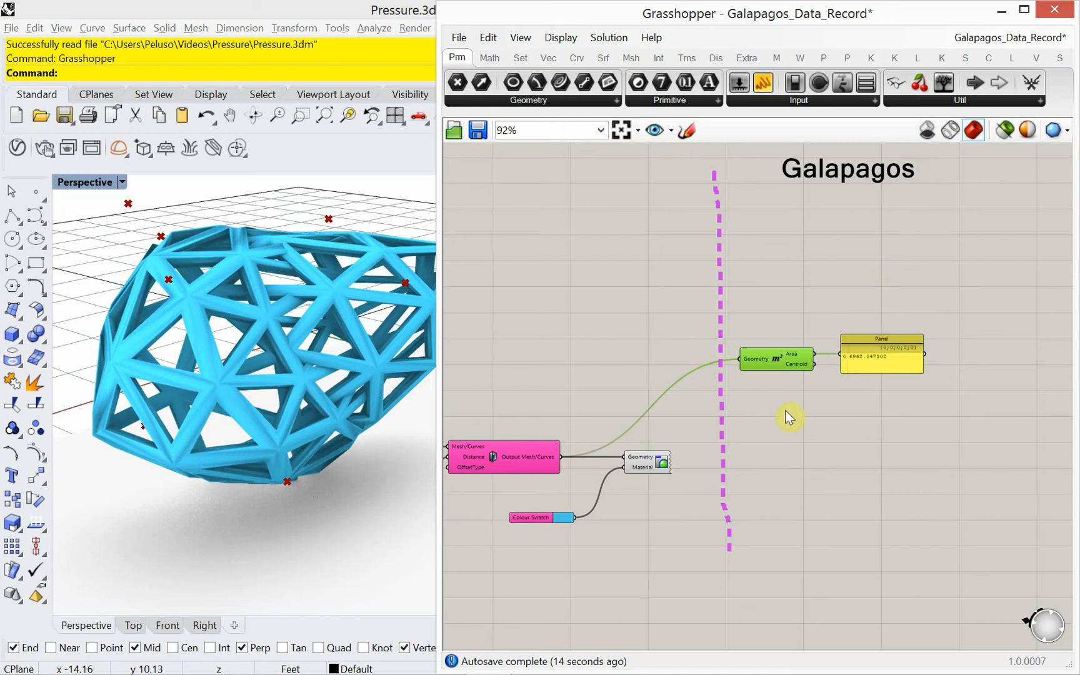
Insert a Bounding Box component between the mesh output and the Area component.
{"action": "double_click", "coordinate": [790, 417]}
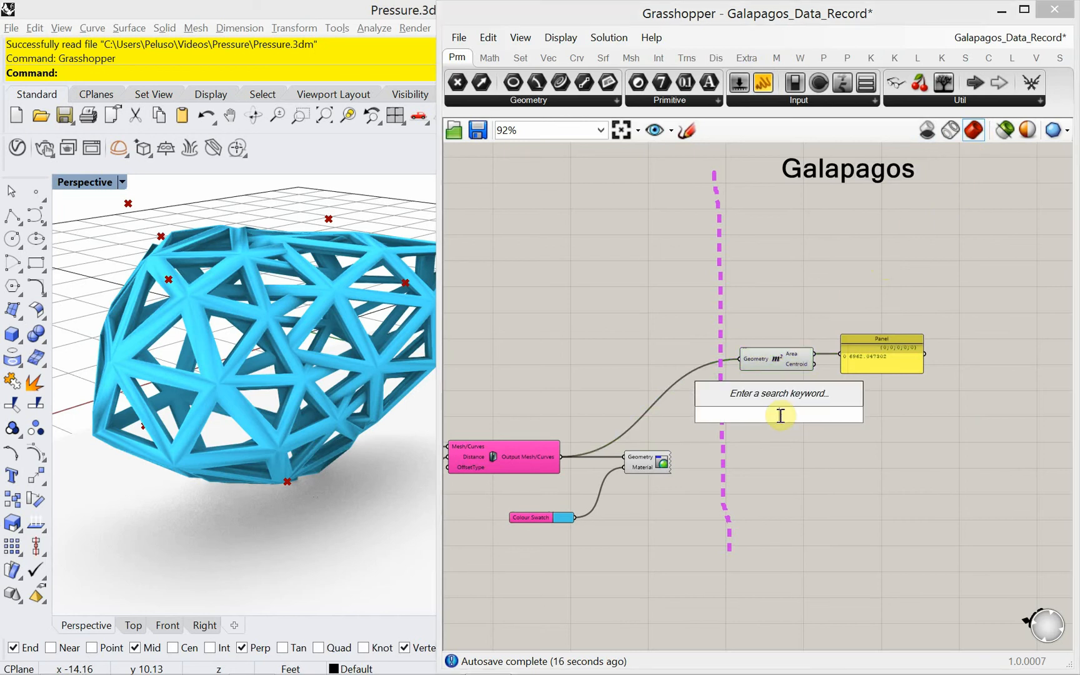
{"action": "type", "text": "bounding"}
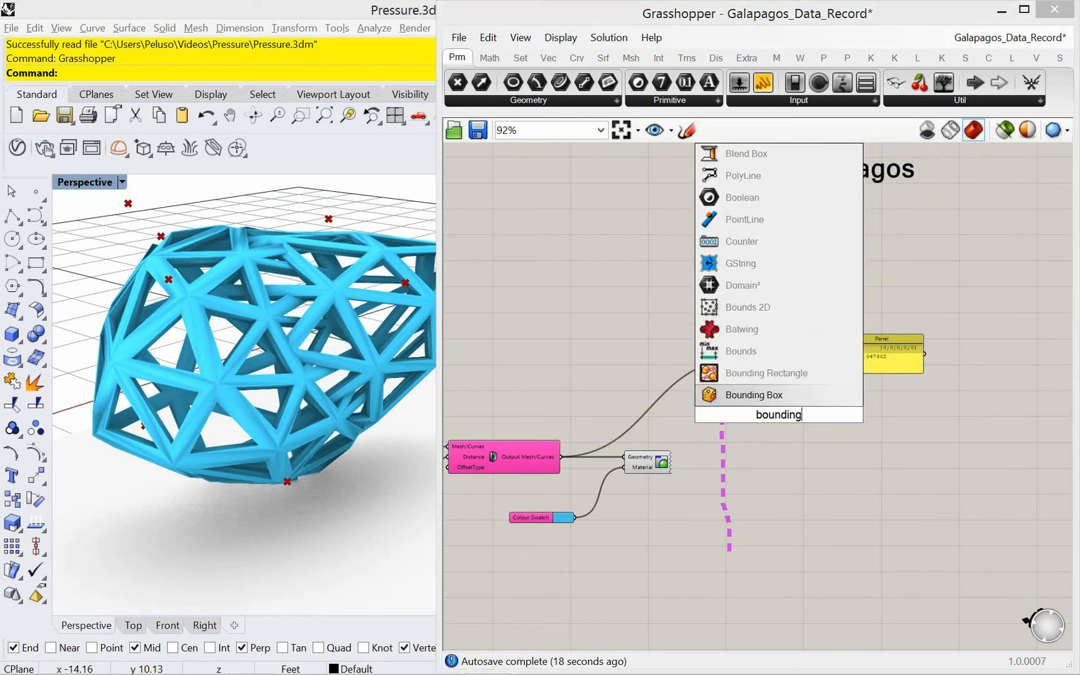
{"action": "left_click", "coordinate": [754, 394]}
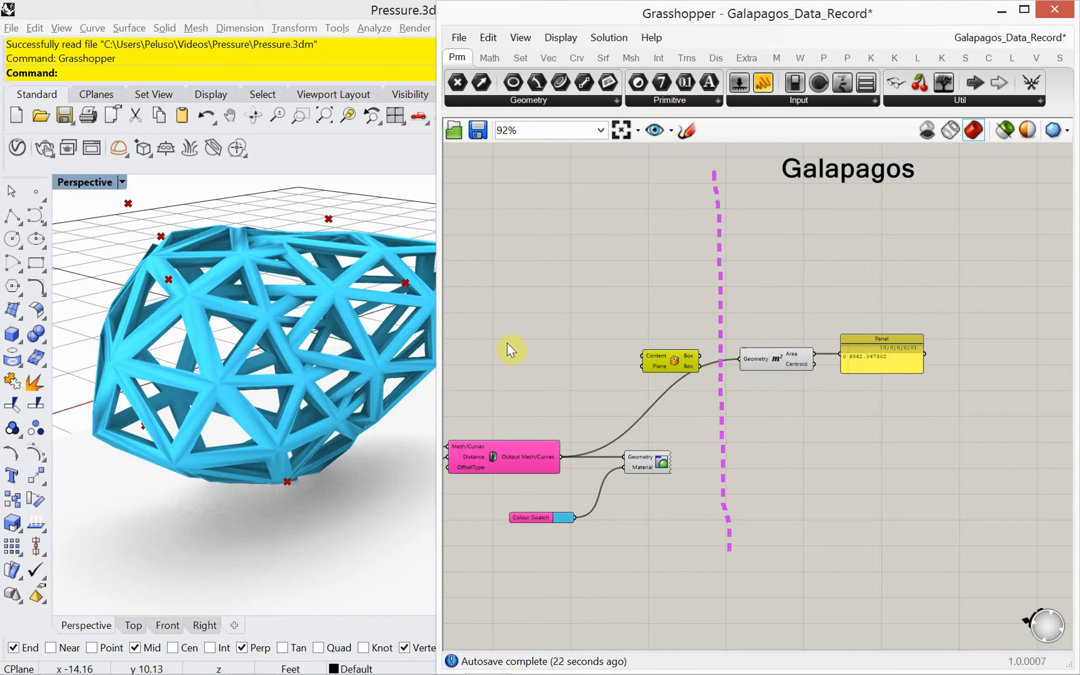
{"action": "mouse_move", "coordinate": [424, 329]}
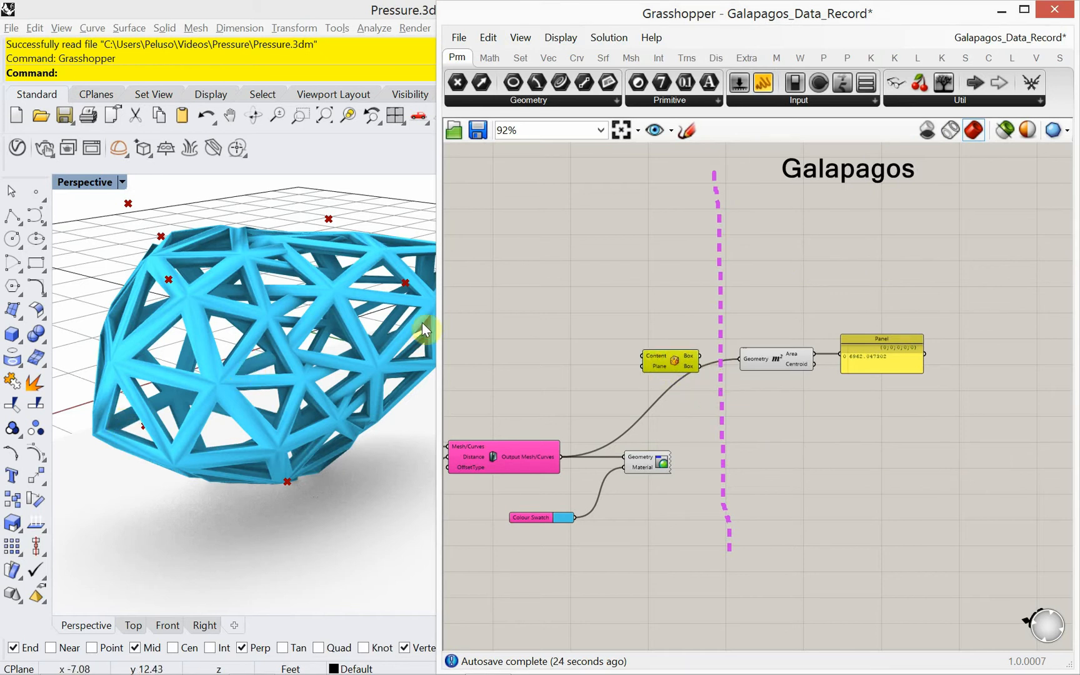
{"action": "mouse_move", "coordinate": [584, 494]}
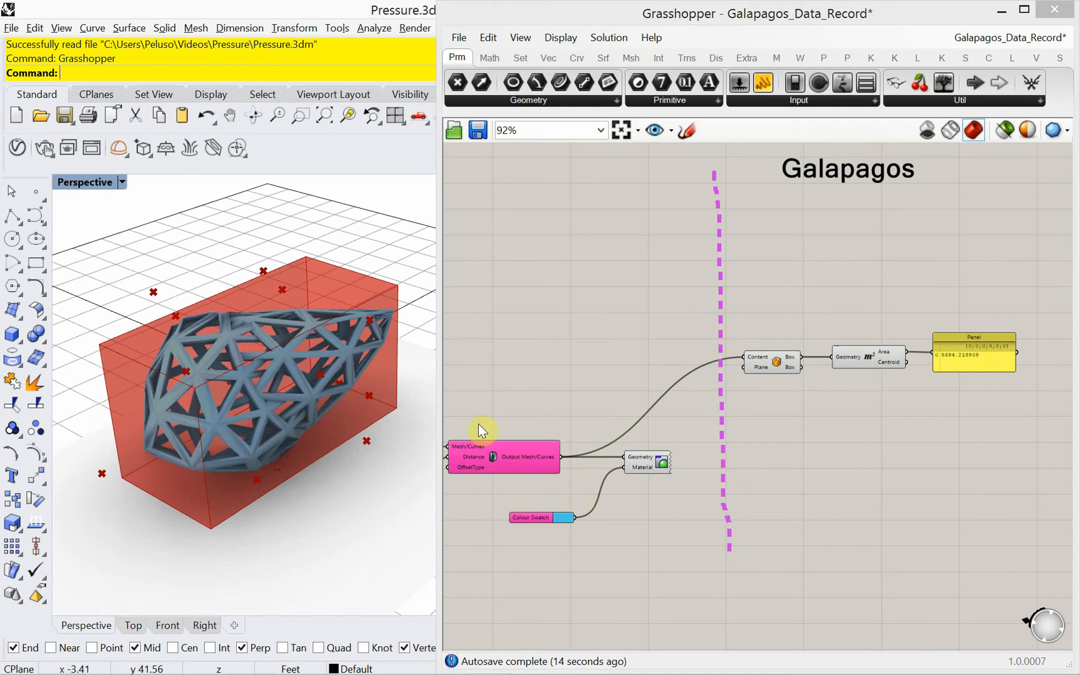
{"action": "mouse_move", "coordinate": [885, 441]}
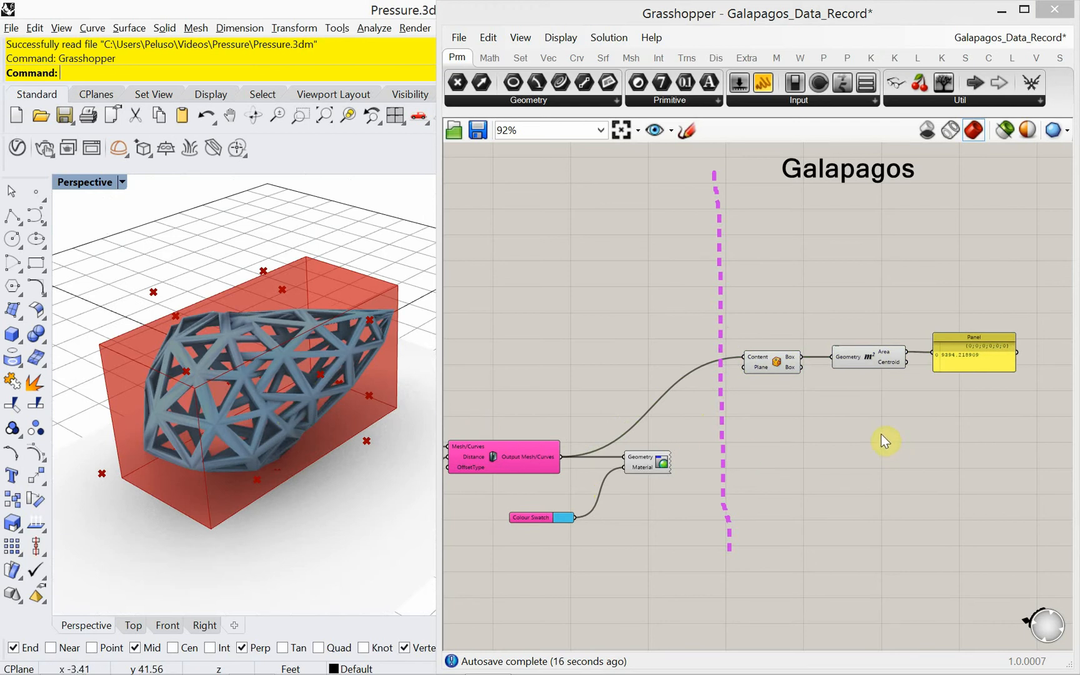
{"action": "mouse_move", "coordinate": [831, 155]}
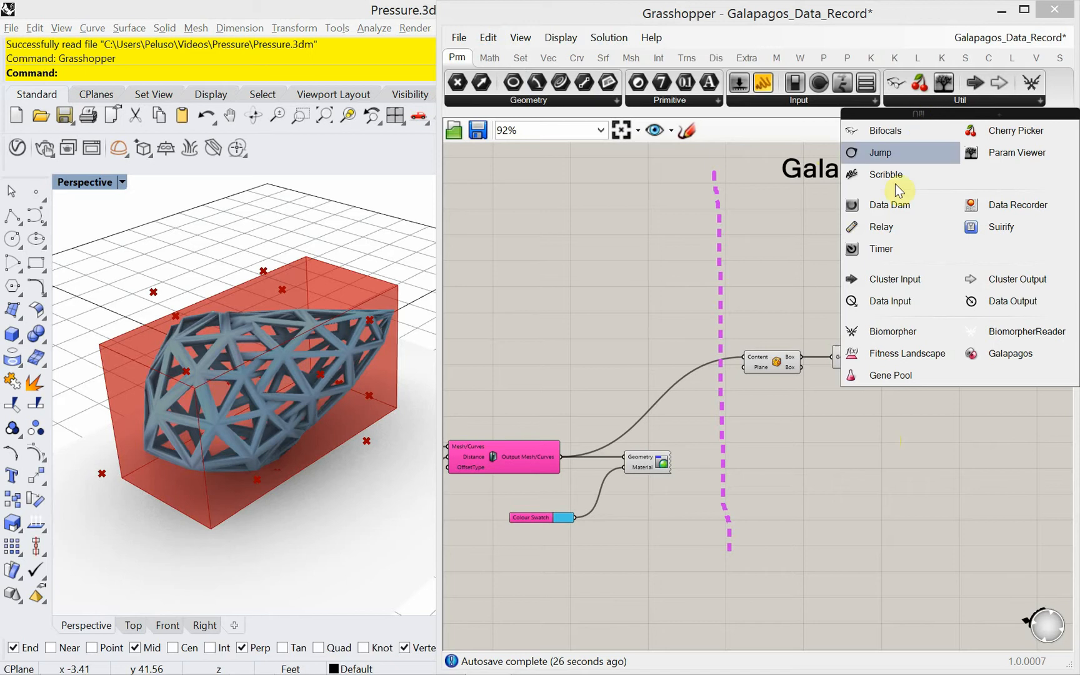
{"action": "mouse_move", "coordinate": [1006, 365]}
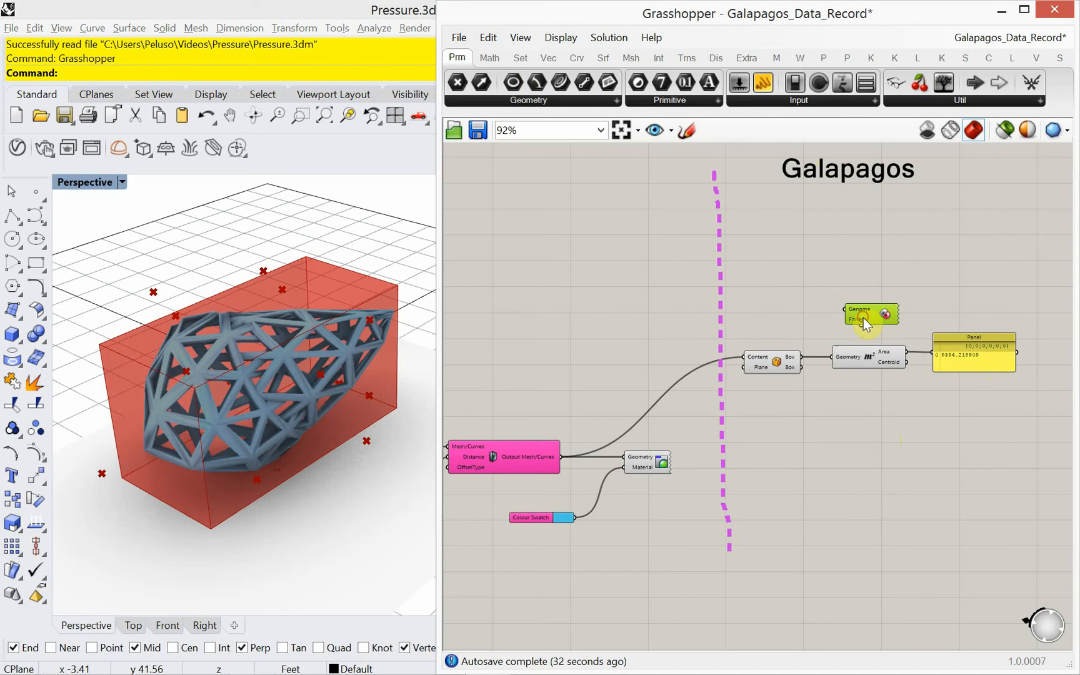
Place a Galapagos solver and start wiring the bounding-box Area output into Fitness.
{"action": "scroll", "scroll_direction": "up", "scroll_amount": 3}
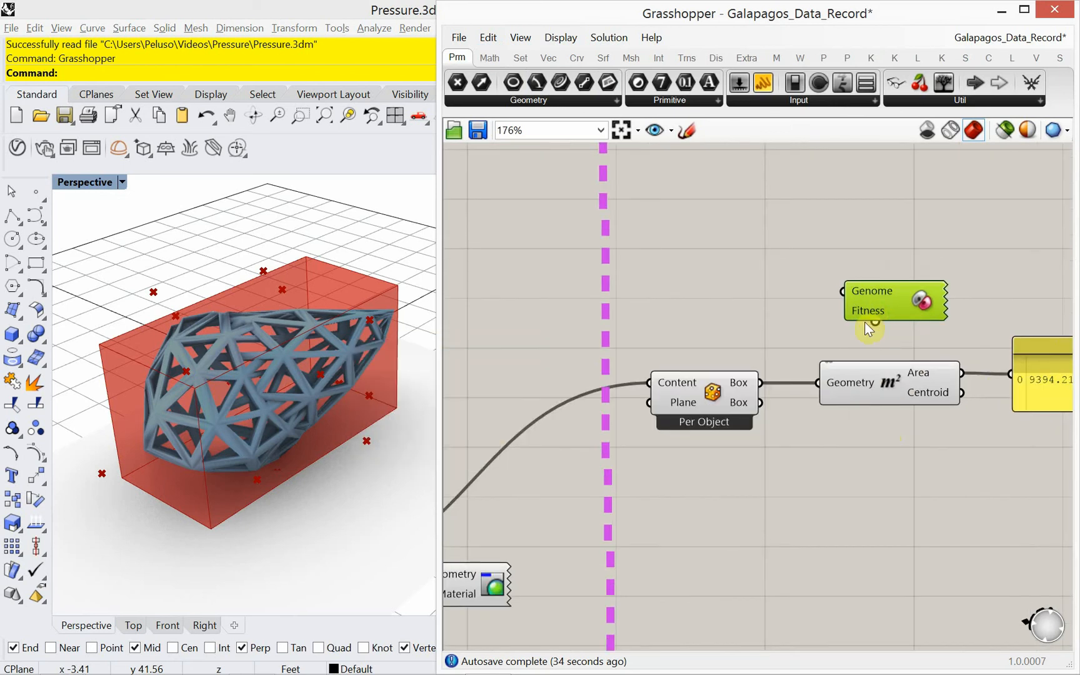
{"action": "mouse_move", "coordinate": [865, 318]}
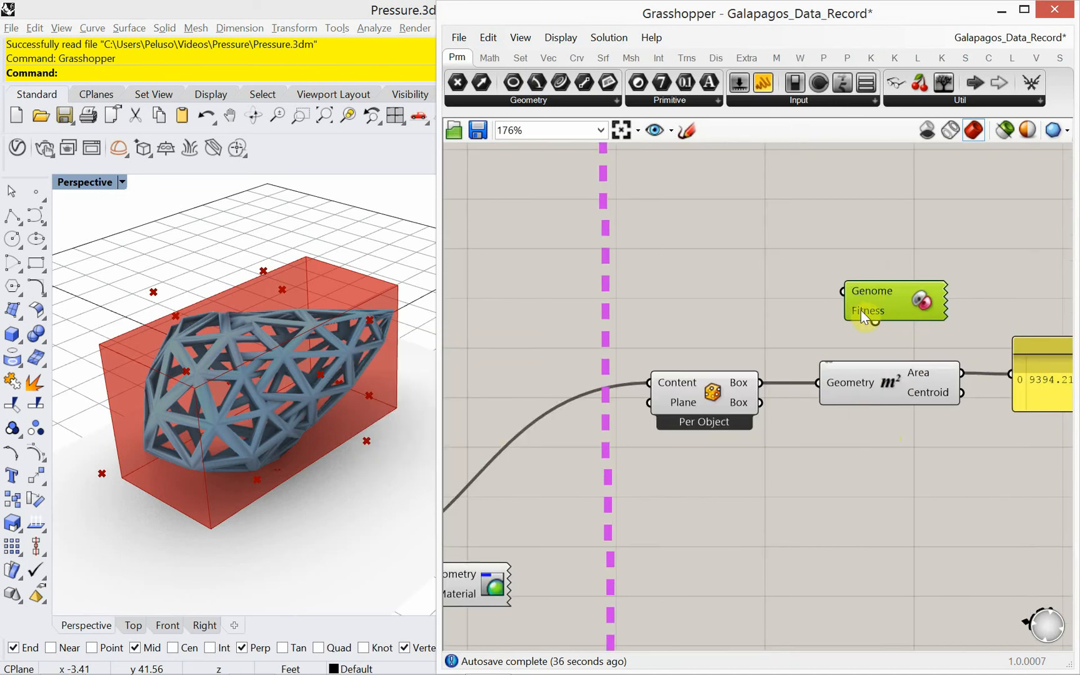
{"action": "mouse_move", "coordinate": [930, 377]}
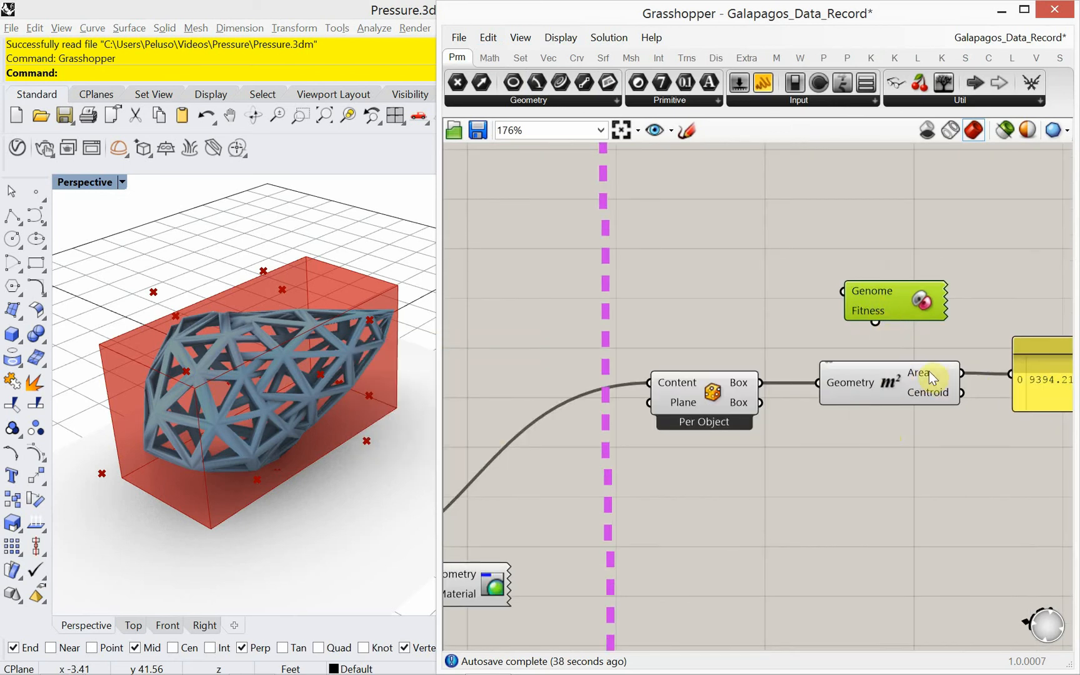
{"action": "left_click", "coordinate": [895, 300]}
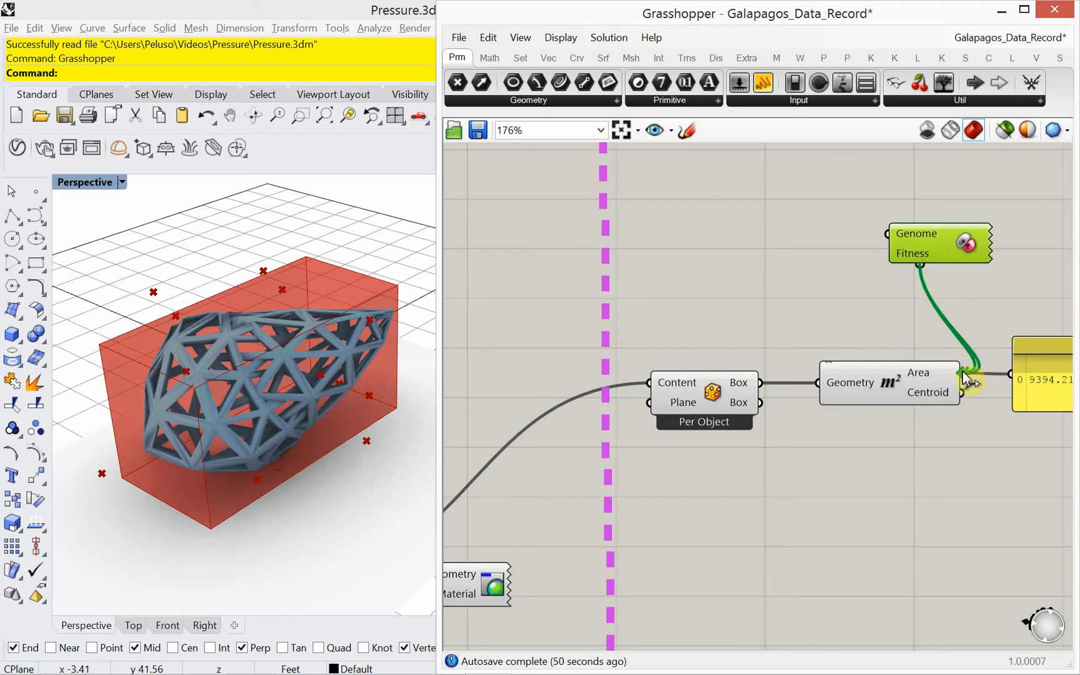
{"action": "mouse_move", "coordinate": [892, 288]}
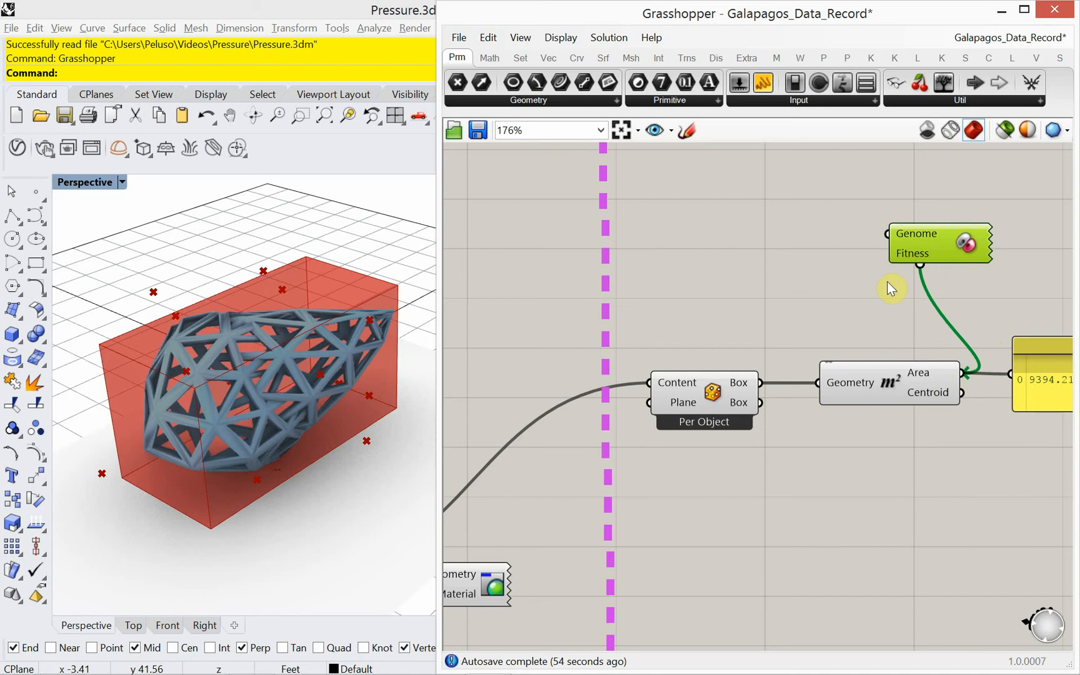
{"action": "mouse_move", "coordinate": [884, 272]}
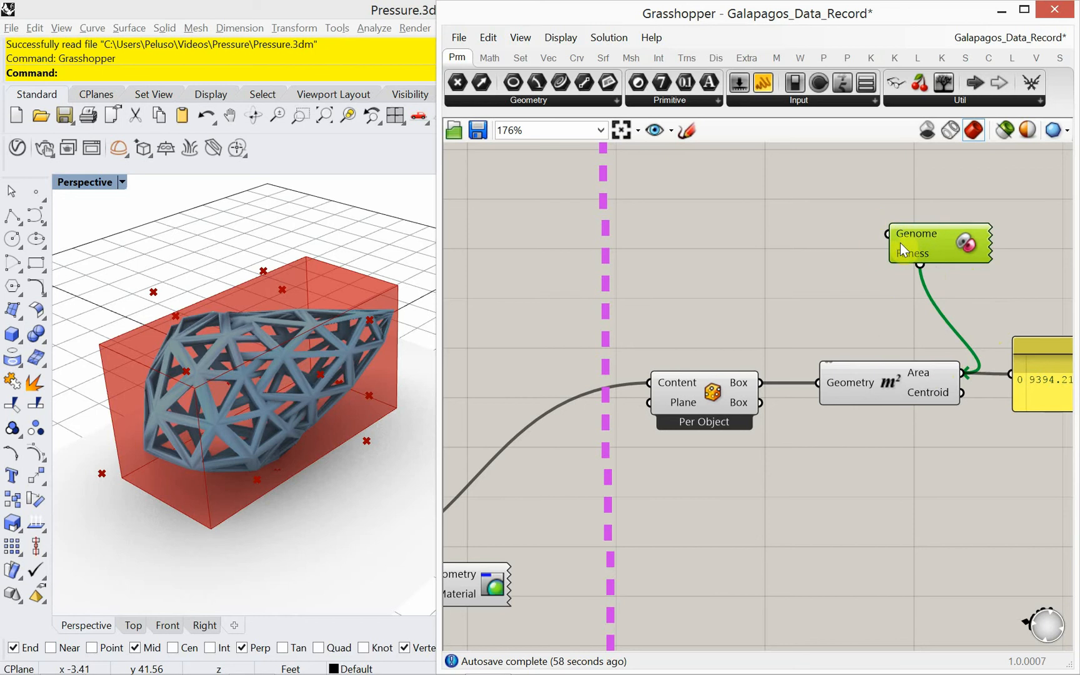
Zoom to the Random Anchor Points group and set its Seed slider to 46.
{"action": "scroll", "scroll_direction": "down", "scroll_amount": 3}
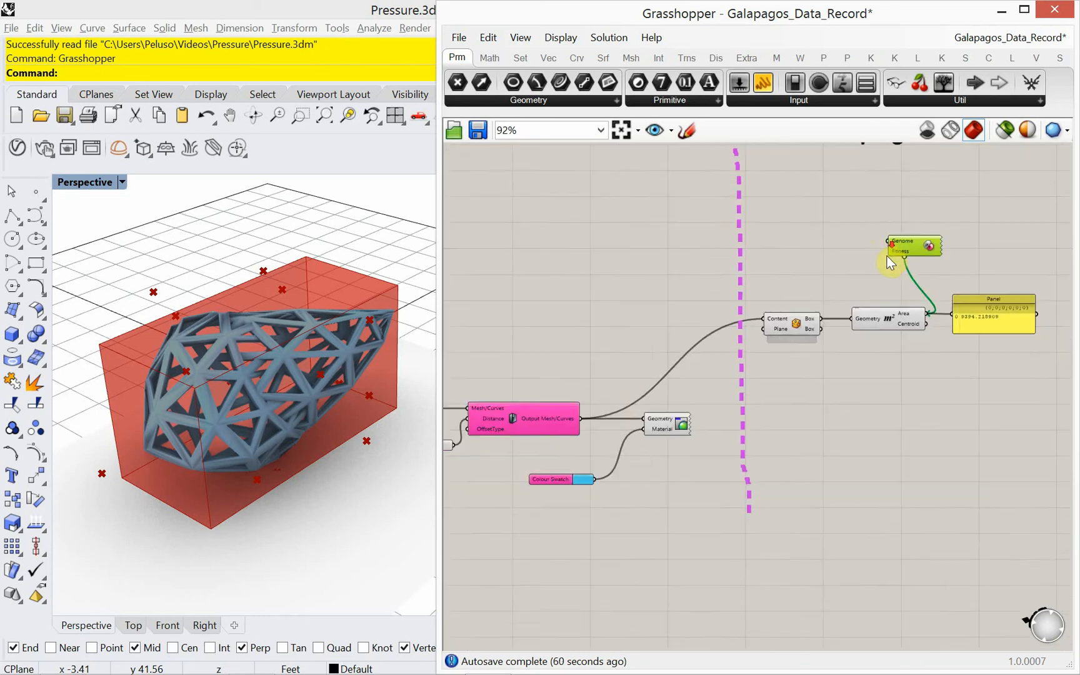
{"action": "scroll", "scroll_direction": "down", "scroll_amount": 3}
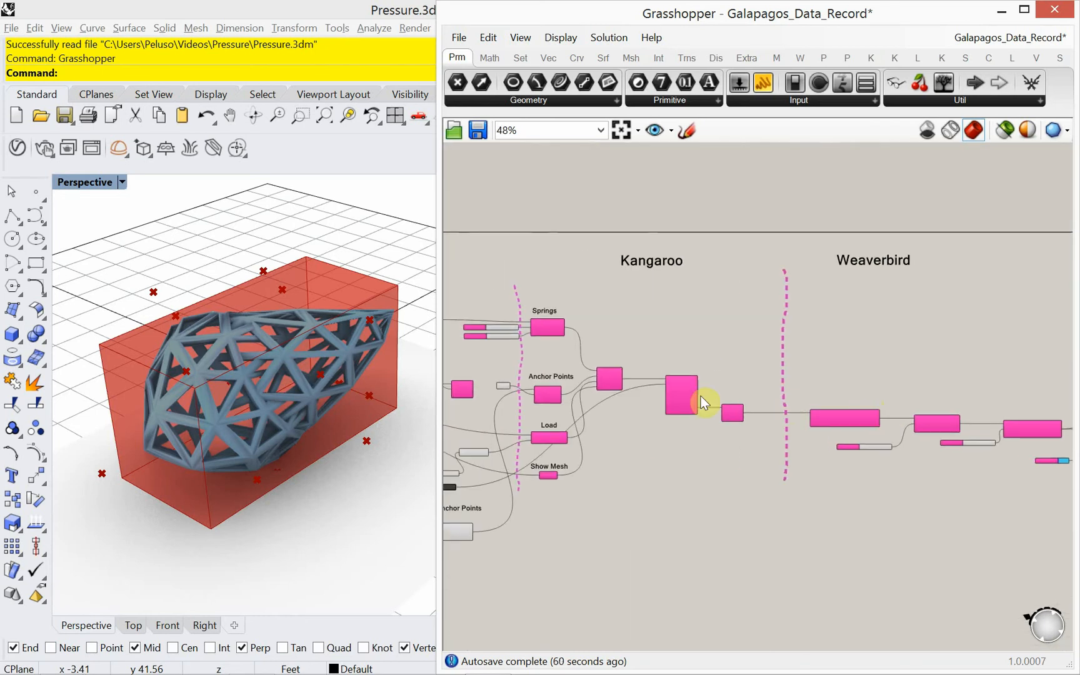
{"action": "scroll", "scroll_direction": "up", "scroll_amount": 3}
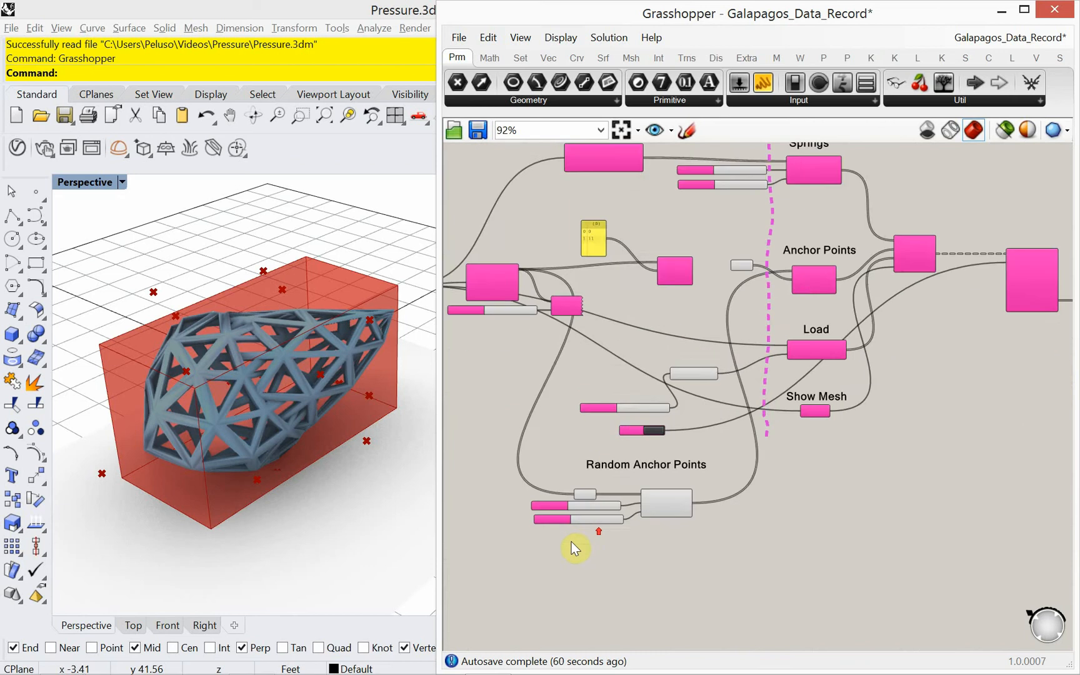
{"action": "scroll", "scroll_direction": "up", "scroll_amount": 3}
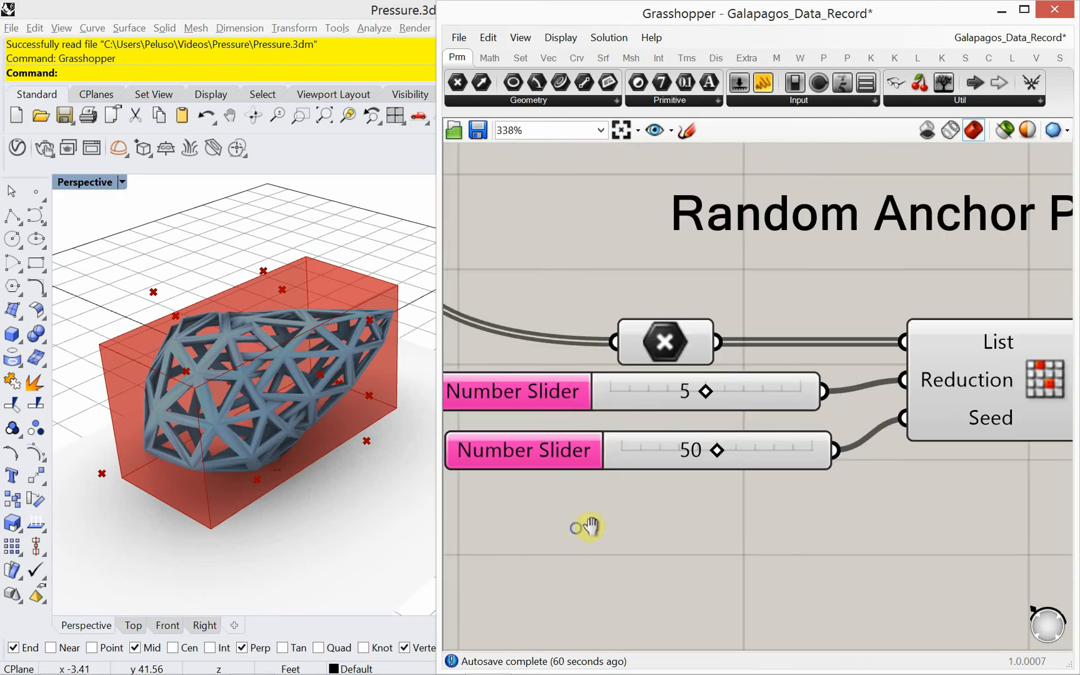
{"action": "scroll", "scroll_direction": "down", "scroll_amount": 3}
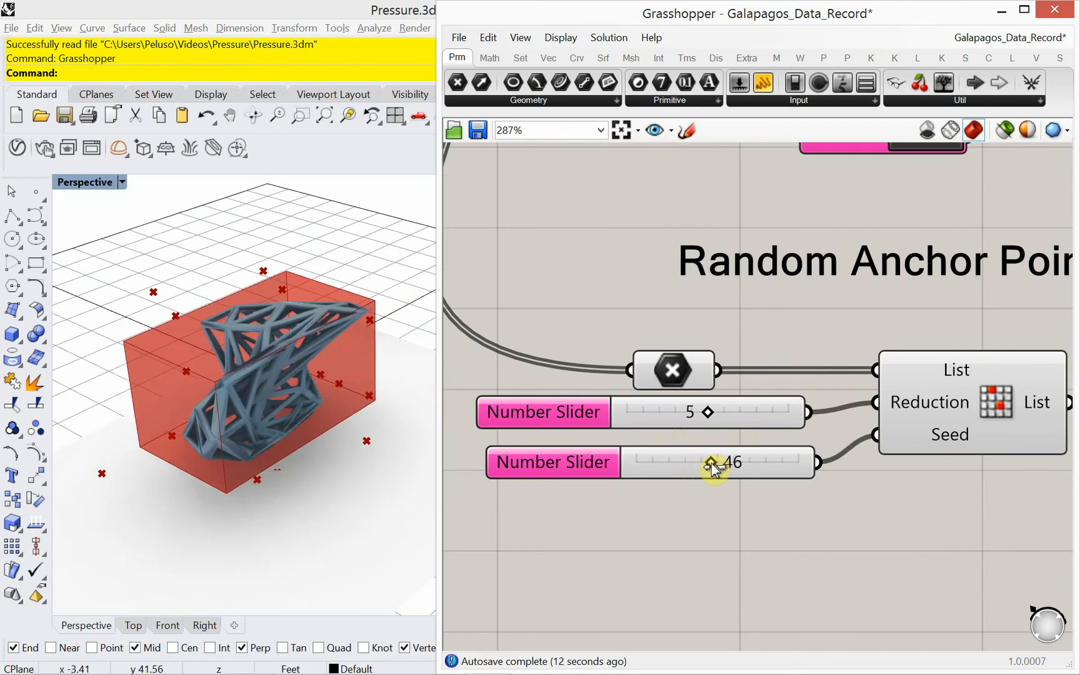
{"action": "scroll", "scroll_direction": "down", "scroll_amount": 3}
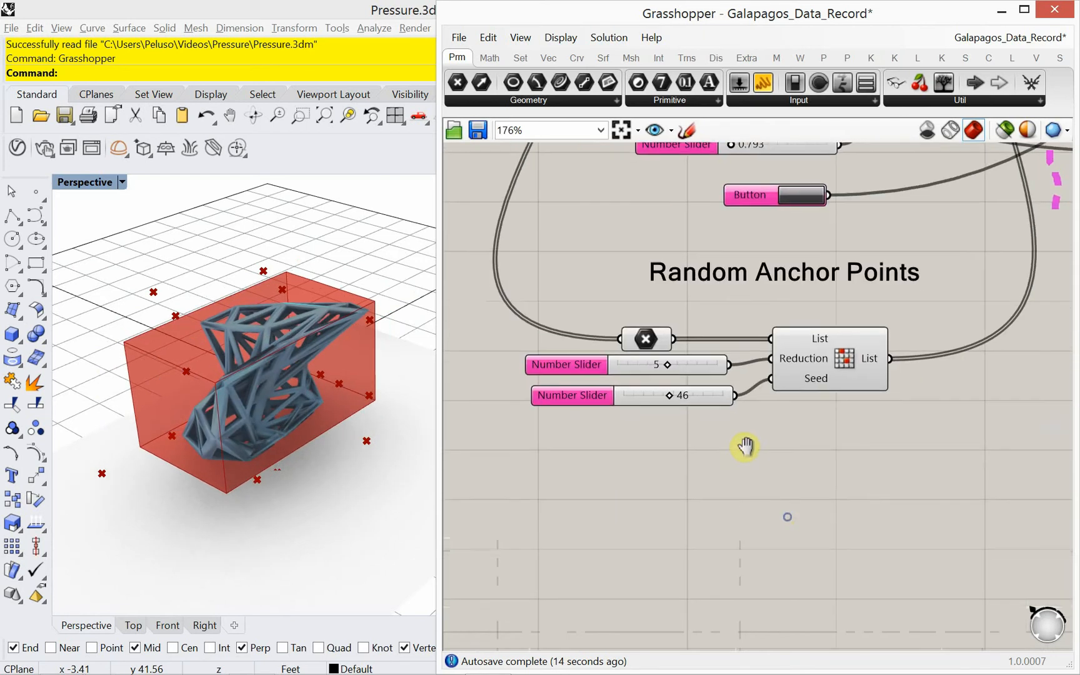
Search 'record' and place a Data Recorder beside Random Anchor Points.
{"action": "double_click", "coordinate": [745, 446]}
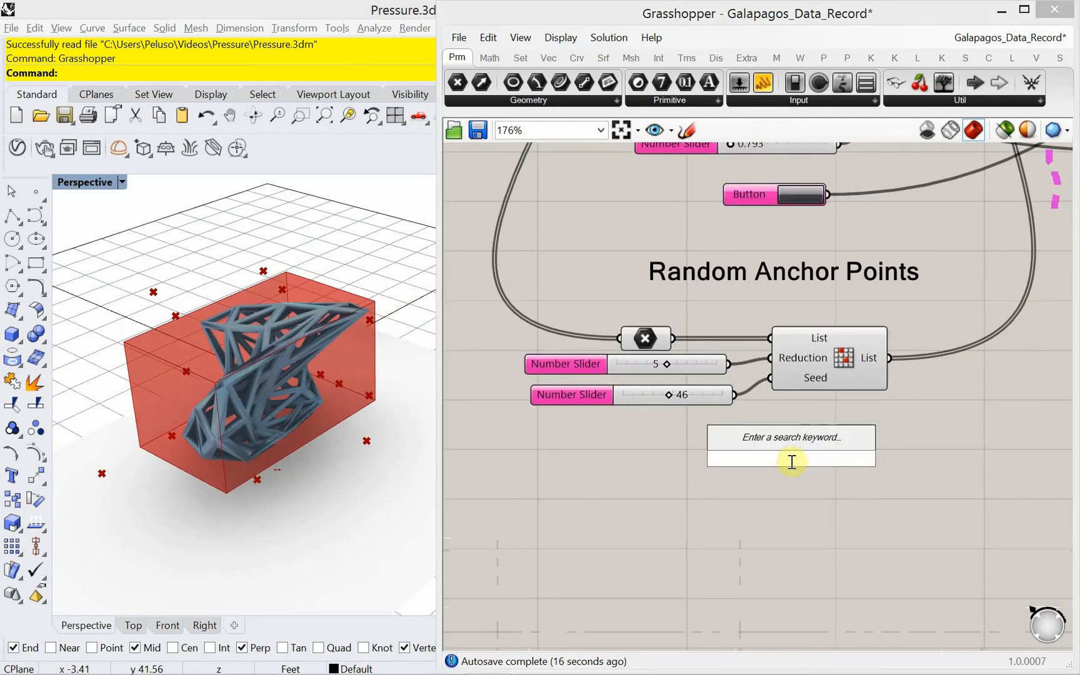
{"action": "type", "text": "record"}
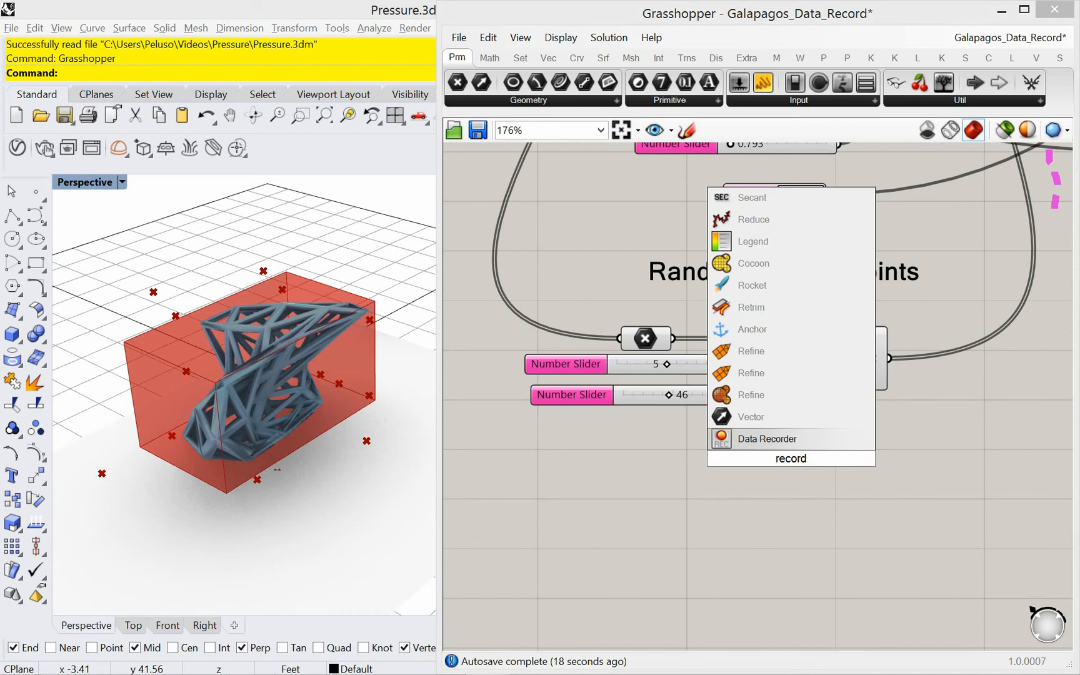
{"action": "left_click", "coordinate": [766, 438]}
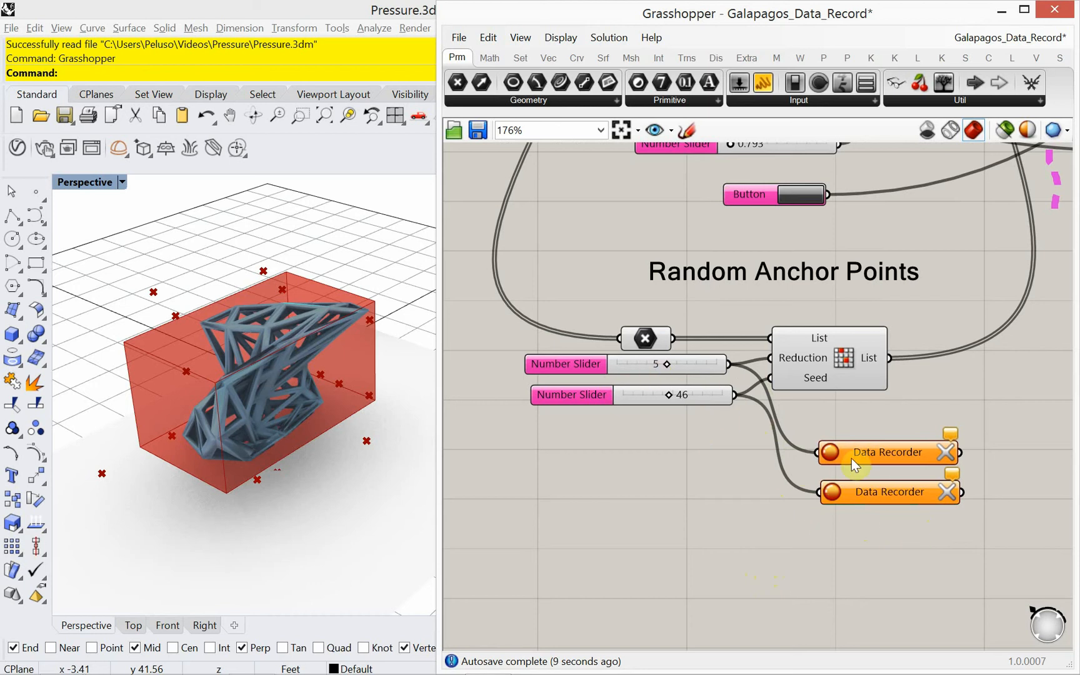
{"action": "mouse_move", "coordinate": [749, 500]}
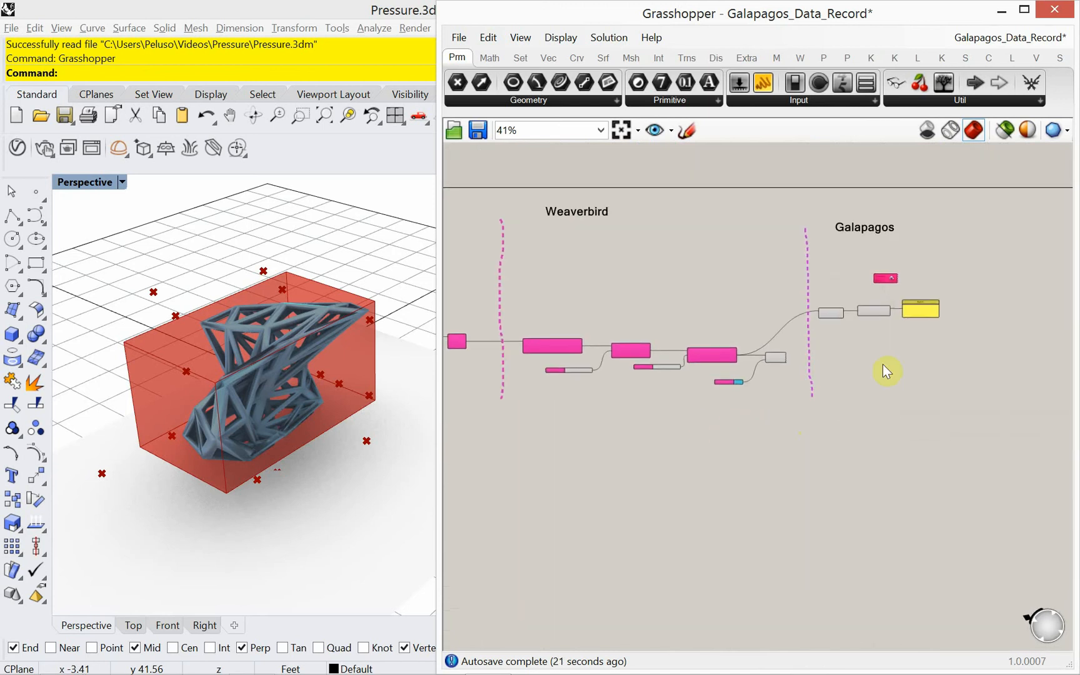
Wire the two Random Anchor Points sliders into the Galapagos Genome input.
{"action": "scroll", "scroll_direction": "up", "scroll_amount": 3}
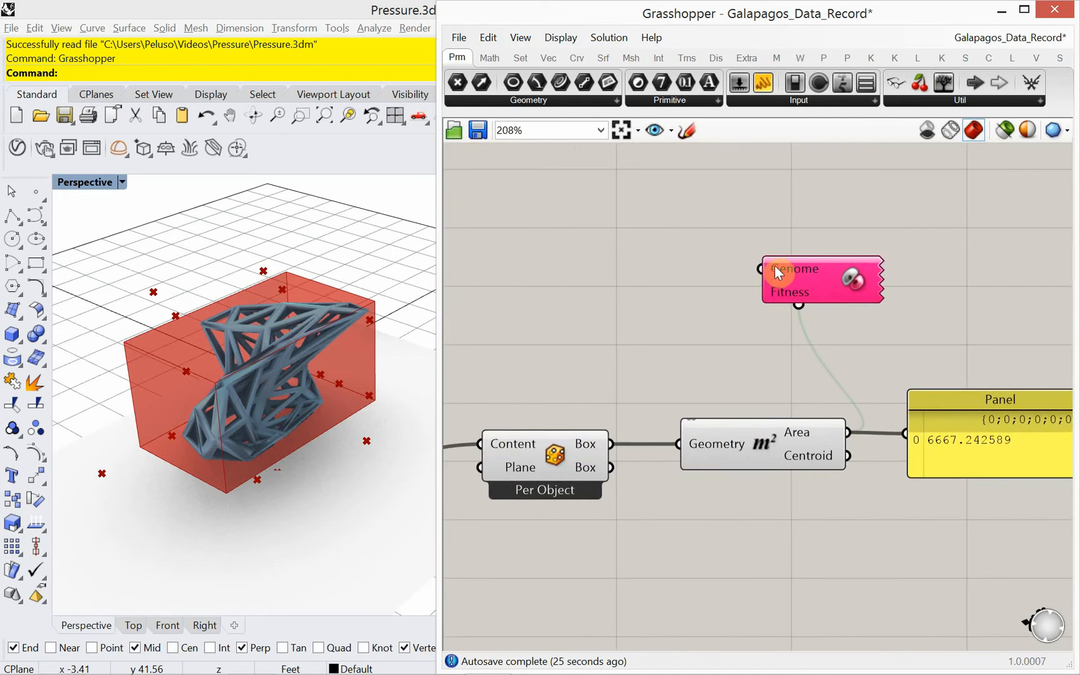
{"action": "right_click", "coordinate": [819, 279]}
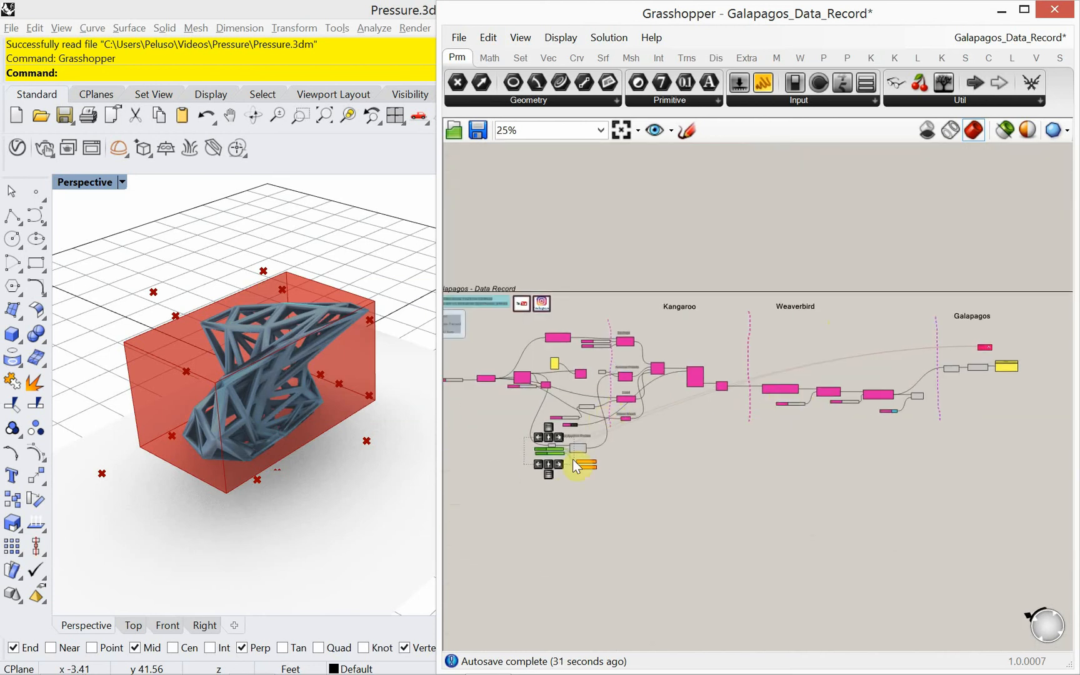
{"action": "scroll", "scroll_direction": "up", "scroll_amount": 3}
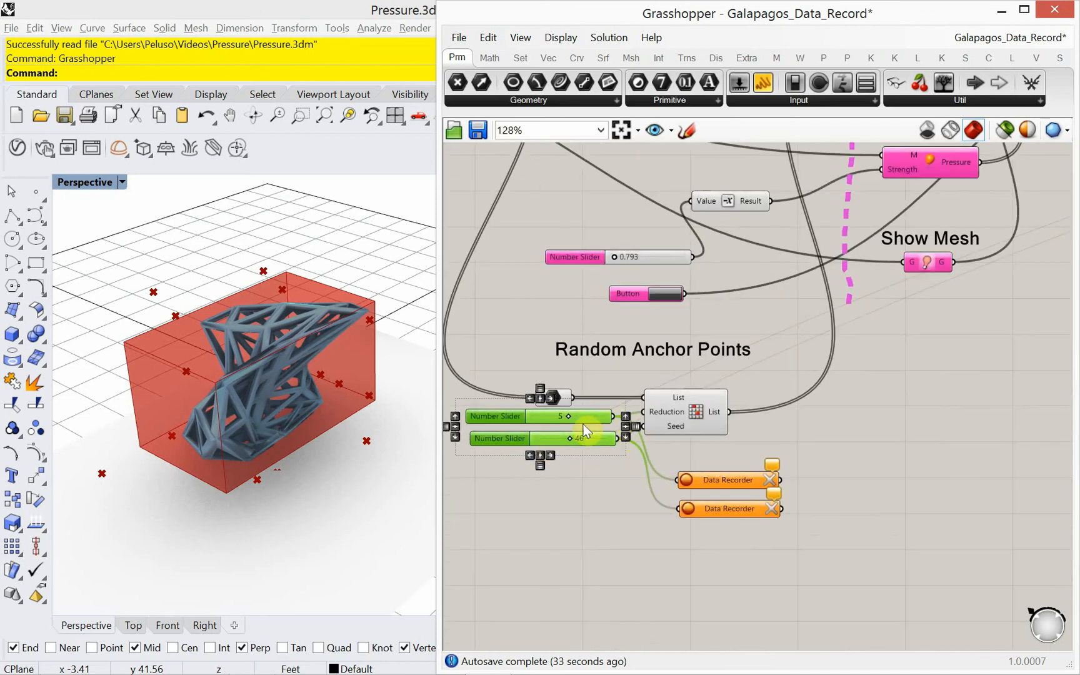
{"action": "mouse_move", "coordinate": [603, 430]}
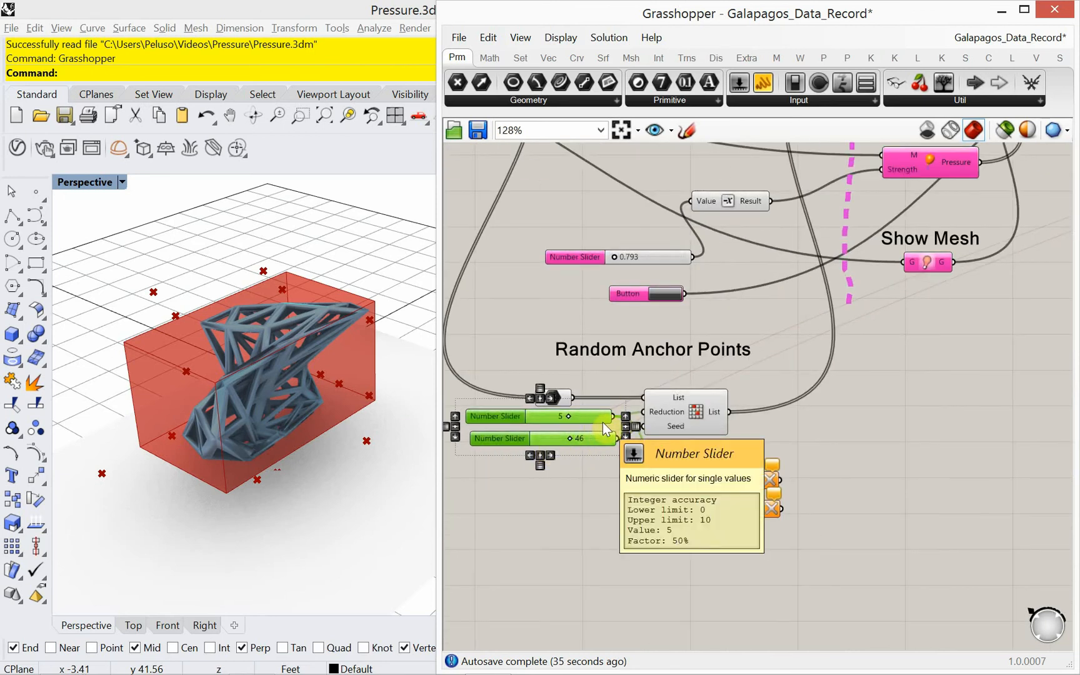
{"action": "scroll", "scroll_direction": "down", "scroll_amount": 3}
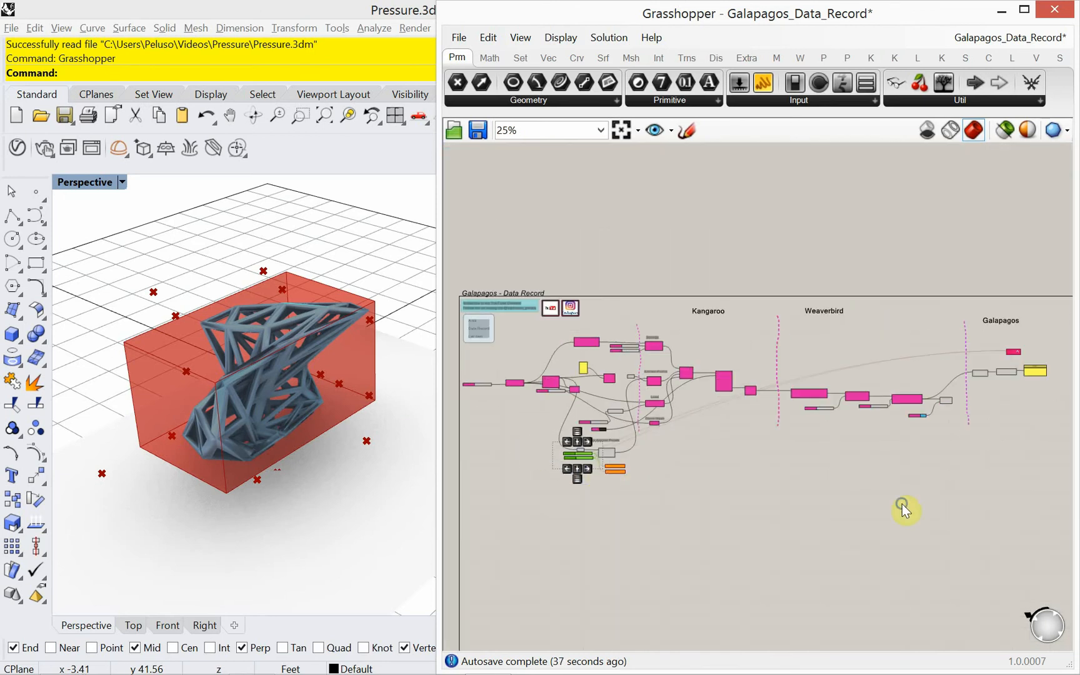
{"action": "scroll", "scroll_direction": "up", "scroll_amount": 3}
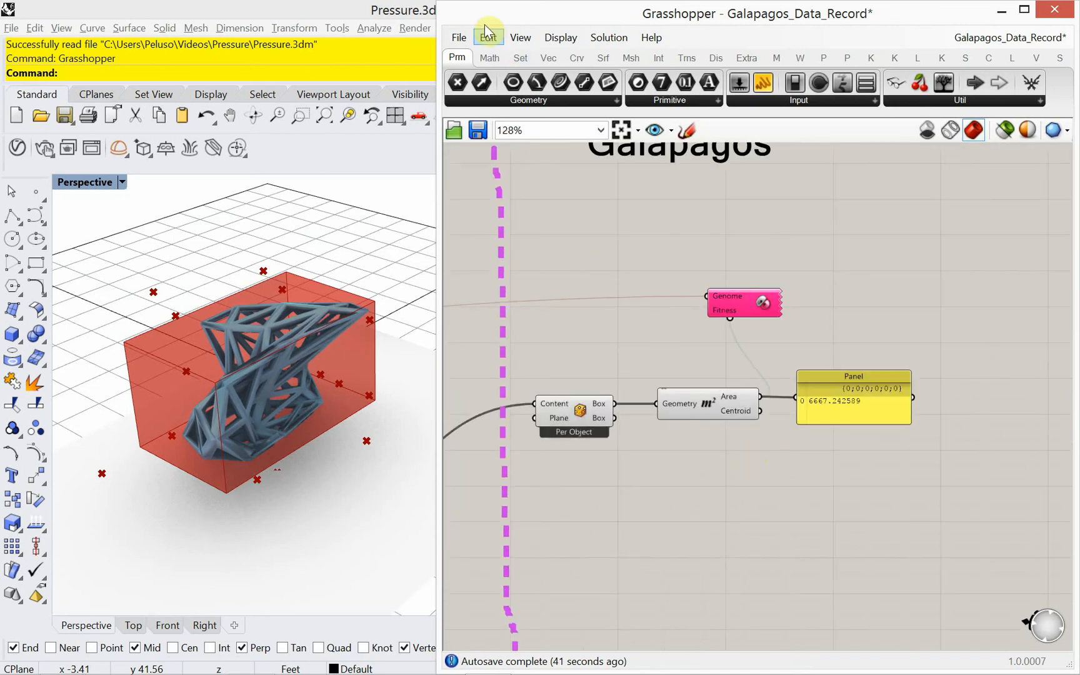
Save the document, then set Galapagos fitness to Minimize with a 0 h 1 min runtime limit.
{"action": "left_click", "coordinate": [459, 37]}
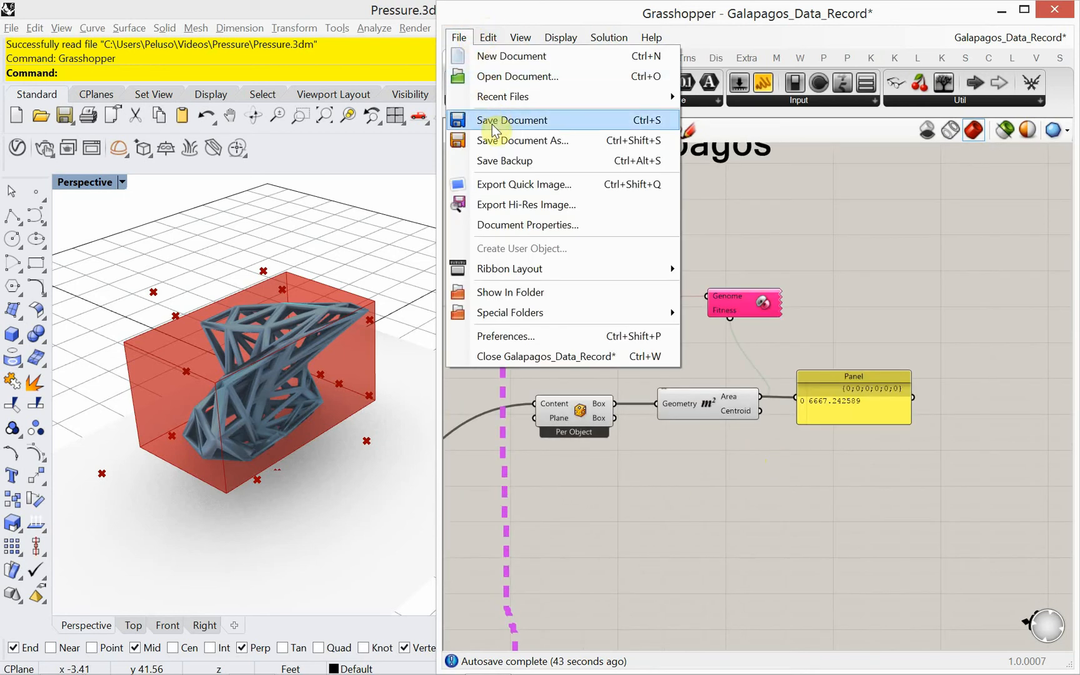
{"action": "left_click", "coordinate": [511, 120]}
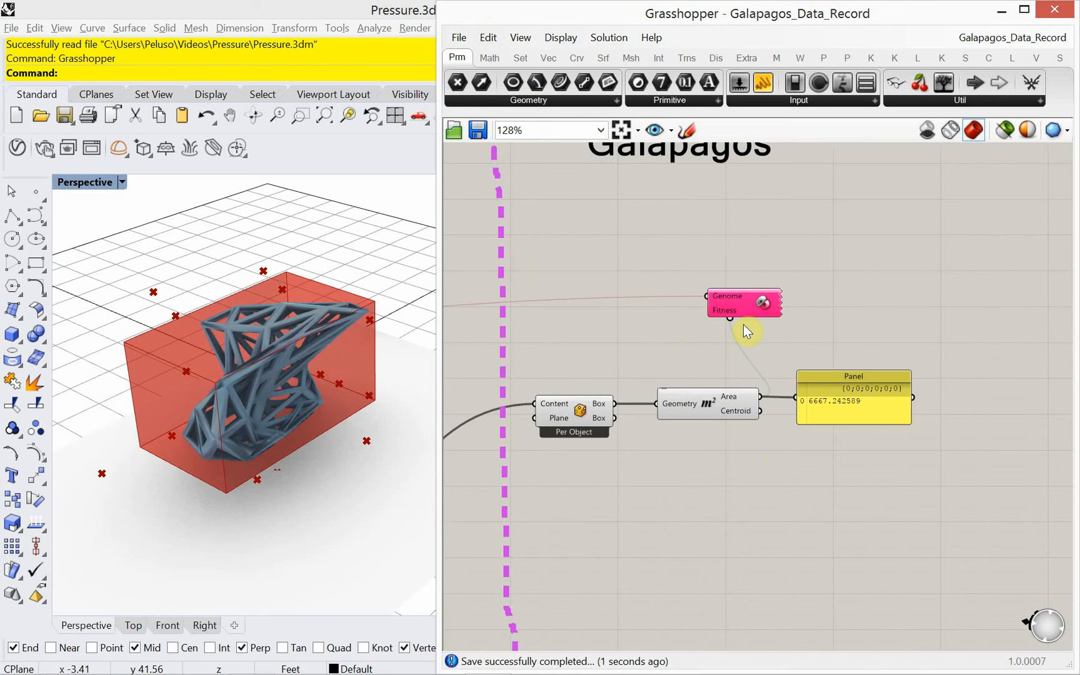
{"action": "double_click", "coordinate": [743, 304]}
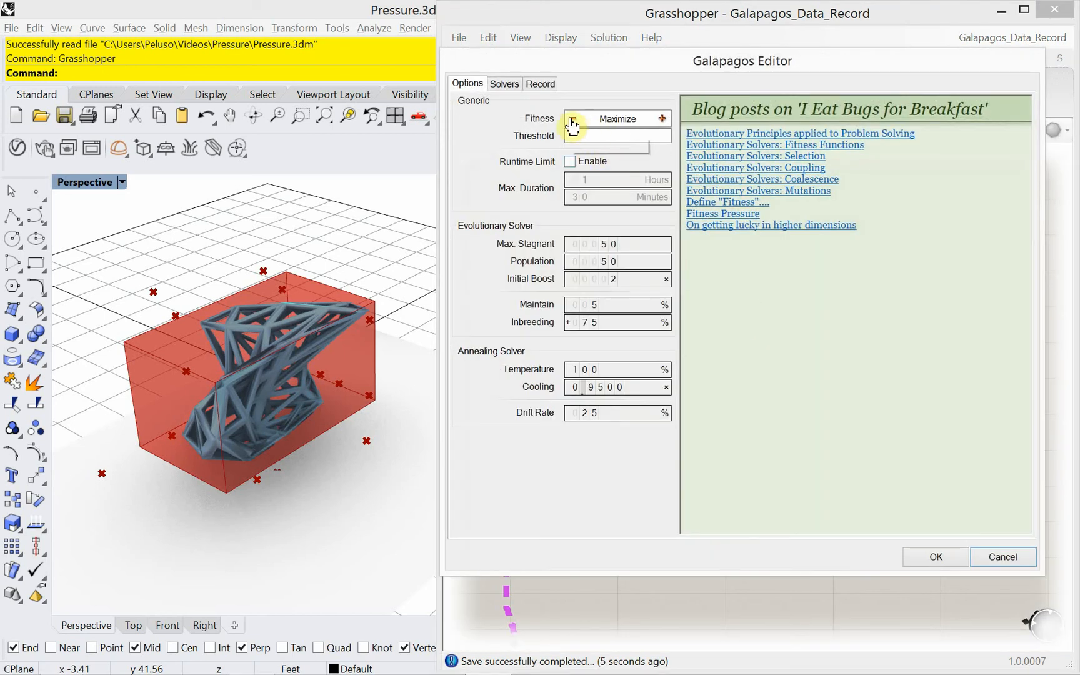
{"action": "left_click", "coordinate": [572, 119]}
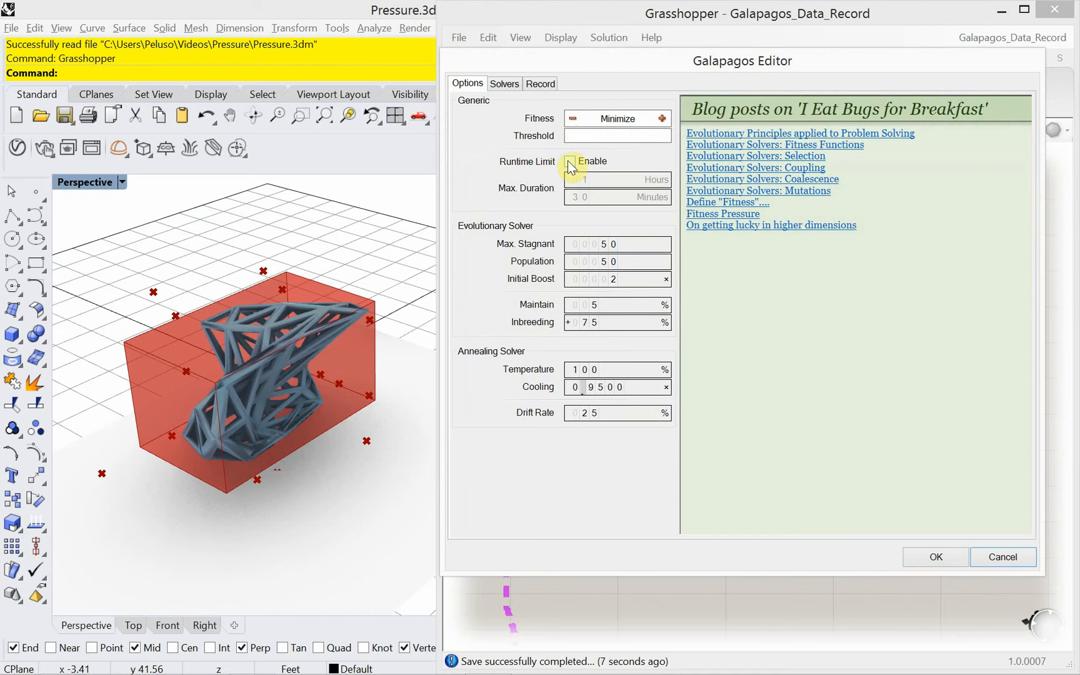
{"action": "left_click", "coordinate": [569, 160]}
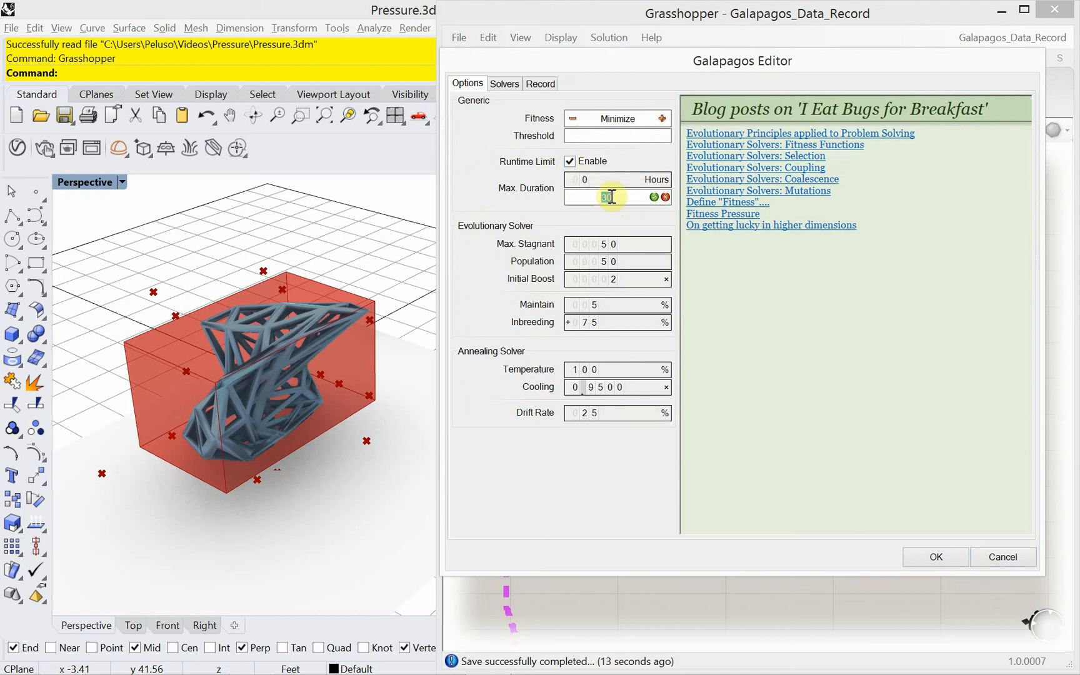
{"action": "left_click", "coordinate": [653, 197]}
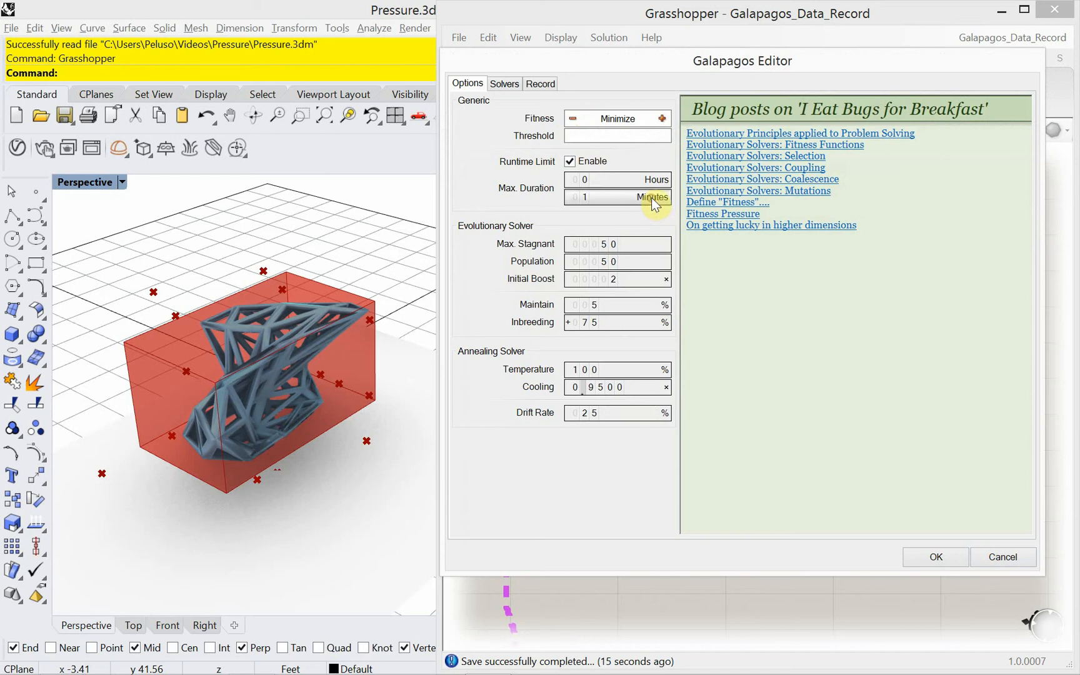
{"action": "mouse_move", "coordinate": [631, 221]}
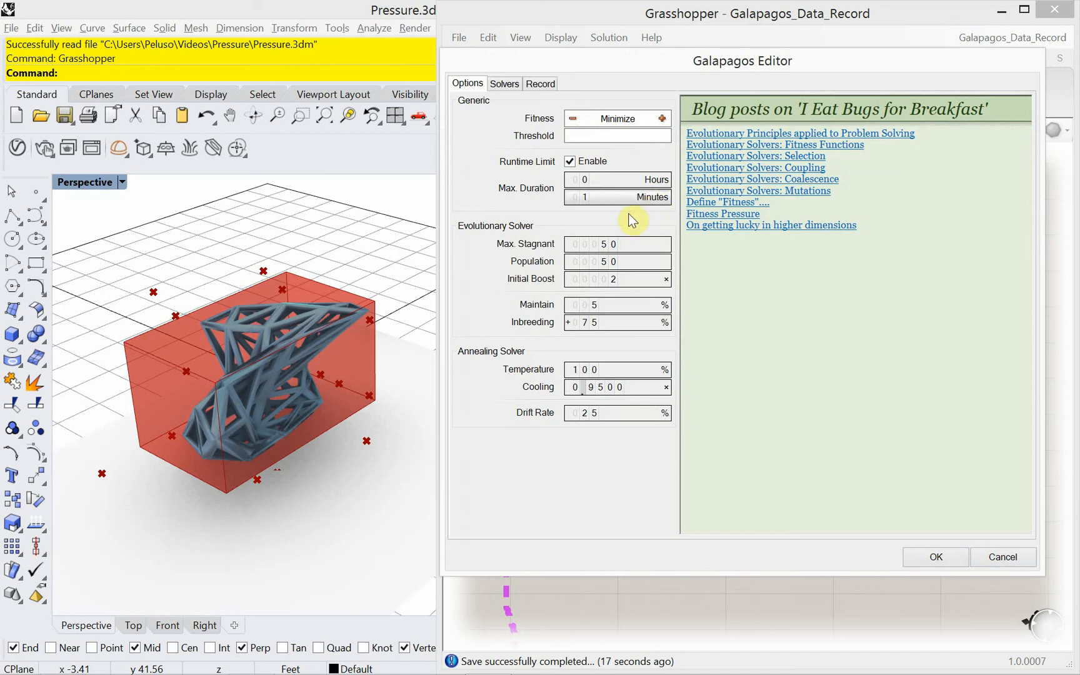
{"action": "mouse_move", "coordinate": [510, 108]}
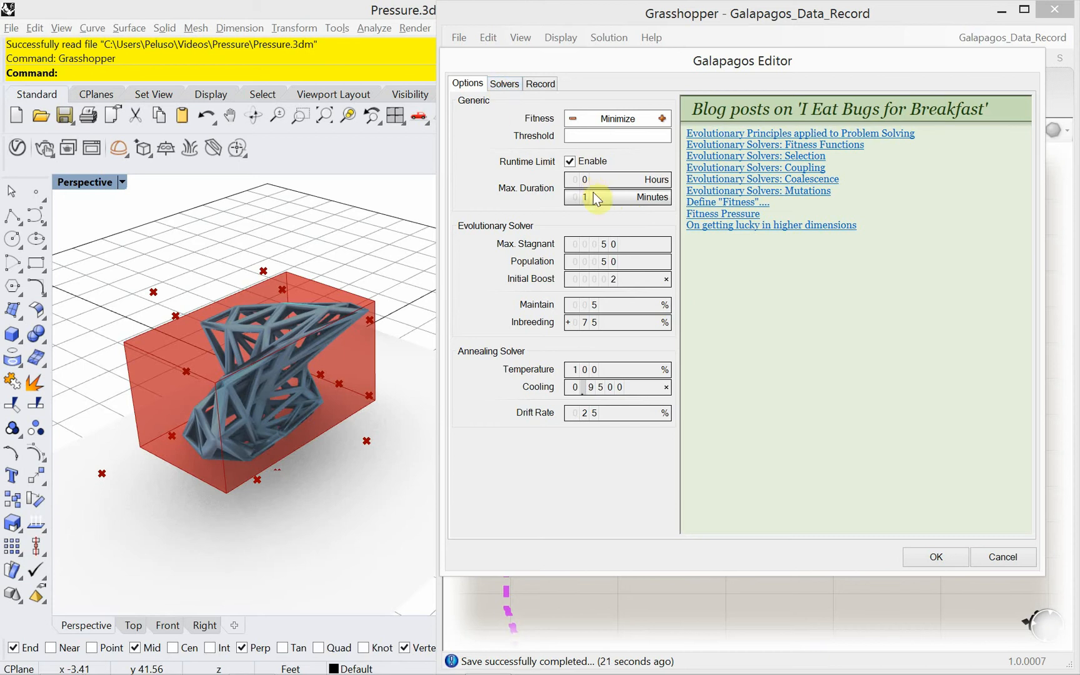
{"action": "mouse_move", "coordinate": [624, 176]}
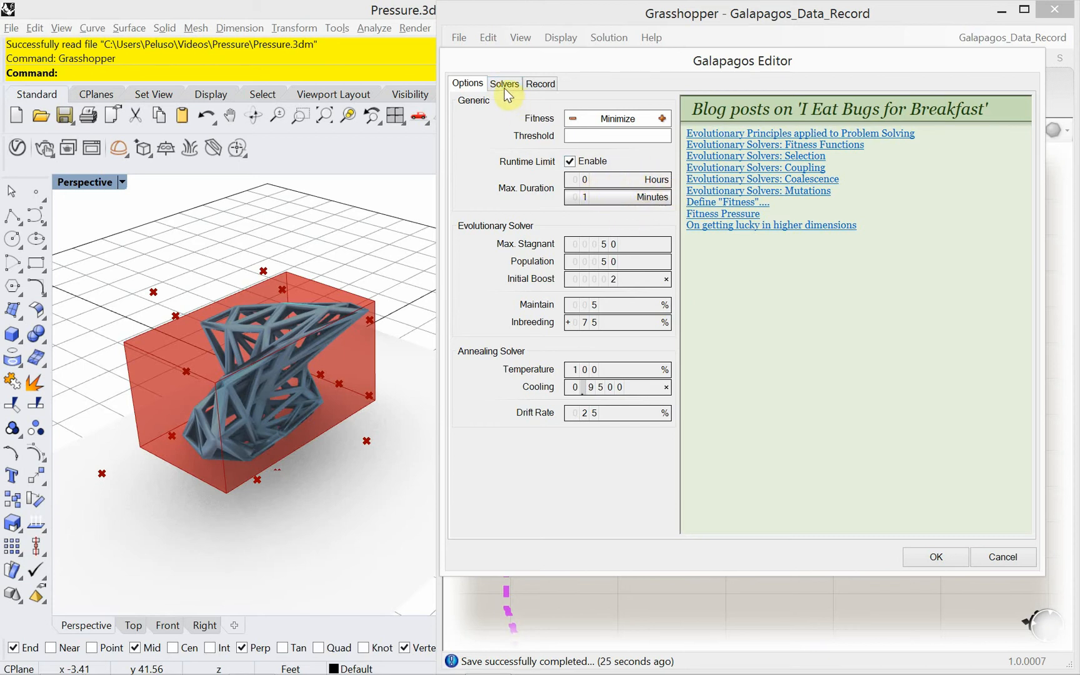
{"action": "mouse_move", "coordinate": [630, 173]}
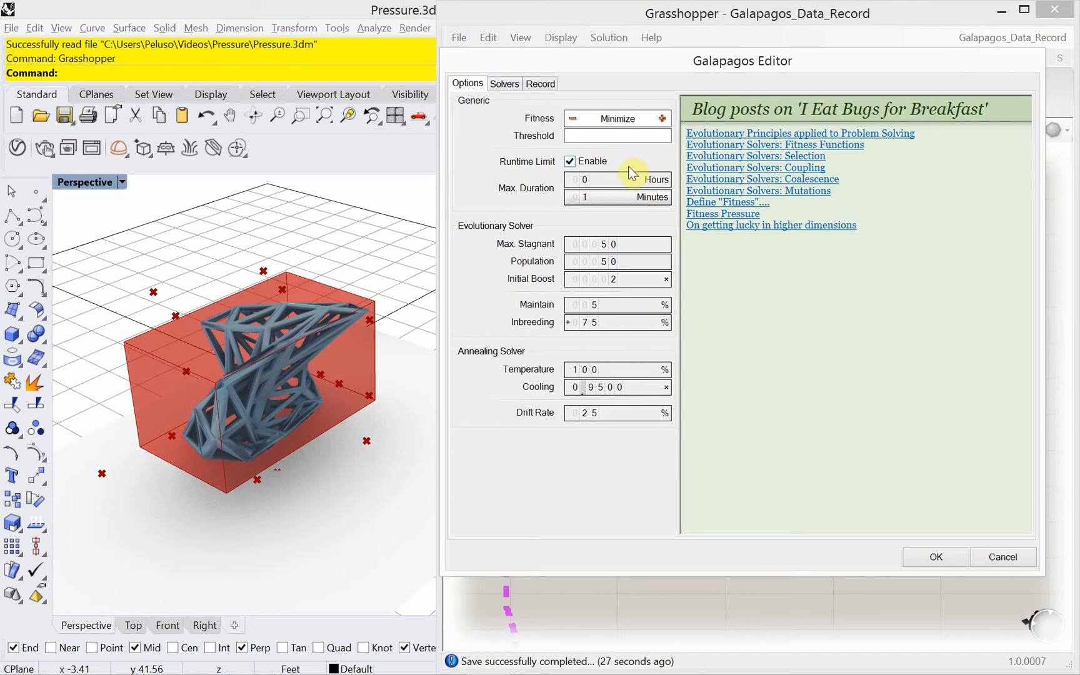
{"action": "mouse_move", "coordinate": [527, 110]}
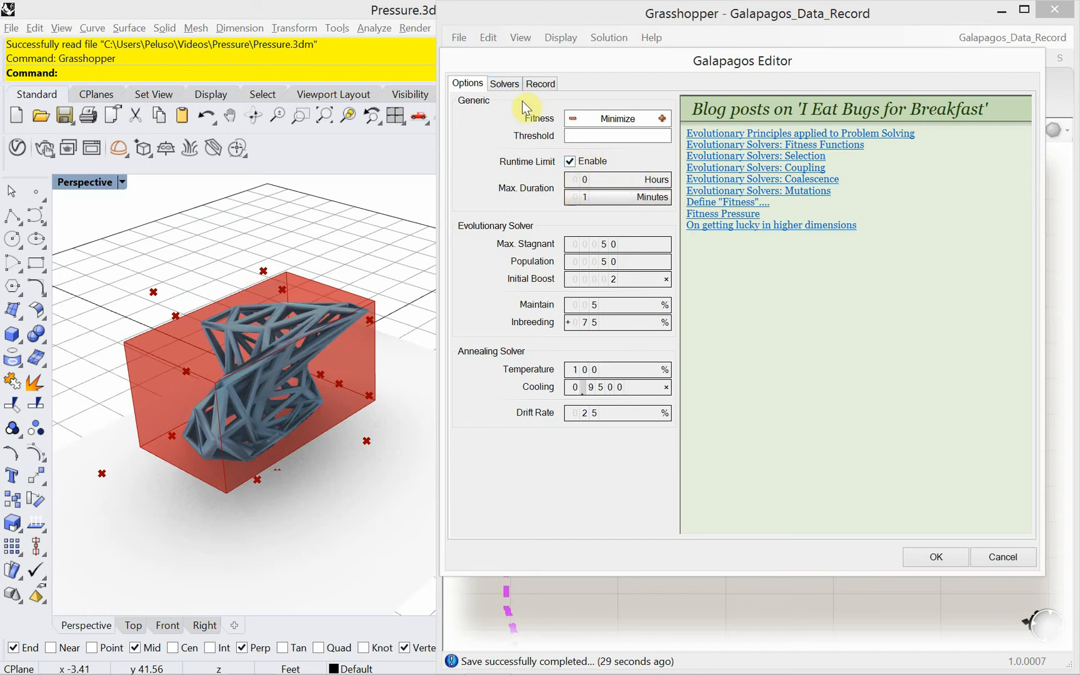
Start the Galapagos evolutionary solver from the Solvers page.
{"action": "left_click", "coordinate": [504, 84]}
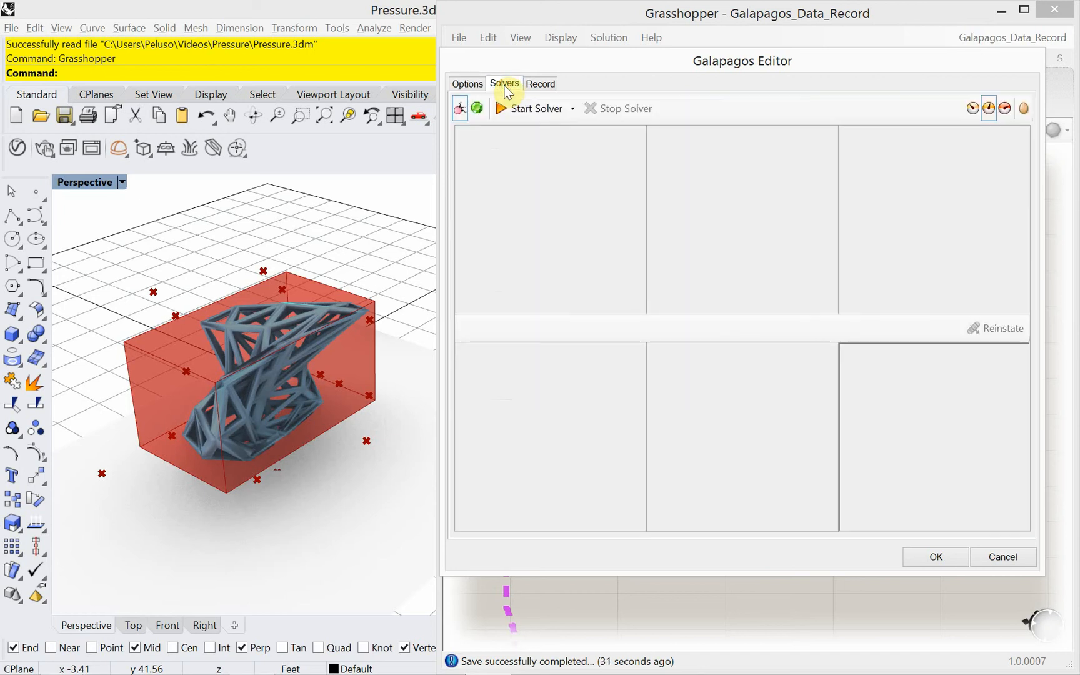
{"action": "mouse_move", "coordinate": [974, 108]}
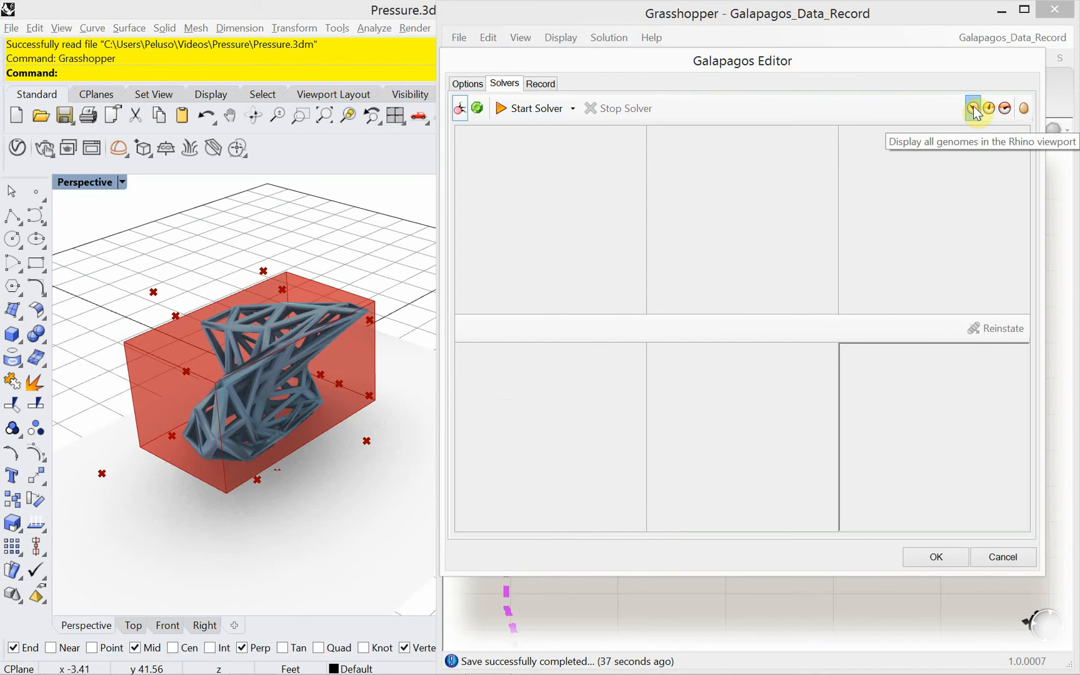
{"action": "mouse_move", "coordinate": [528, 108]}
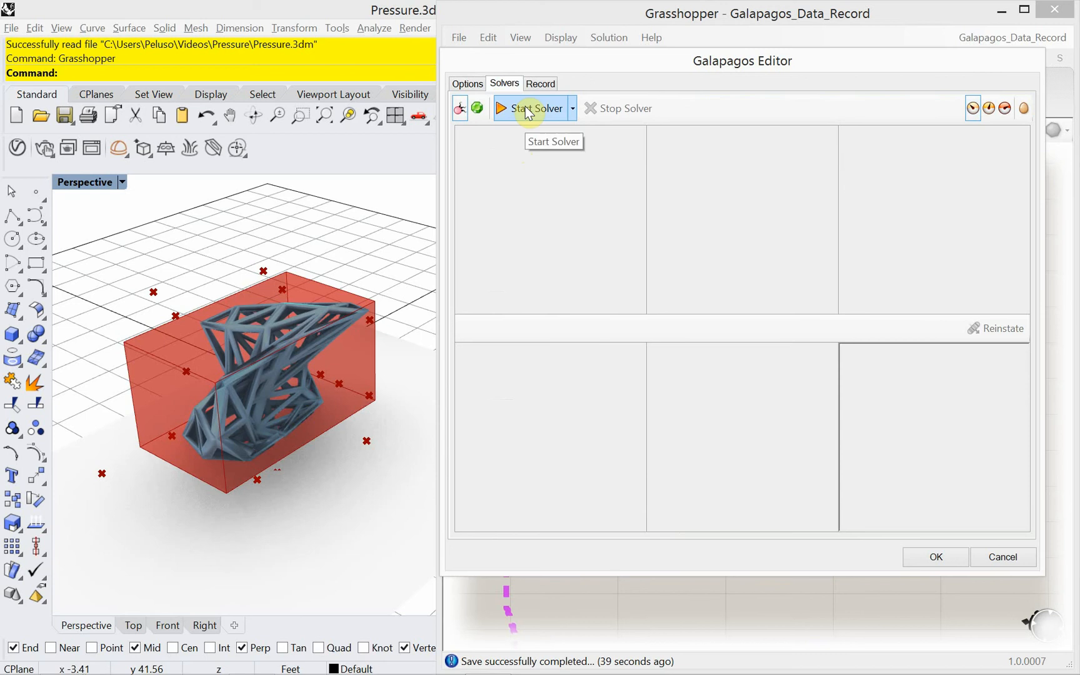
{"action": "left_click", "coordinate": [536, 108]}
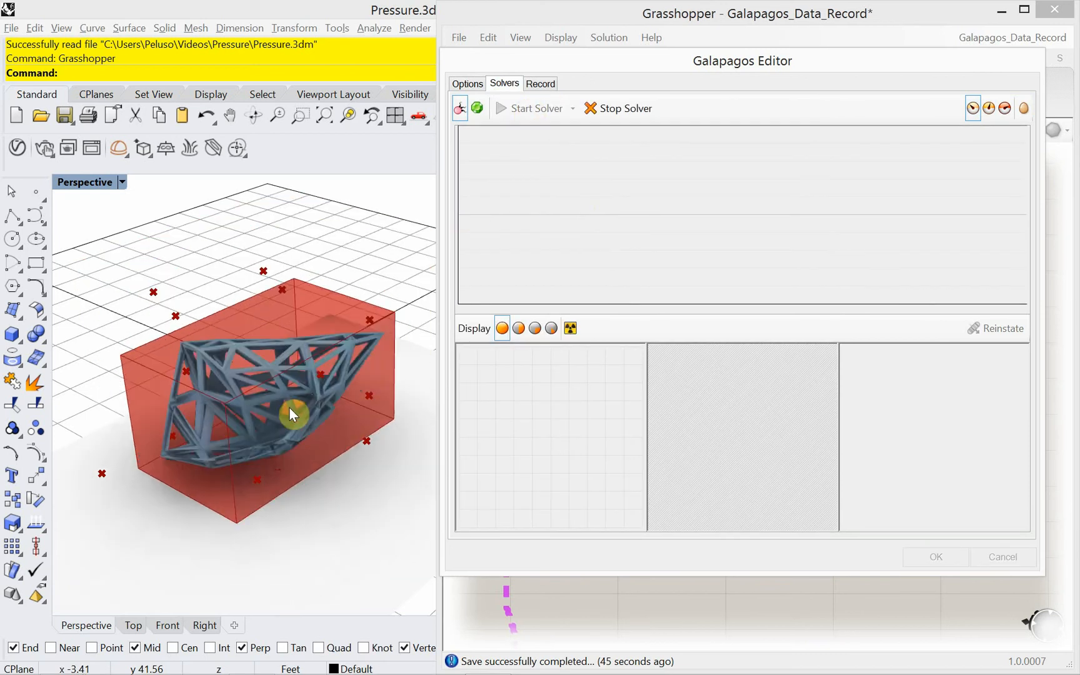
{"action": "left_click", "coordinate": [534, 108]}
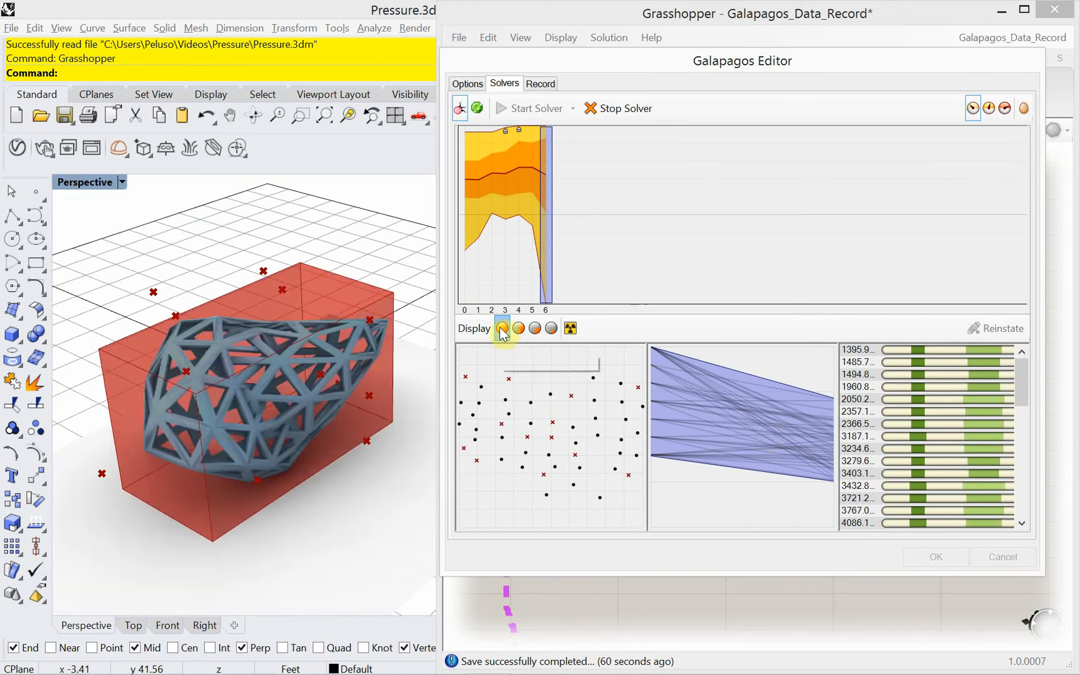
Cycle the genome display filters while it runs, ending on top 25% and top 50%.
{"action": "left_click", "coordinate": [518, 328]}
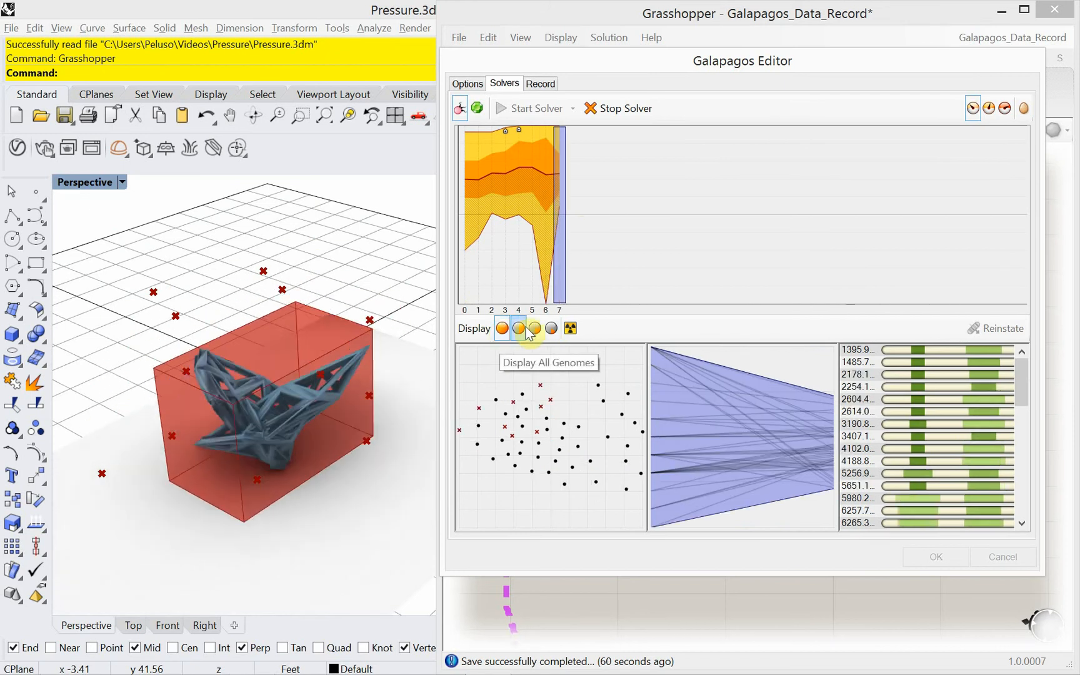
{"action": "left_click", "coordinate": [551, 329]}
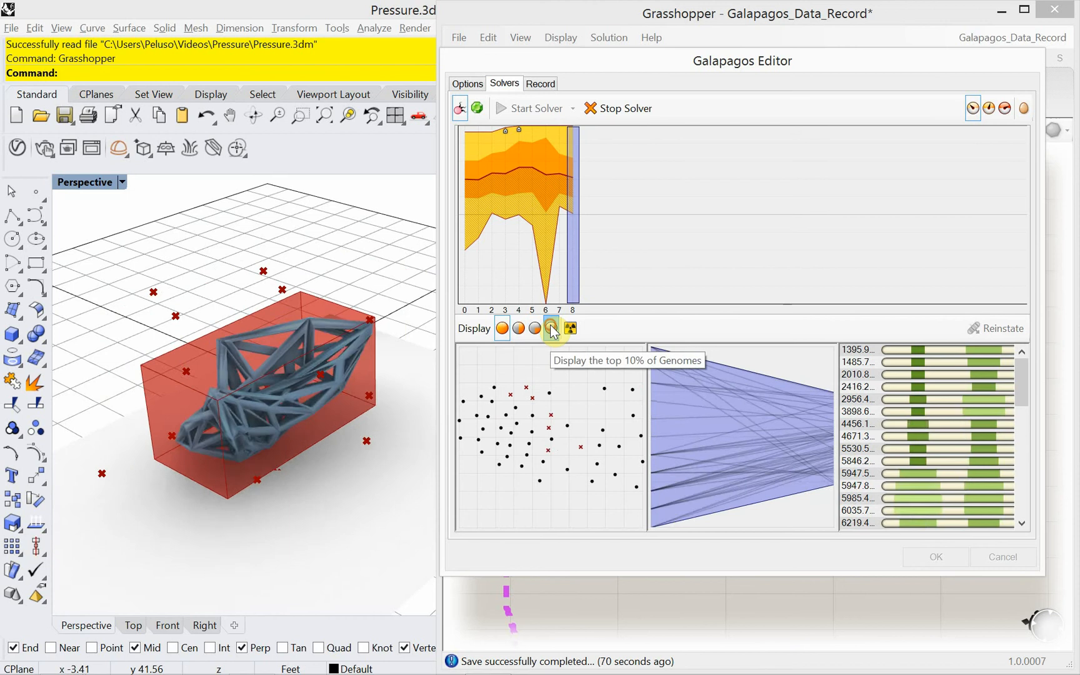
{"action": "left_click", "coordinate": [552, 329]}
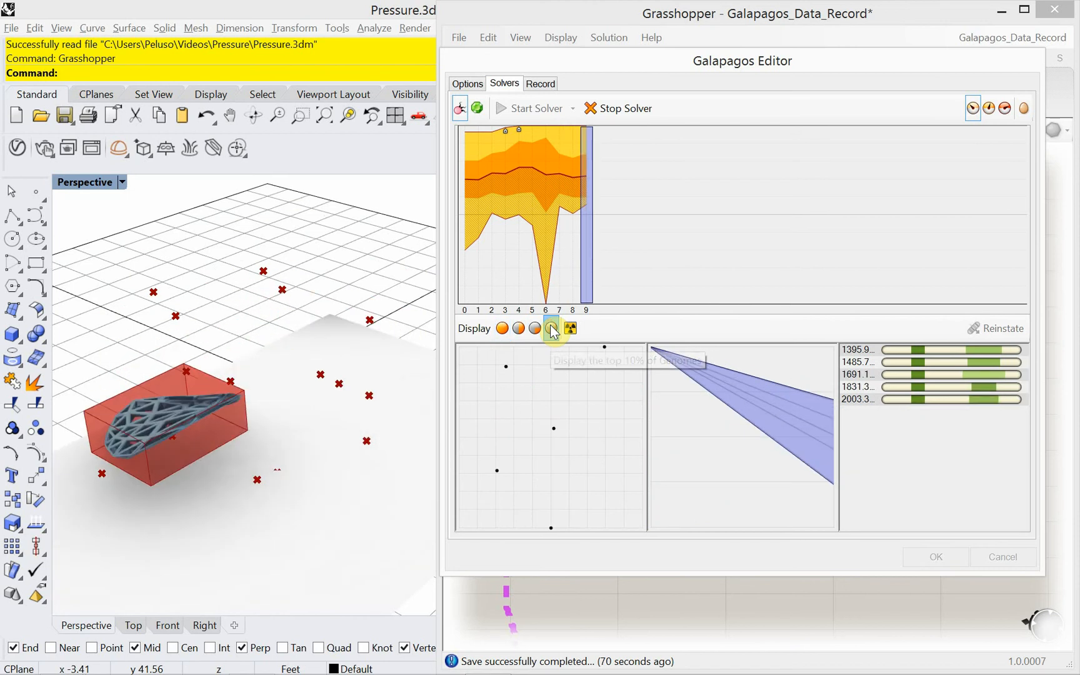
{"action": "left_click", "coordinate": [535, 329]}
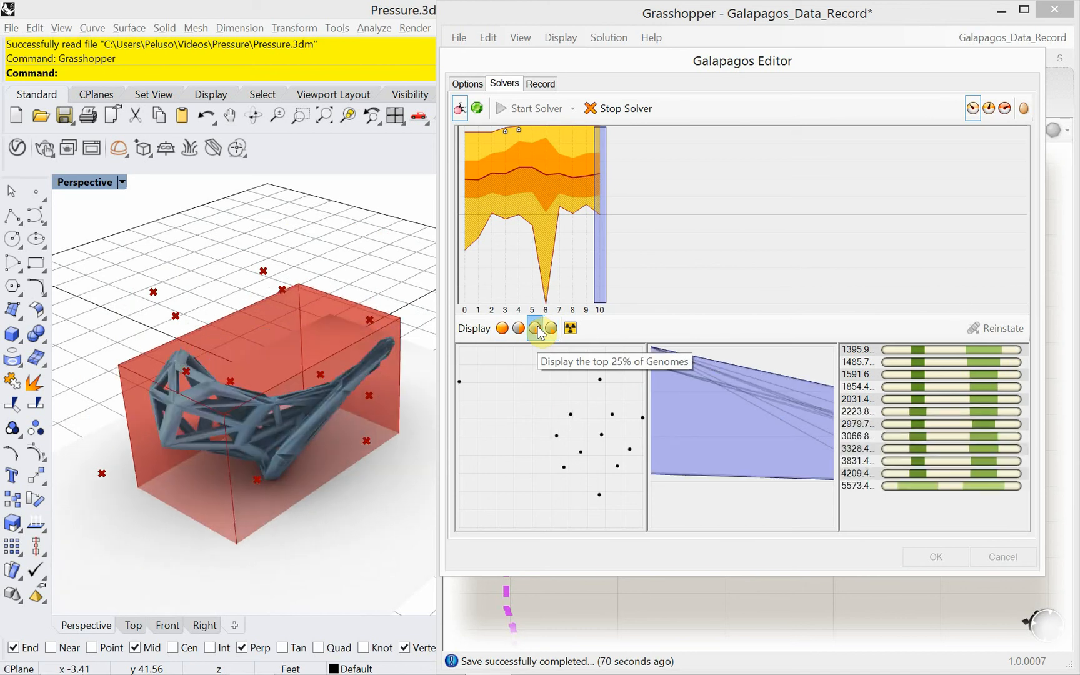
{"action": "left_click", "coordinate": [519, 328]}
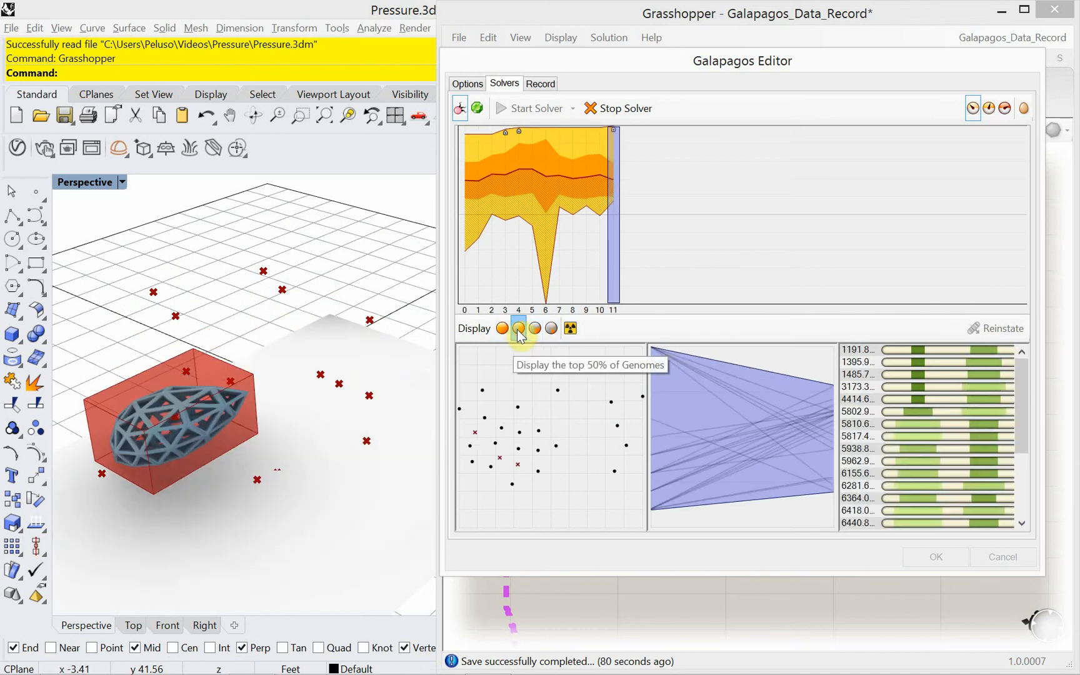
{"action": "left_click", "coordinate": [502, 328]}
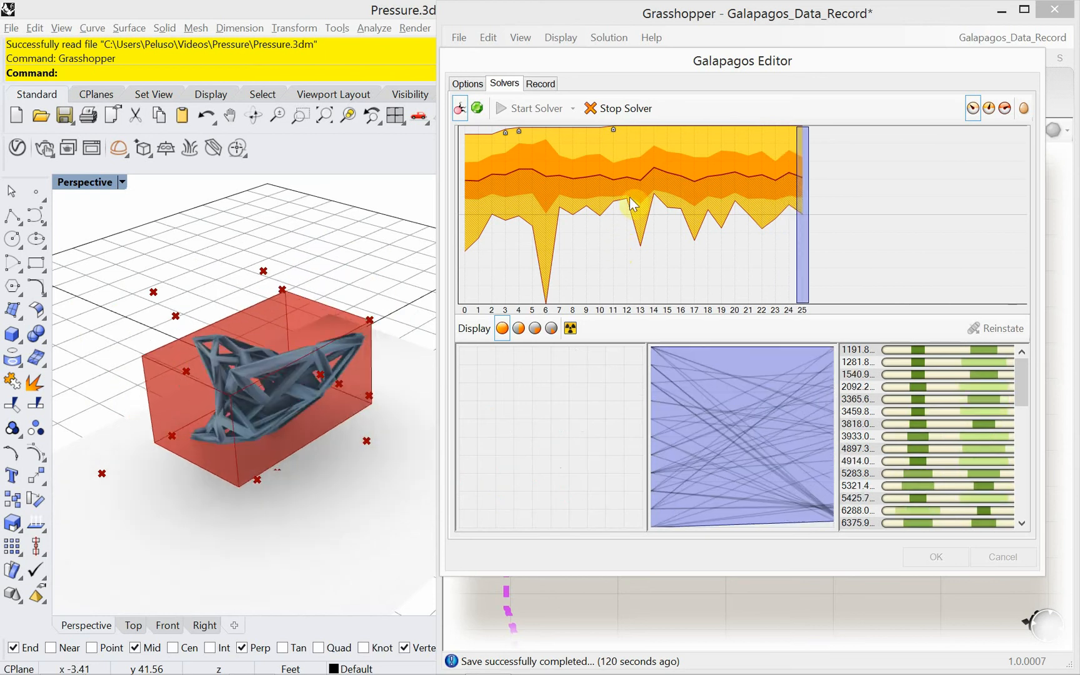
{"action": "mouse_move", "coordinate": [618, 108]}
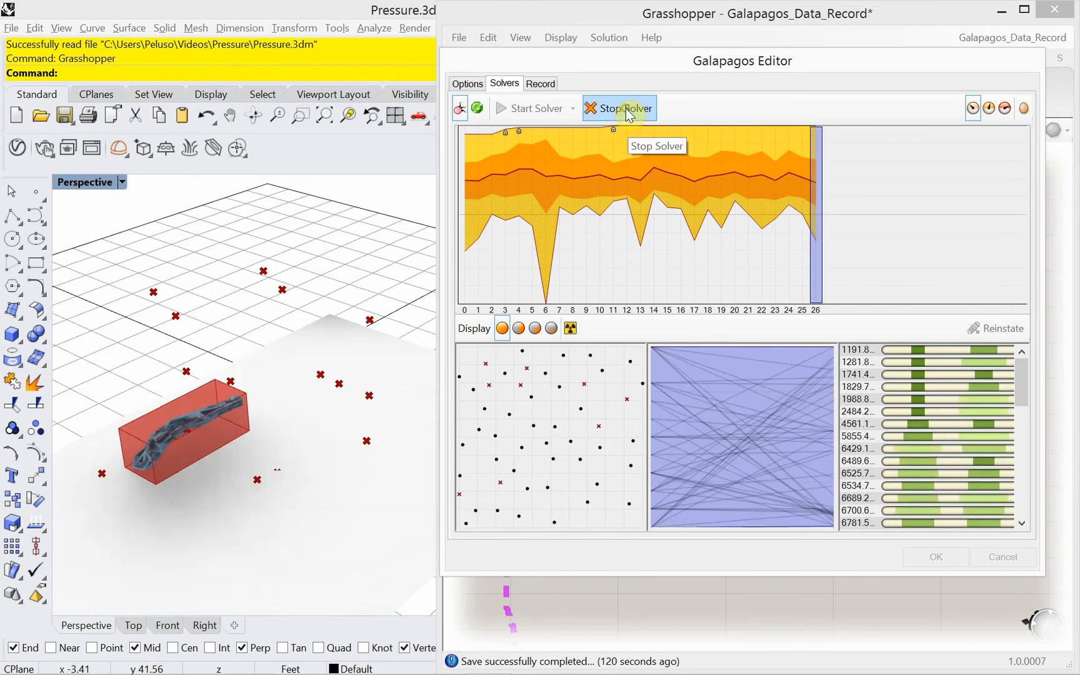
Stop the Galapagos solver at generation 26.
{"action": "left_click", "coordinate": [627, 108]}
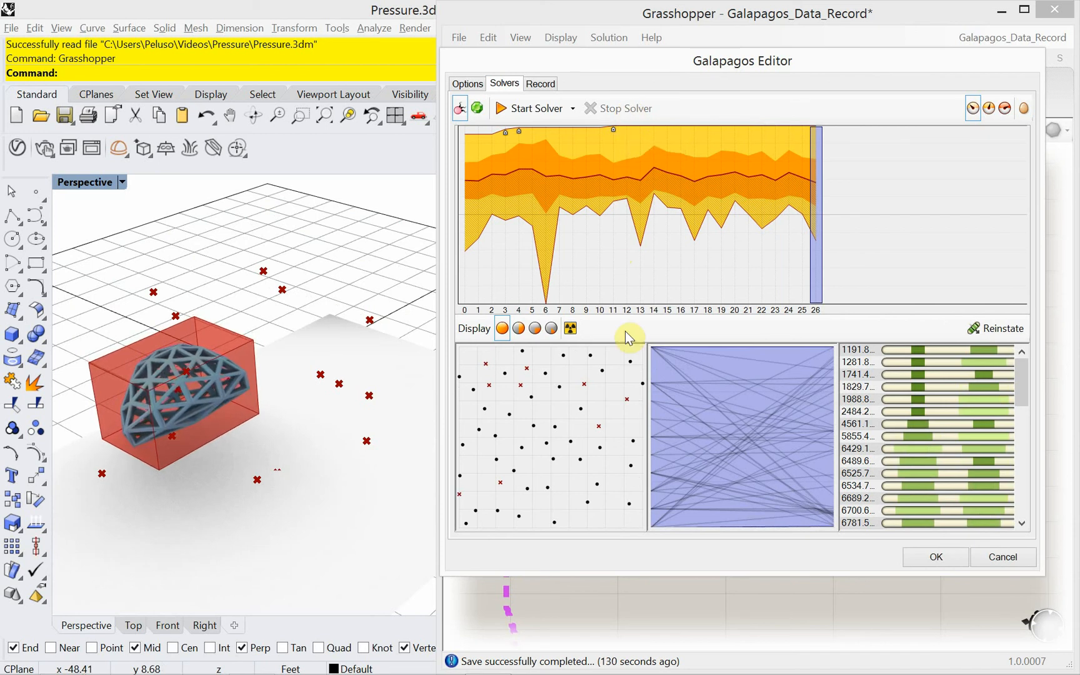
{"action": "mouse_move", "coordinate": [623, 306]}
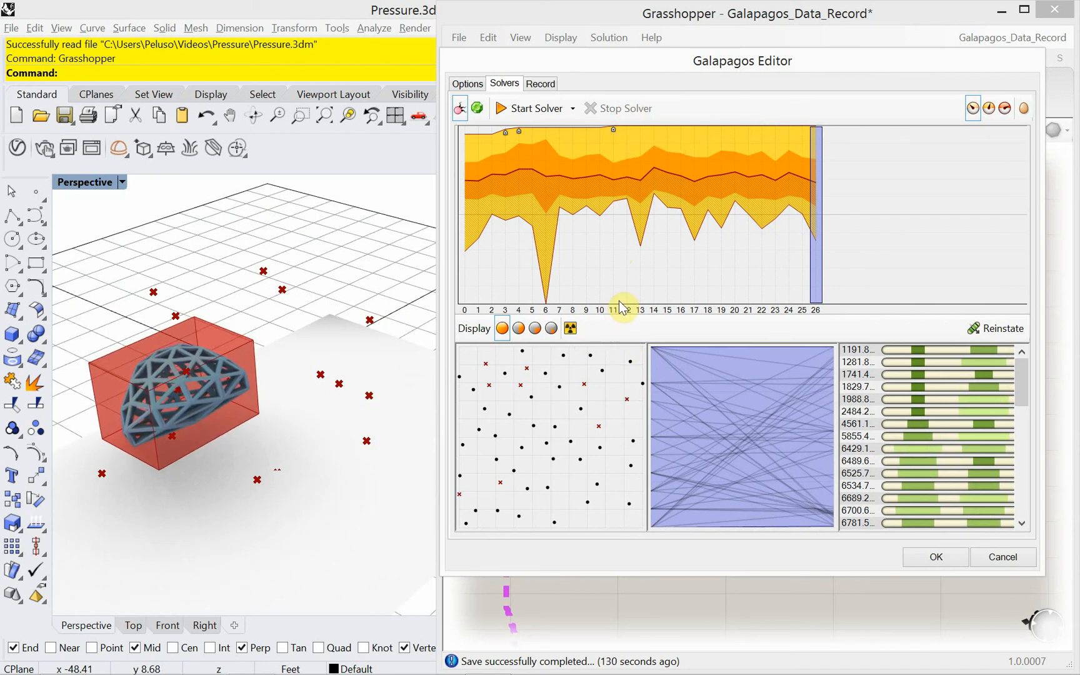
{"action": "mouse_move", "coordinate": [1037, 89]}
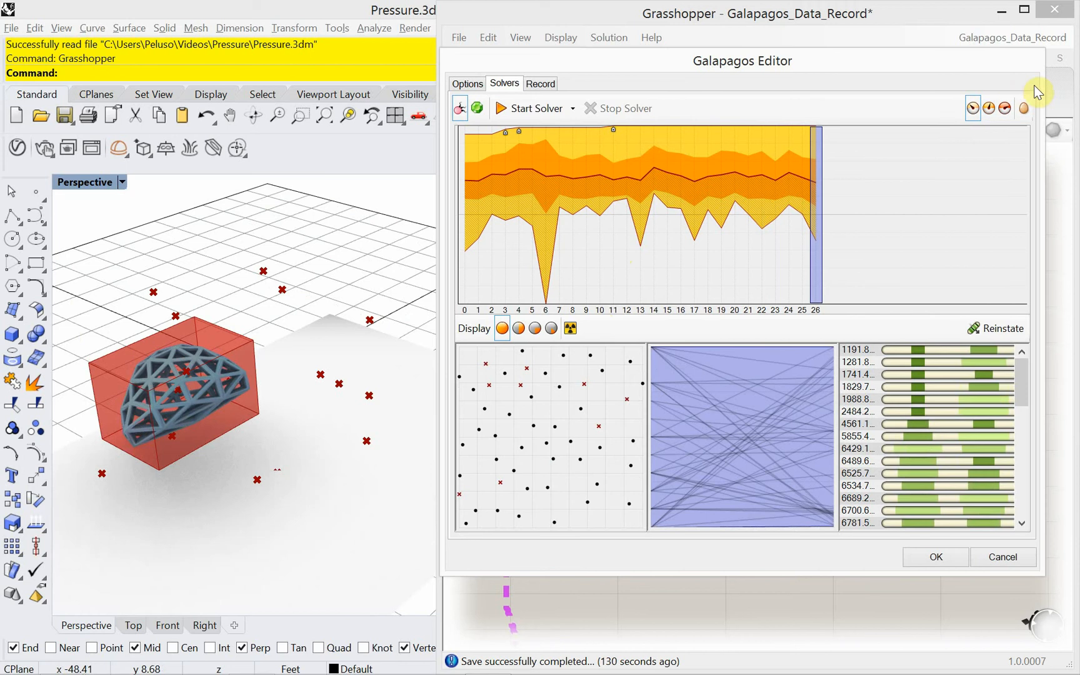
{"action": "mouse_move", "coordinate": [866, 76]}
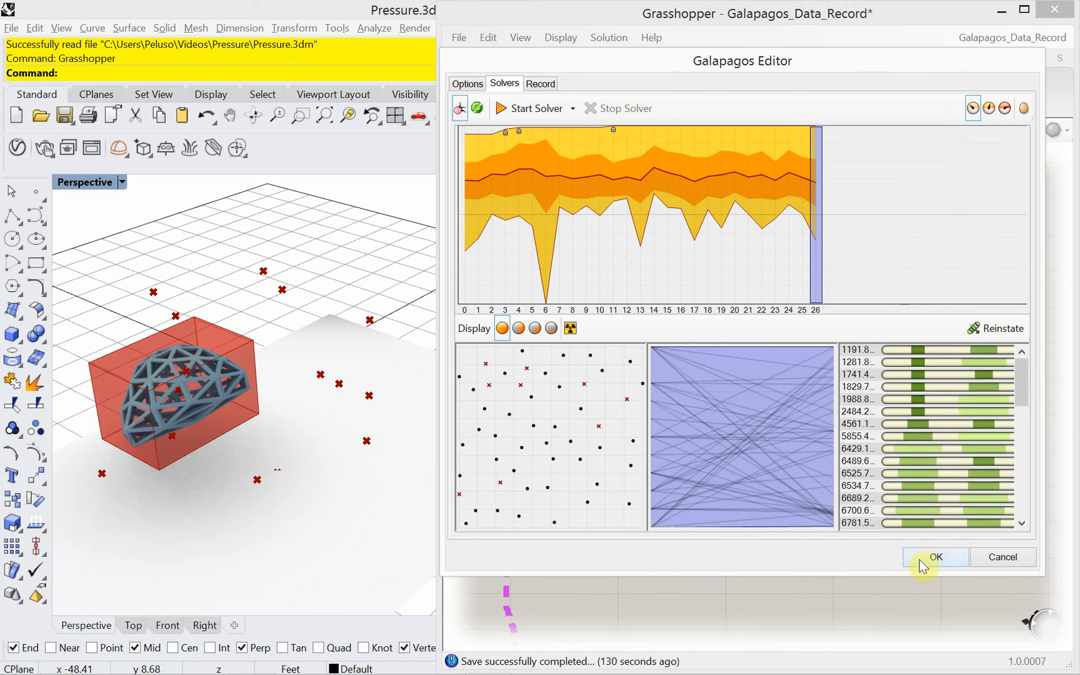
{"action": "mouse_move", "coordinate": [584, 570]}
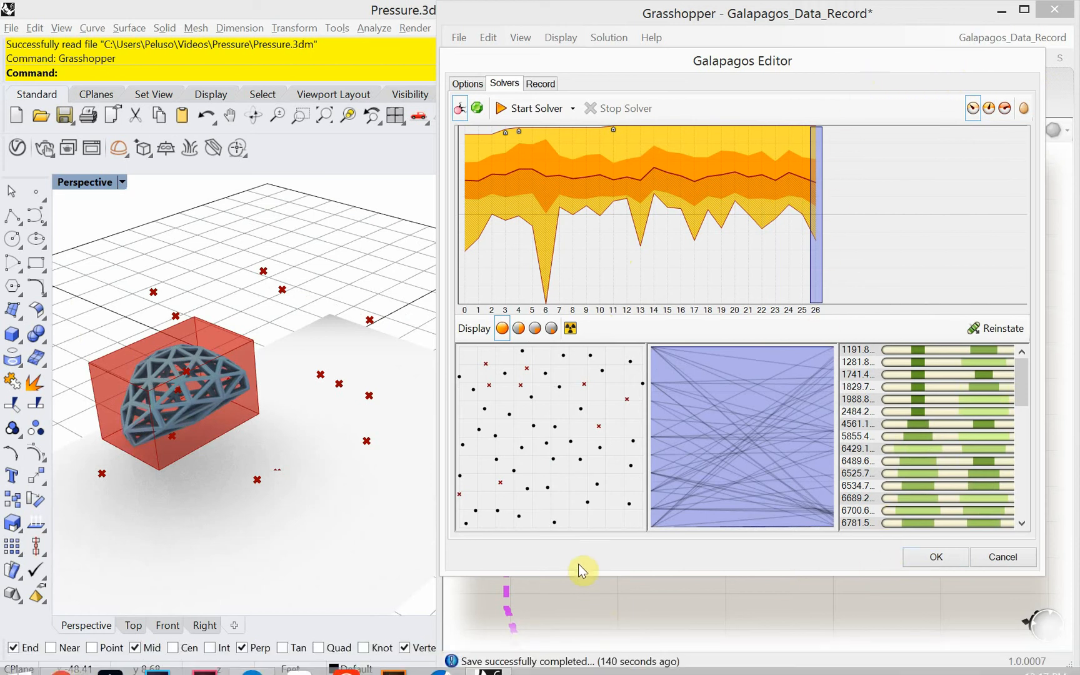
{"action": "mouse_move", "coordinate": [480, 505]}
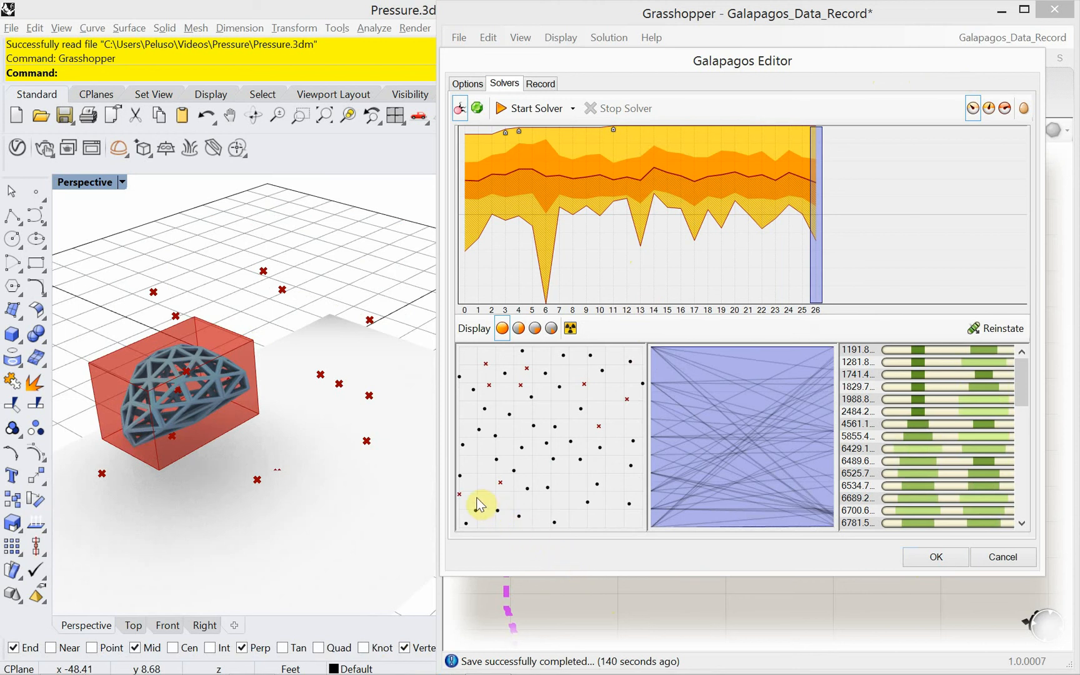
{"action": "mouse_move", "coordinate": [479, 495]}
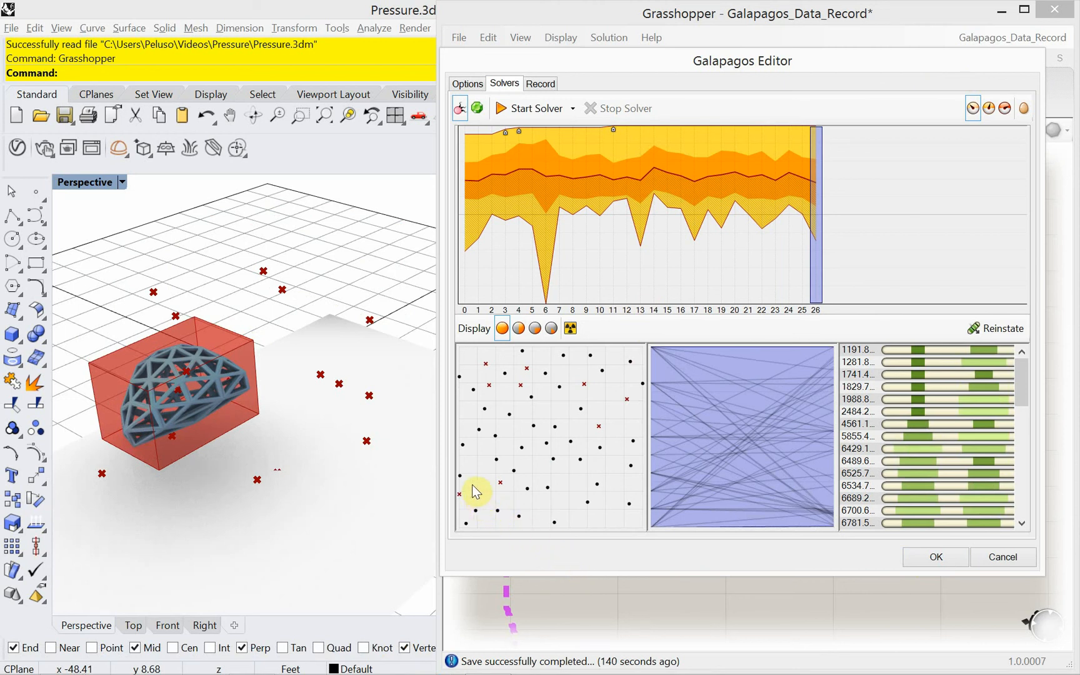
{"action": "mouse_move", "coordinate": [175, 389]}
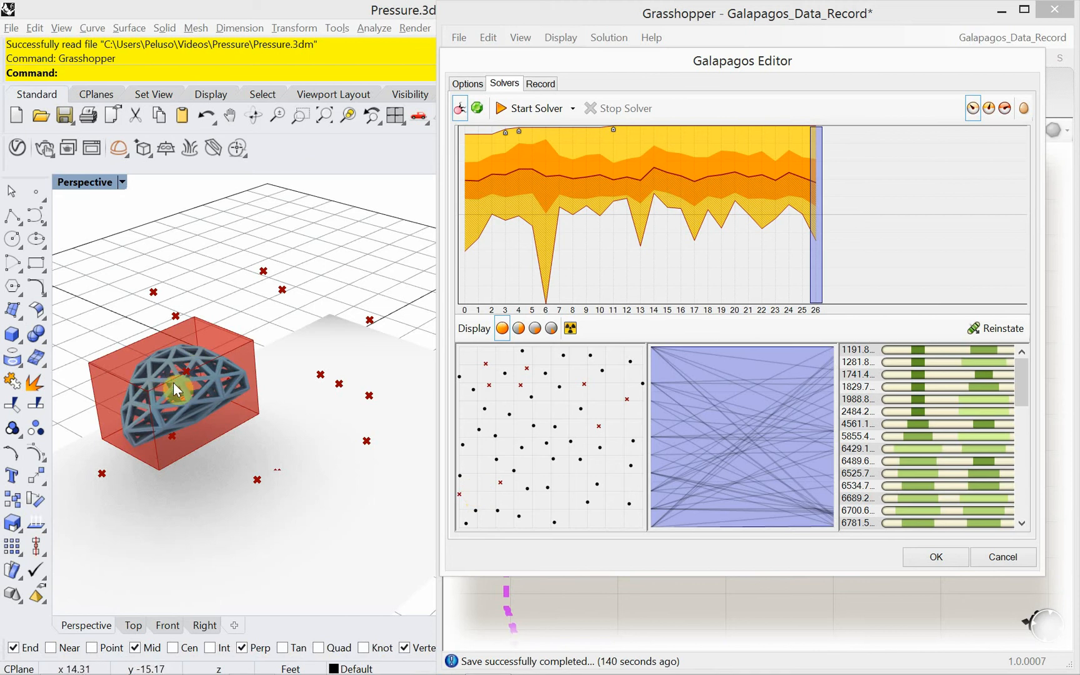
{"action": "mouse_move", "coordinate": [494, 60]}
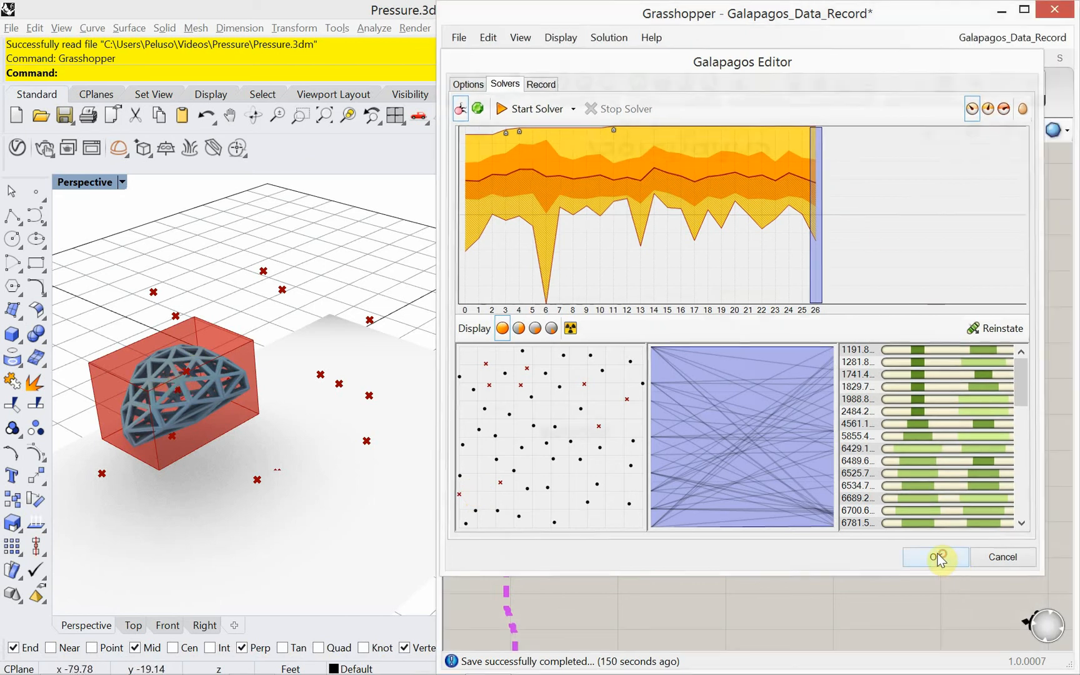
Close the Galapagos Editor with OK and press the Kangaroo Reset button to re-inflate the mesh.
{"action": "left_click", "coordinate": [935, 557]}
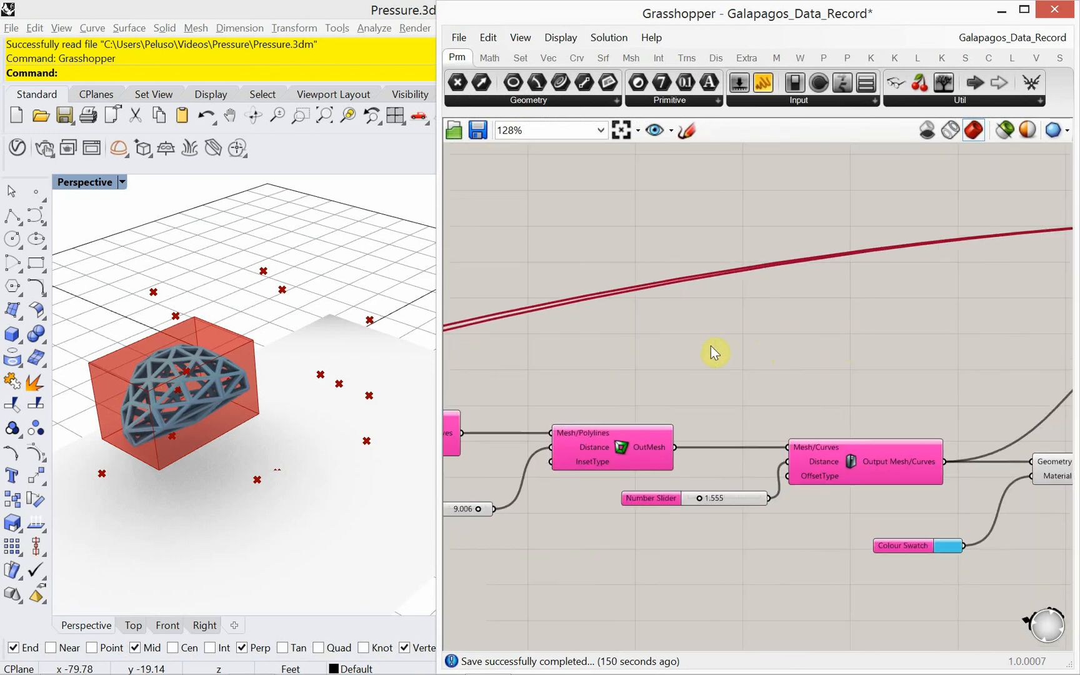
{"action": "scroll", "scroll_direction": "down", "scroll_amount": 3}
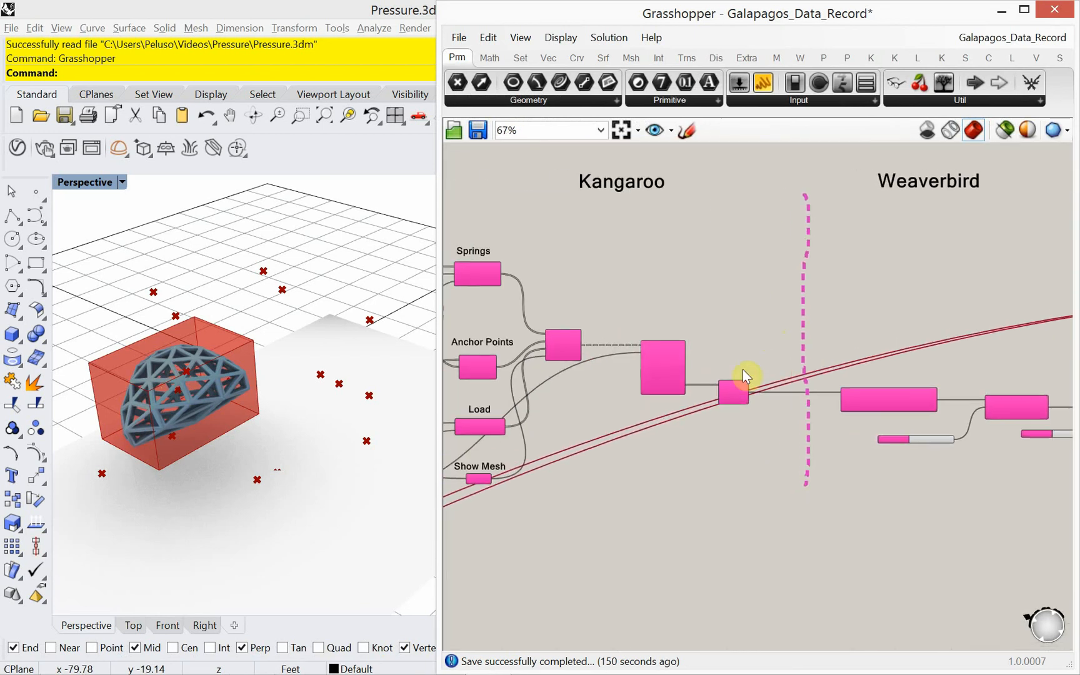
{"action": "scroll", "scroll_direction": "up", "scroll_amount": 3}
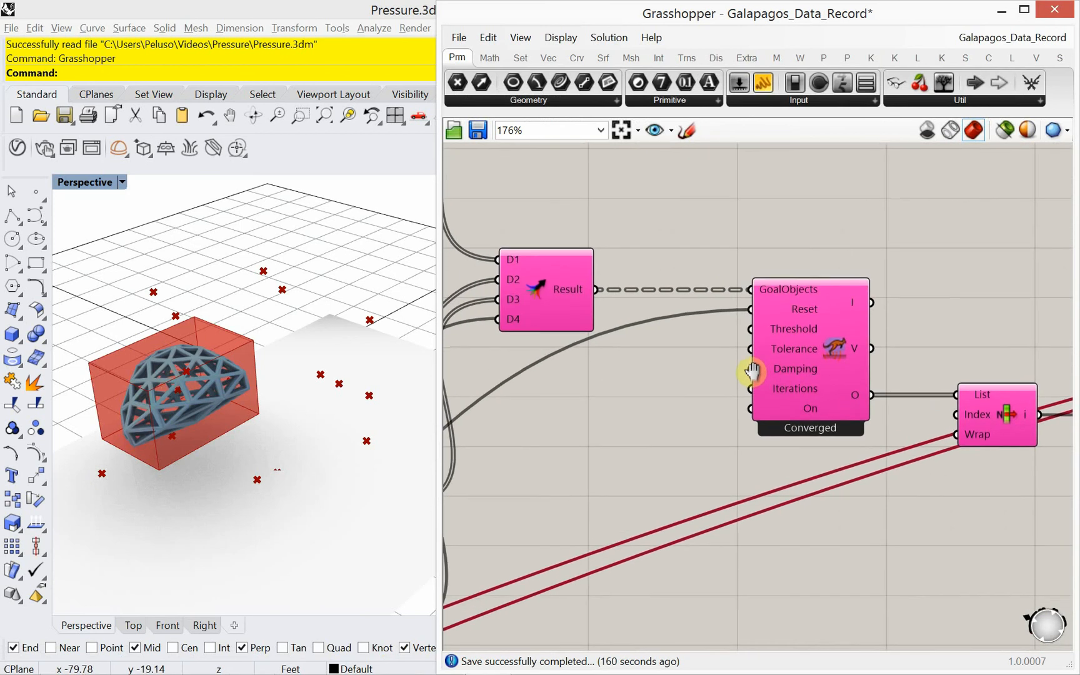
{"action": "mouse_move", "coordinate": [630, 399]}
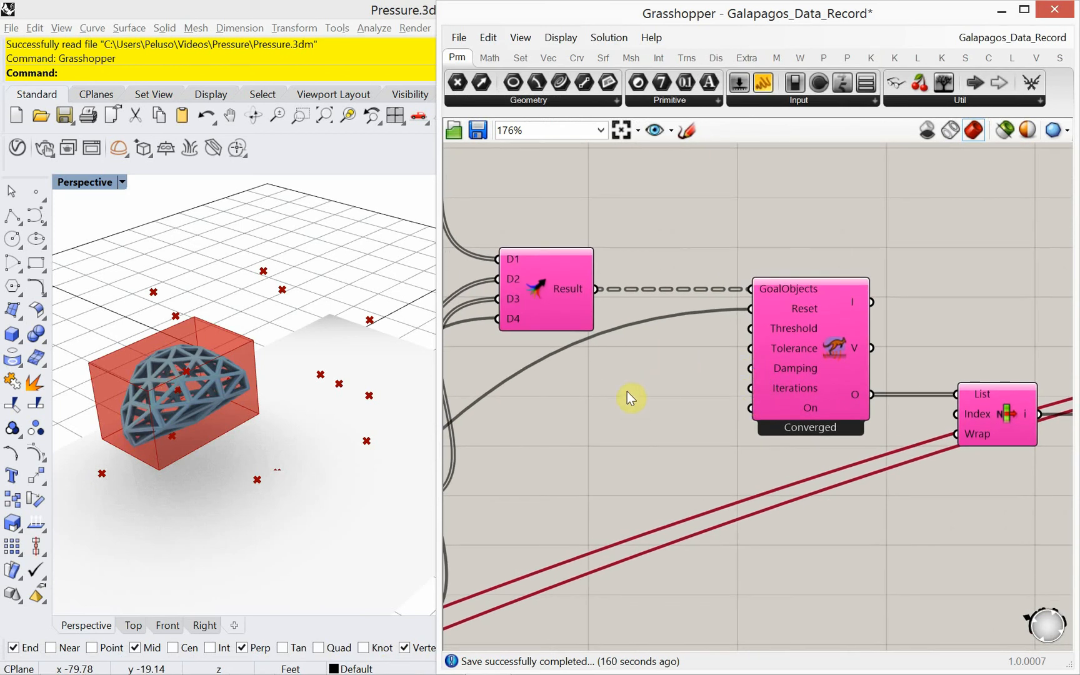
{"action": "scroll", "scroll_direction": "down", "scroll_amount": 3}
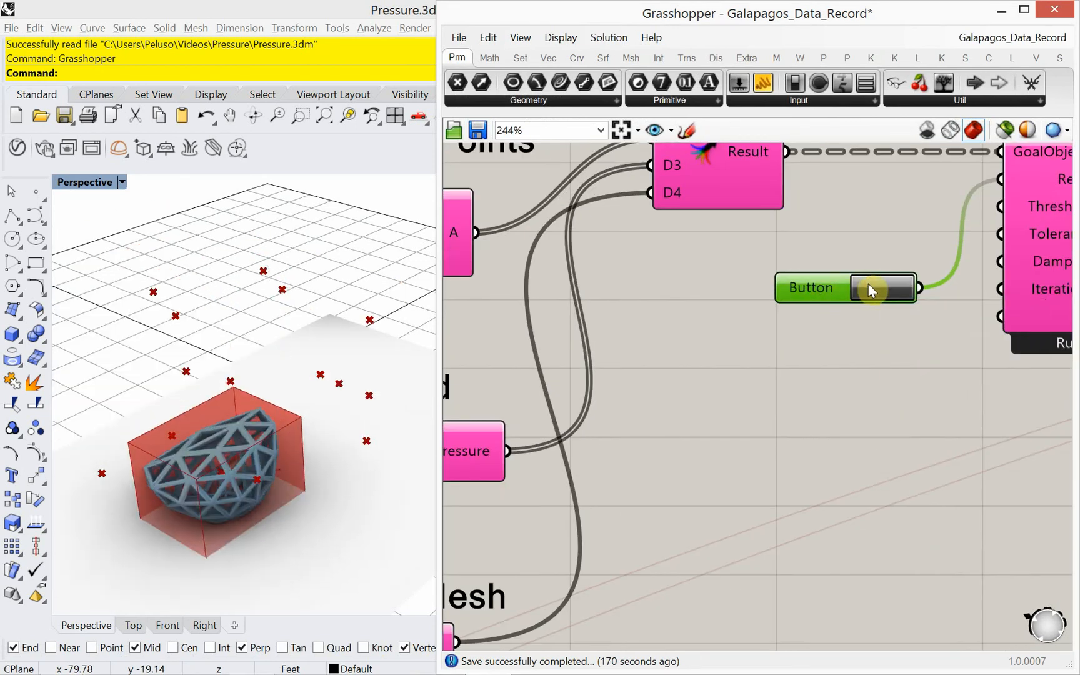
{"action": "left_click", "coordinate": [881, 288]}
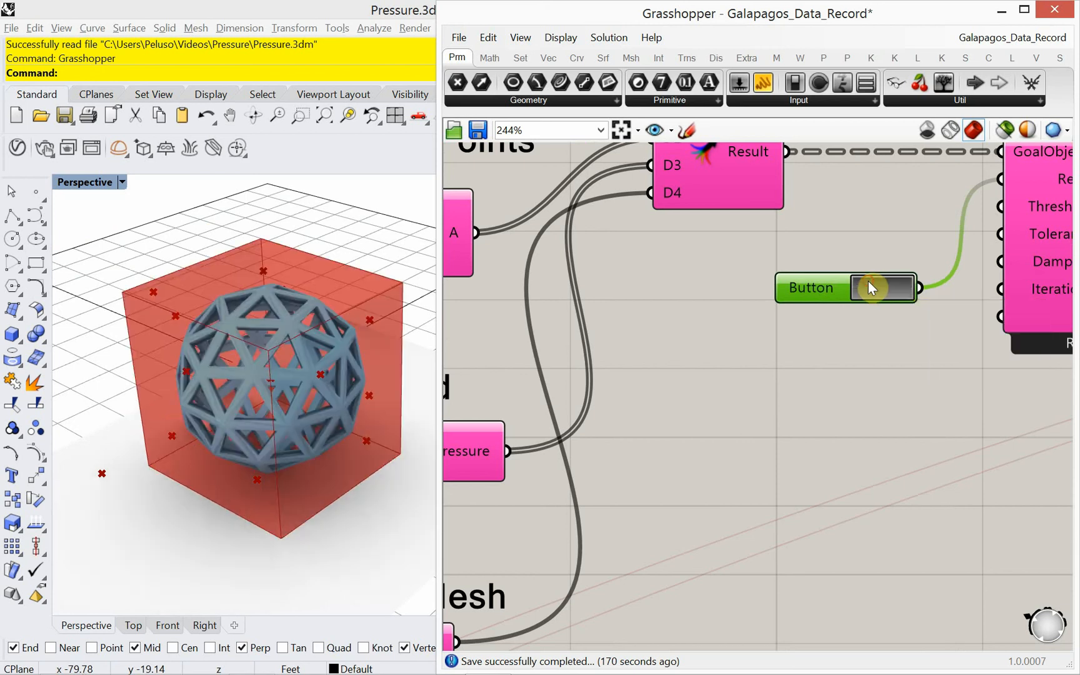
{"action": "left_click", "coordinate": [876, 288]}
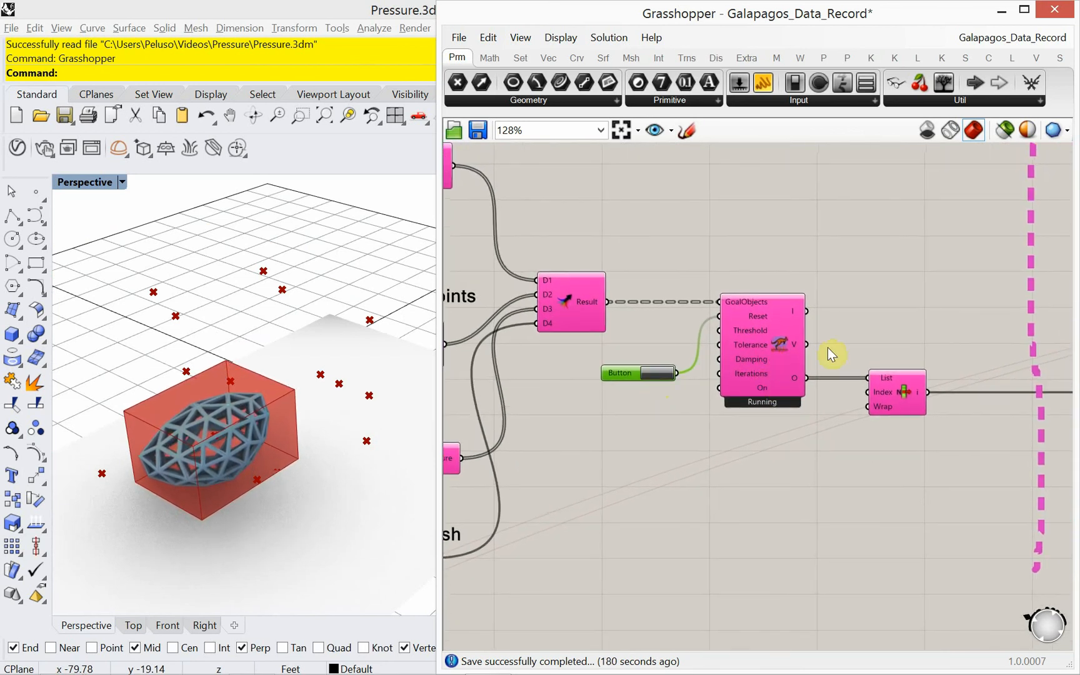
{"action": "mouse_move", "coordinate": [778, 295]}
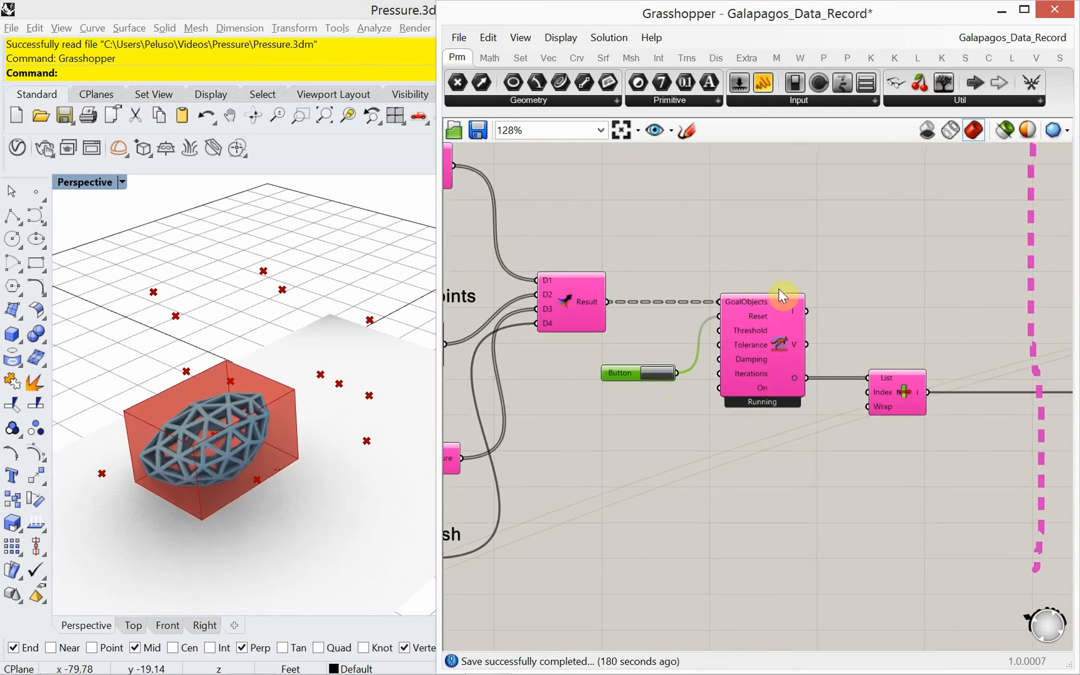
Place a ZombieSolver from the Kangaroo tab's Main solver dropdown.
{"action": "left_click", "coordinate": [870, 59]}
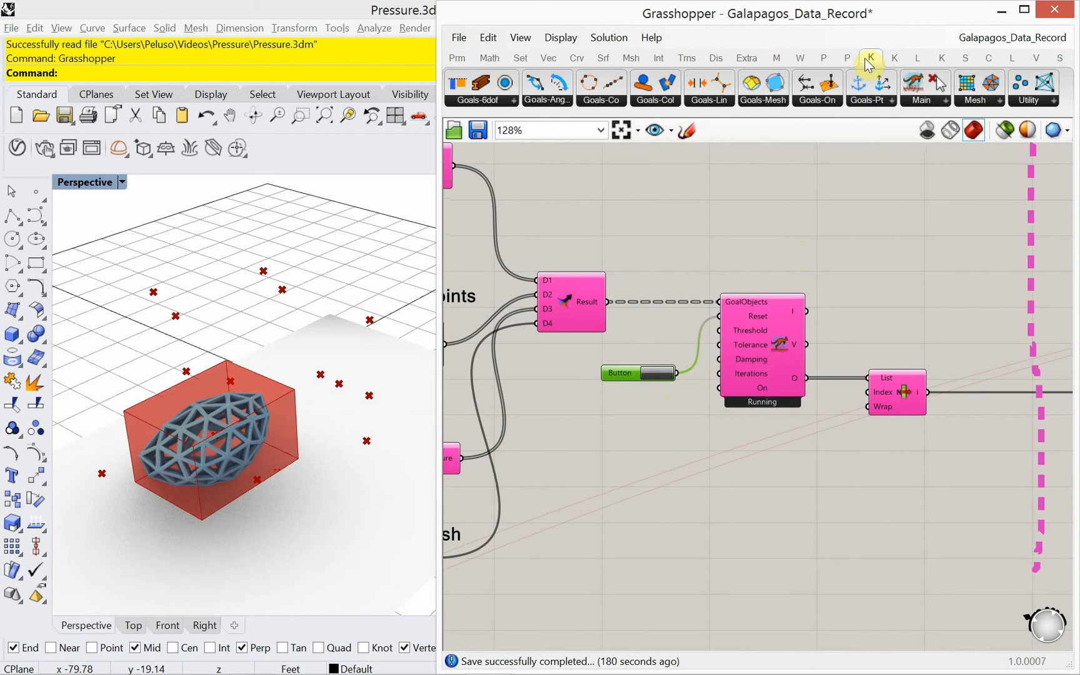
{"action": "left_click", "coordinate": [920, 88]}
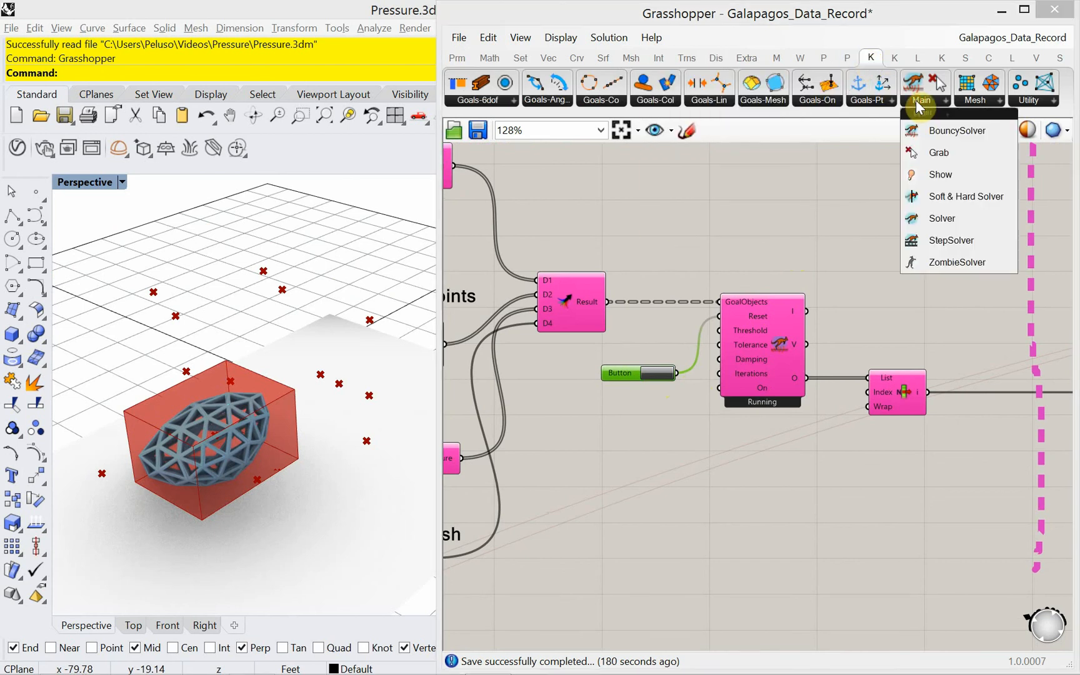
{"action": "mouse_move", "coordinate": [957, 263]}
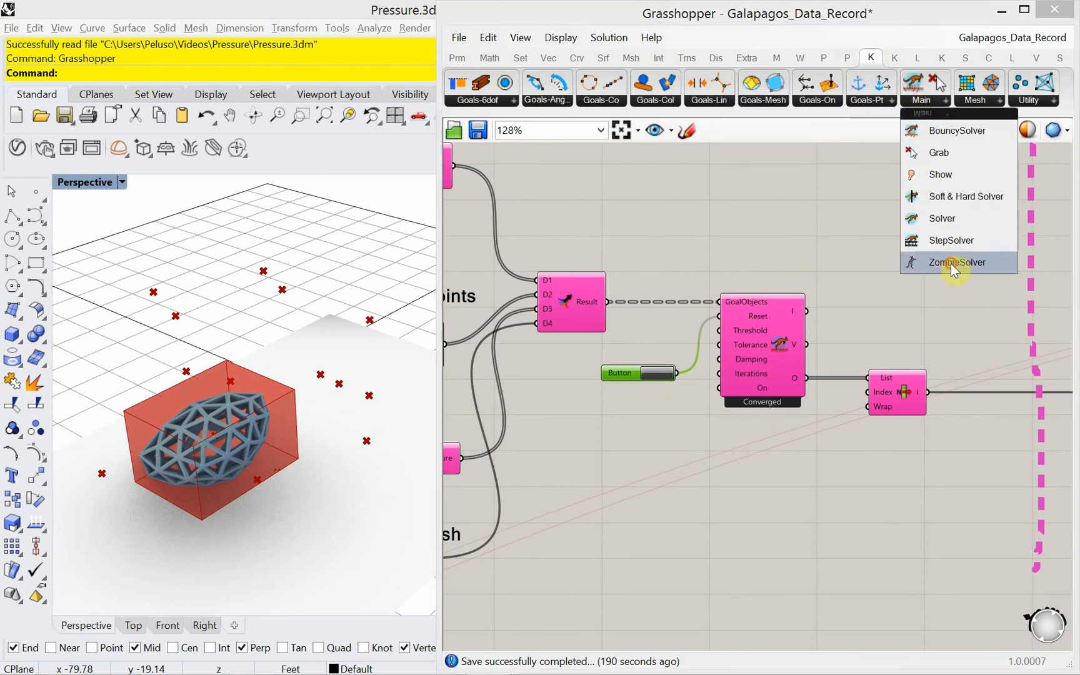
{"action": "left_click", "coordinate": [957, 262]}
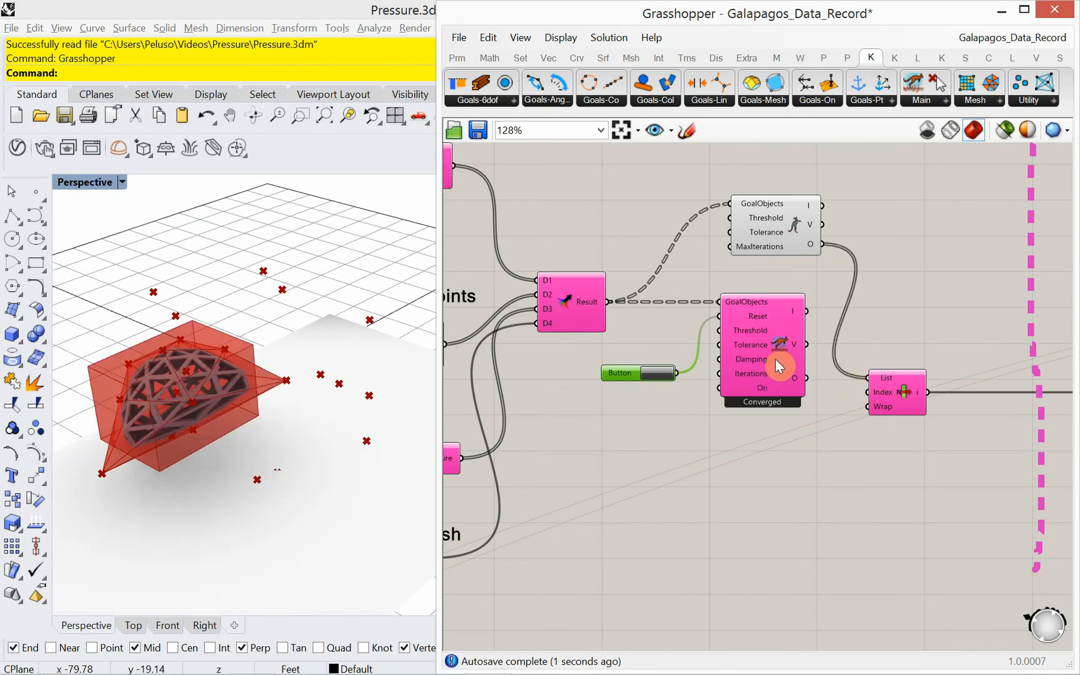
{"action": "mouse_move", "coordinate": [782, 345]}
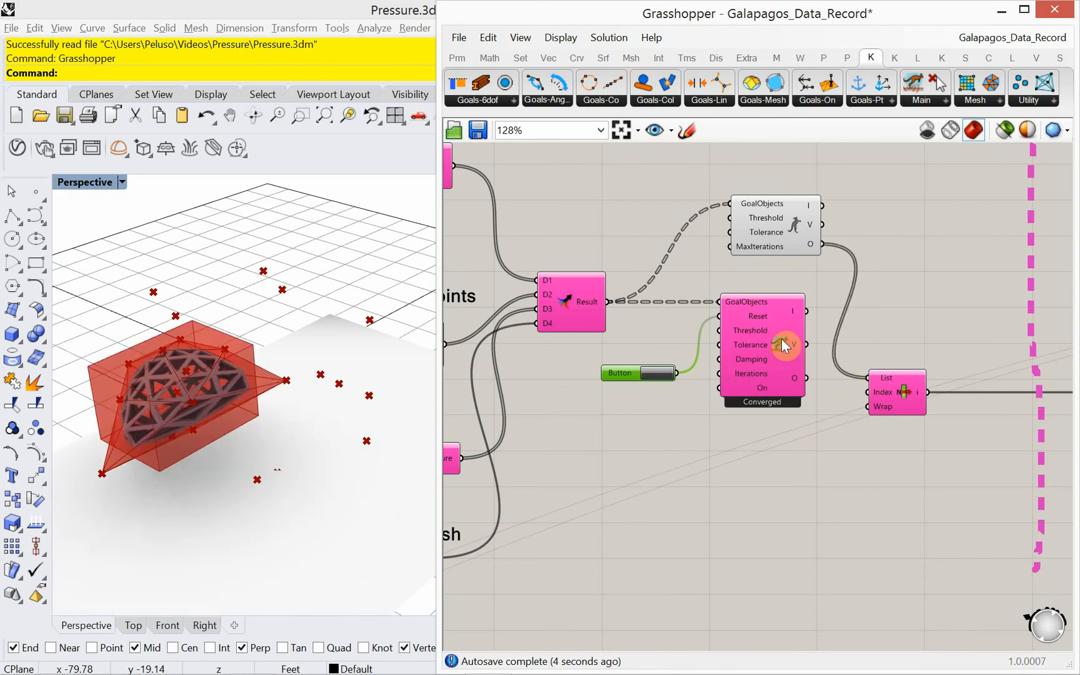
{"action": "mouse_move", "coordinate": [788, 319]}
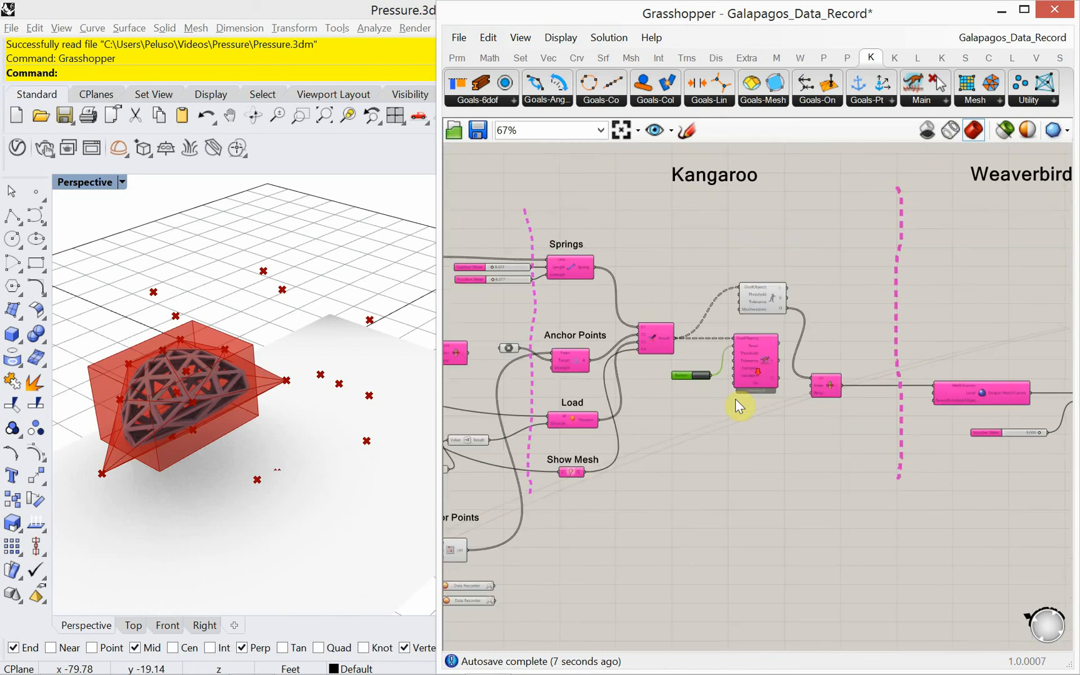
Zoom out and navigate to the Galapagos component and its area panel reading about 2764.52.
{"action": "scroll", "scroll_direction": "up", "scroll_amount": 3}
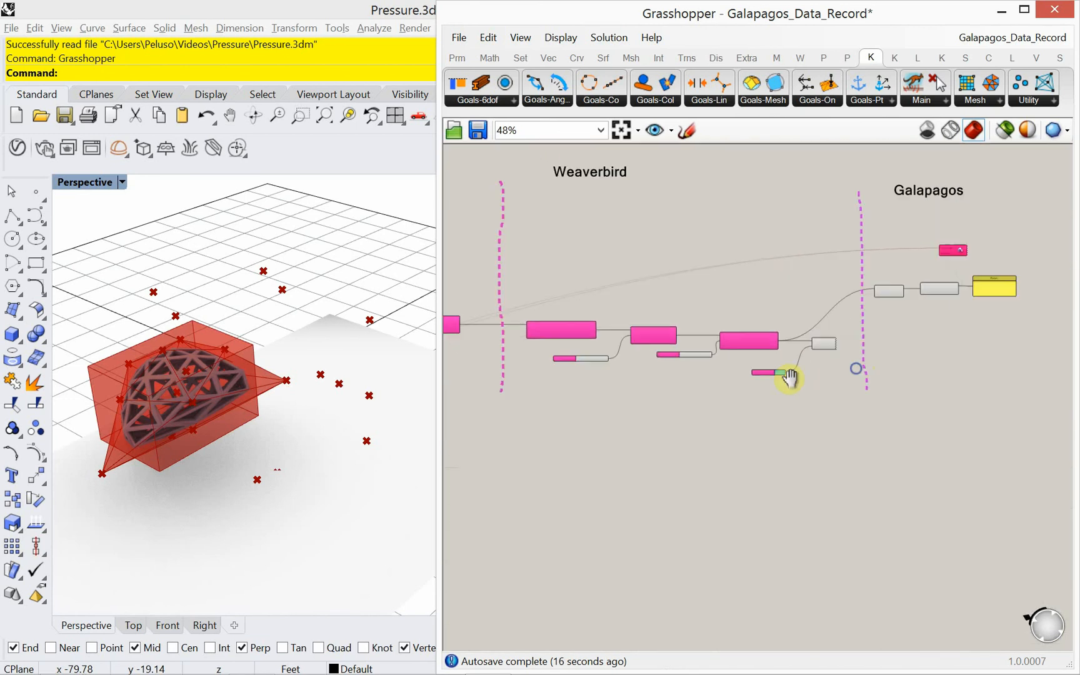
{"action": "scroll", "scroll_direction": "up", "scroll_amount": 3}
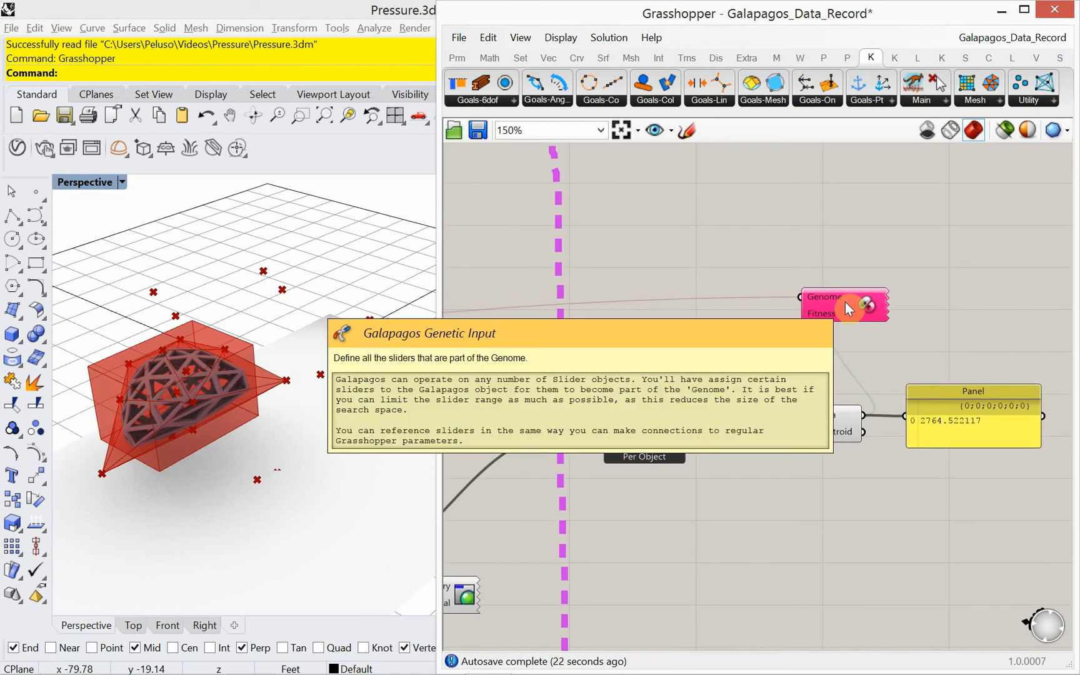
Reopen Galapagos, enable the one-minute runtime limit, and show the Solvers page.
{"action": "double_click", "coordinate": [844, 305]}
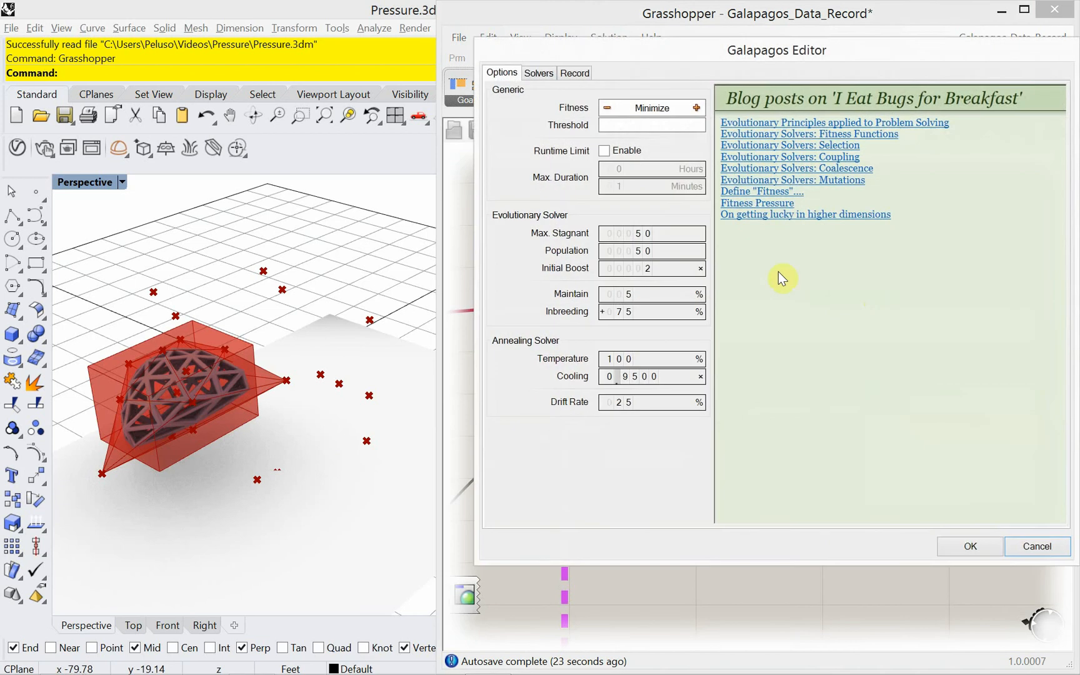
{"action": "left_click", "coordinate": [604, 151]}
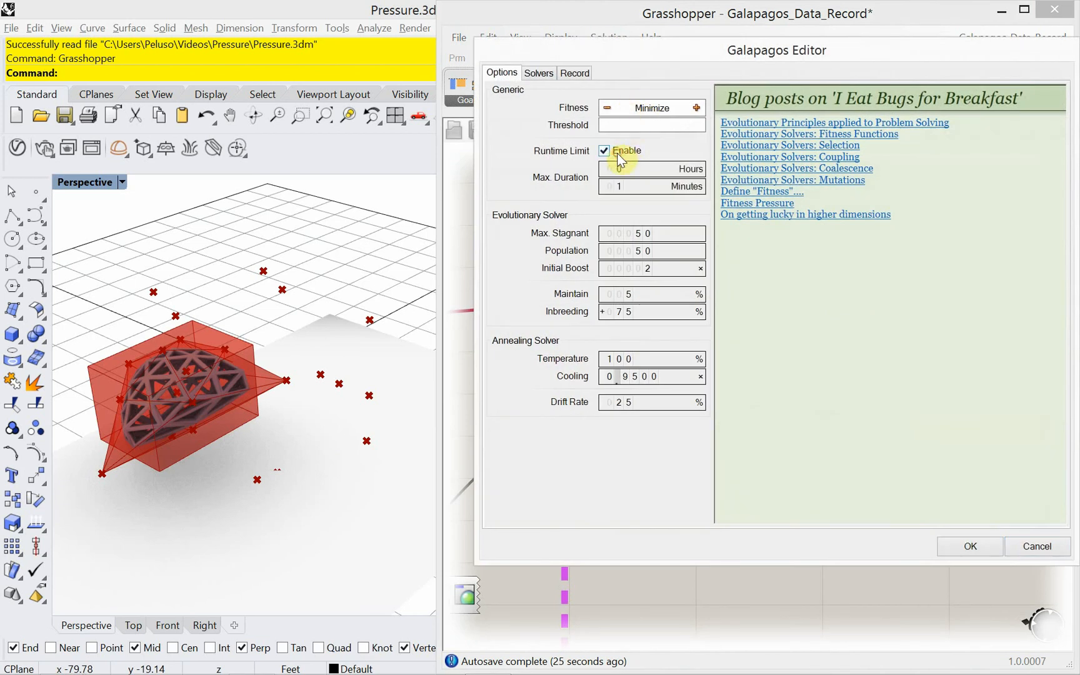
{"action": "mouse_move", "coordinate": [633, 194]}
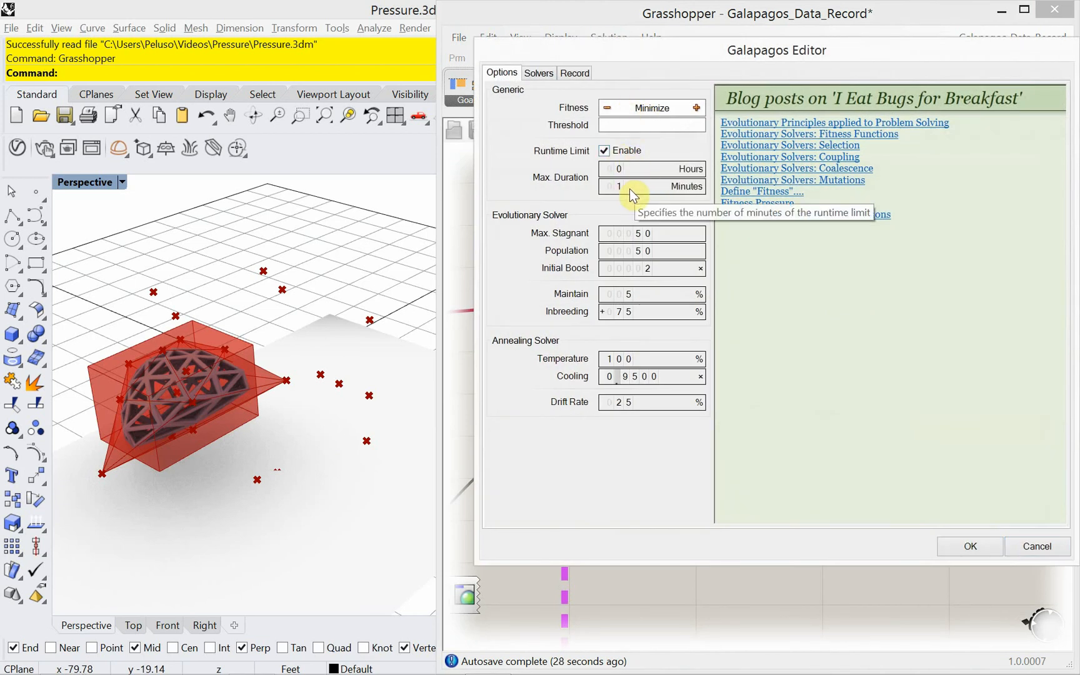
{"action": "mouse_move", "coordinate": [641, 207]}
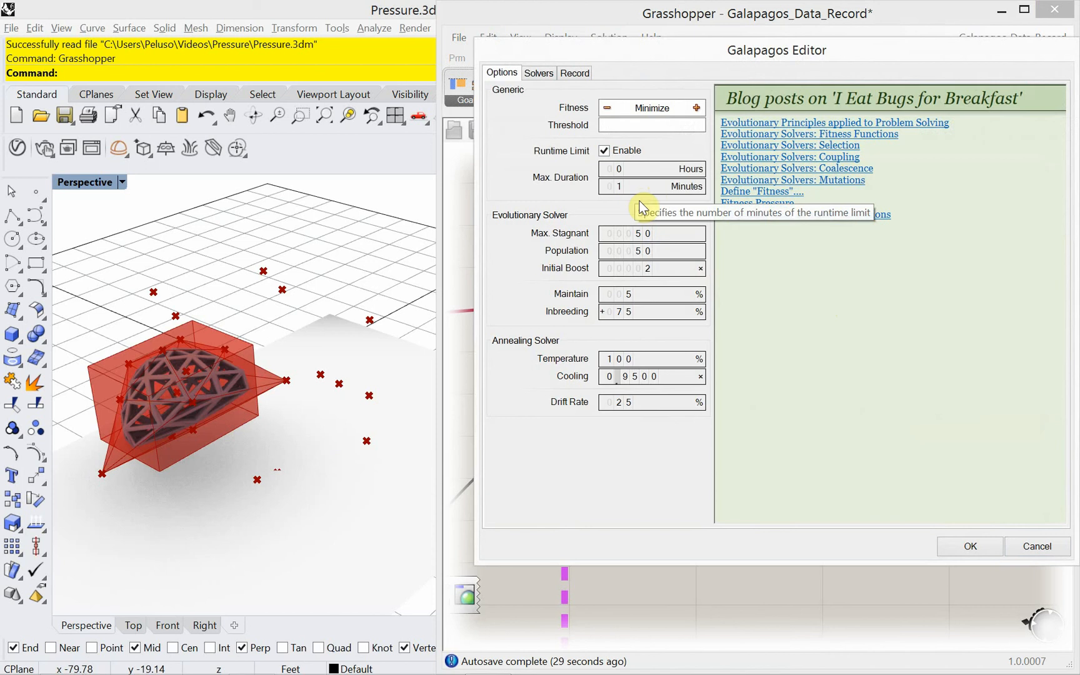
{"action": "left_click", "coordinate": [539, 73]}
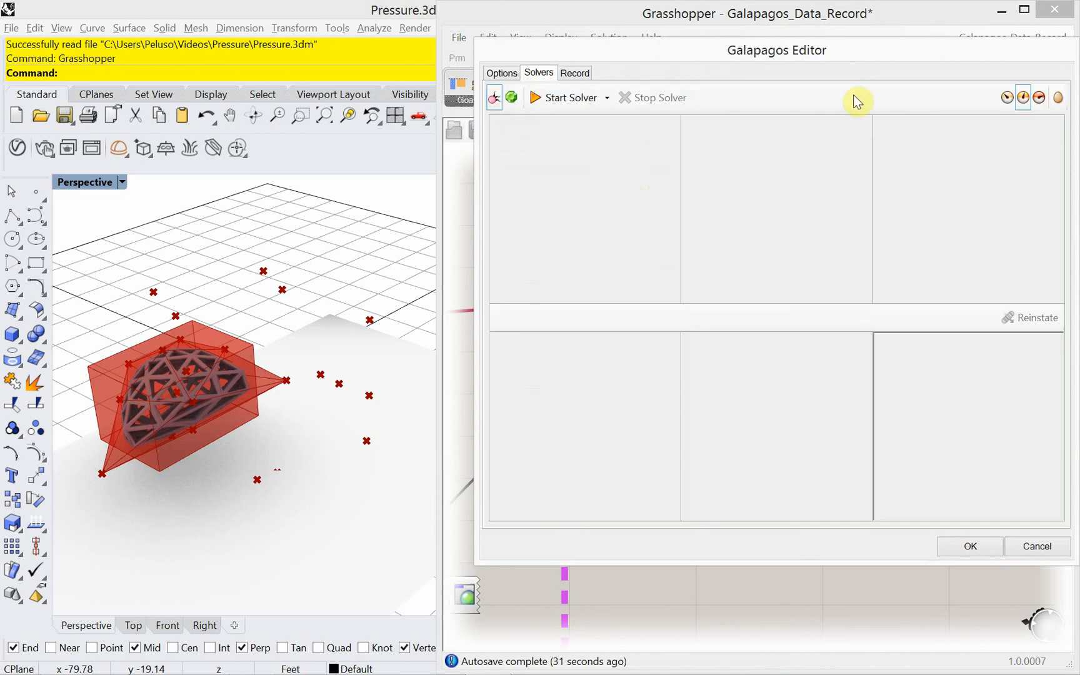
{"action": "mouse_move", "coordinate": [1003, 124]}
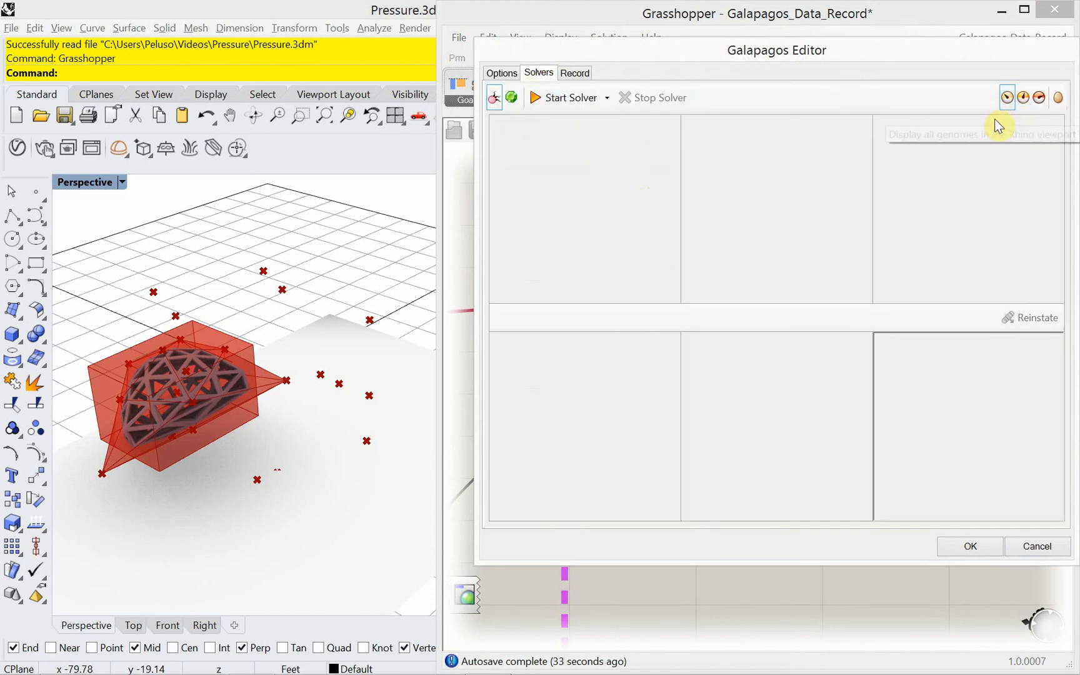
{"action": "mouse_move", "coordinate": [1008, 131]}
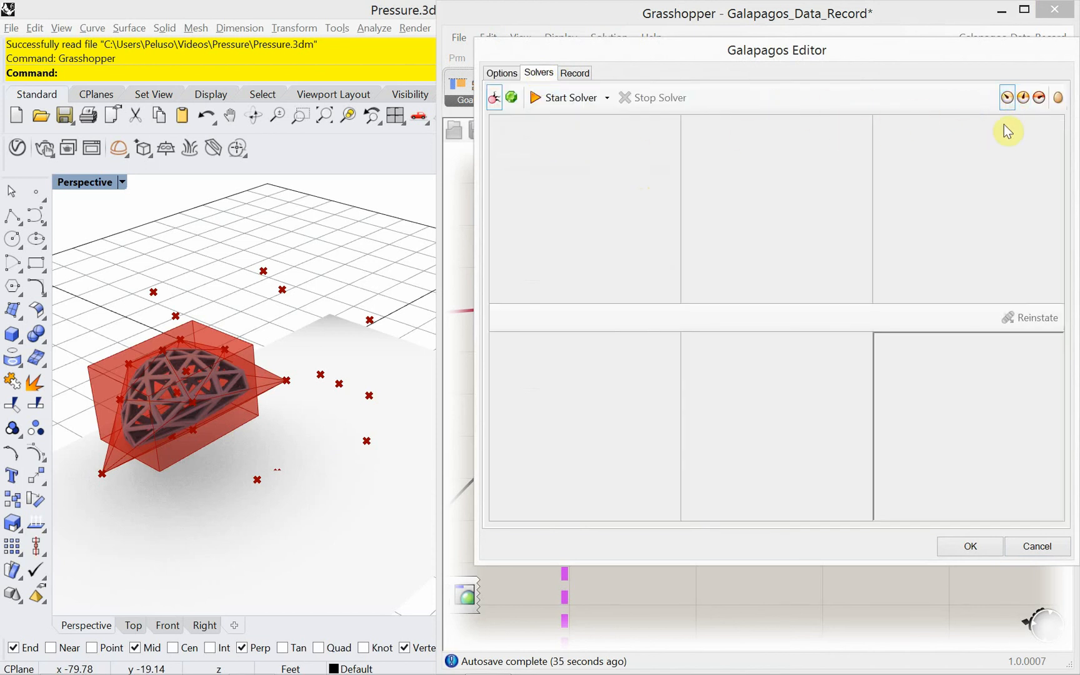
{"action": "mouse_move", "coordinate": [1007, 97]}
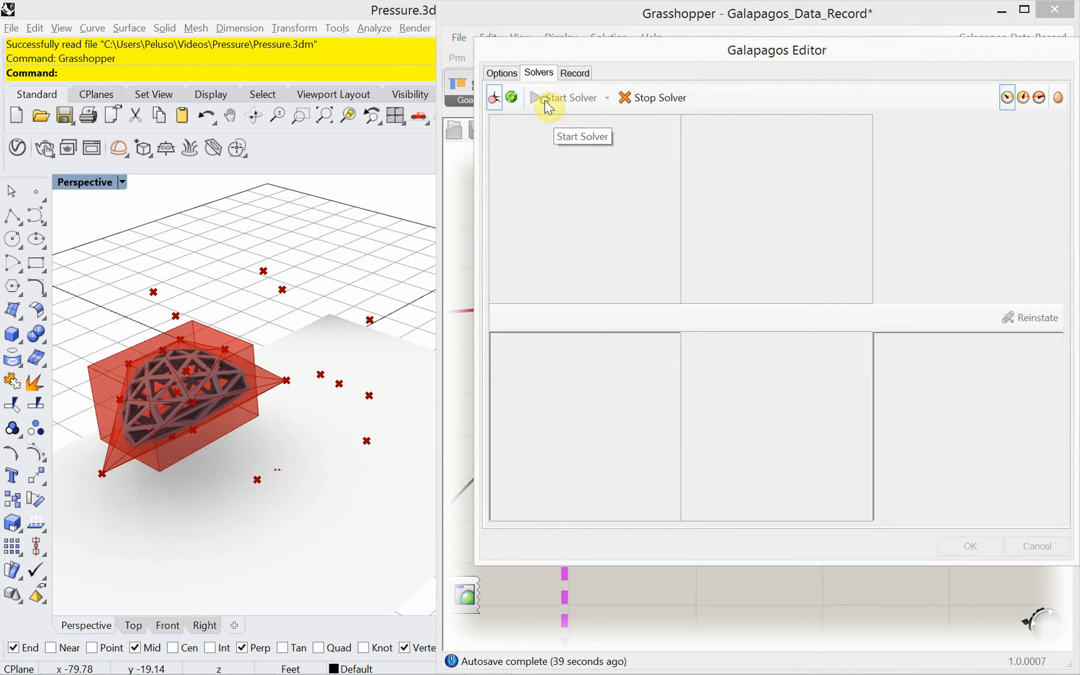
Run Galapagos for about 11 generations, toggling the top 10% display, then stop it.
{"action": "left_click", "coordinate": [569, 97]}
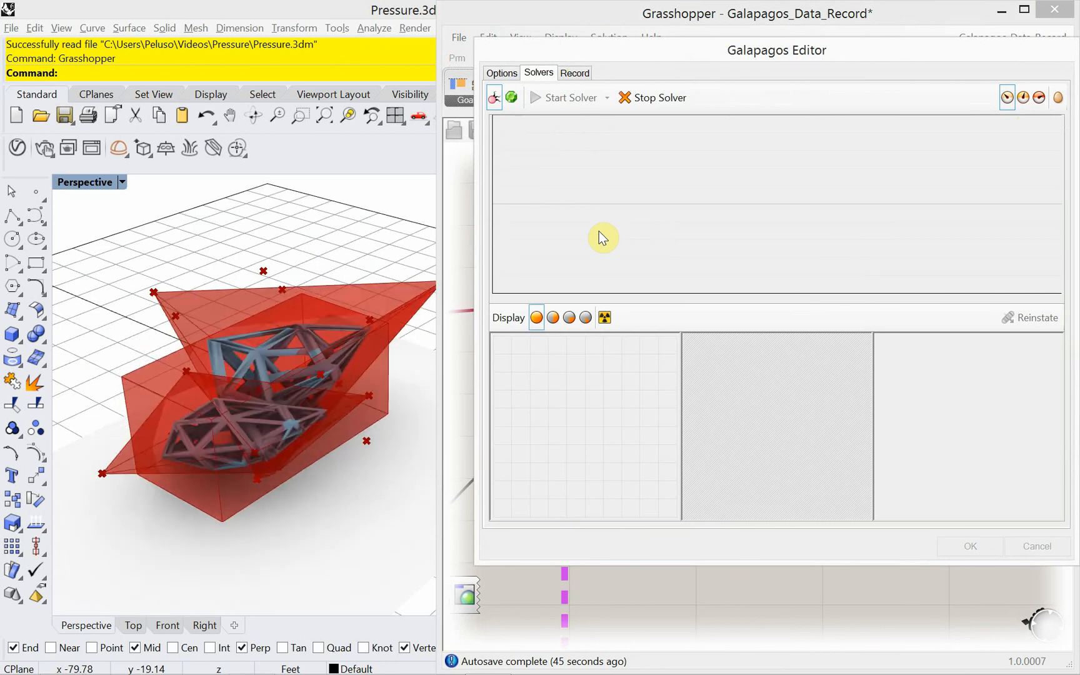
{"action": "left_click", "coordinate": [563, 97]}
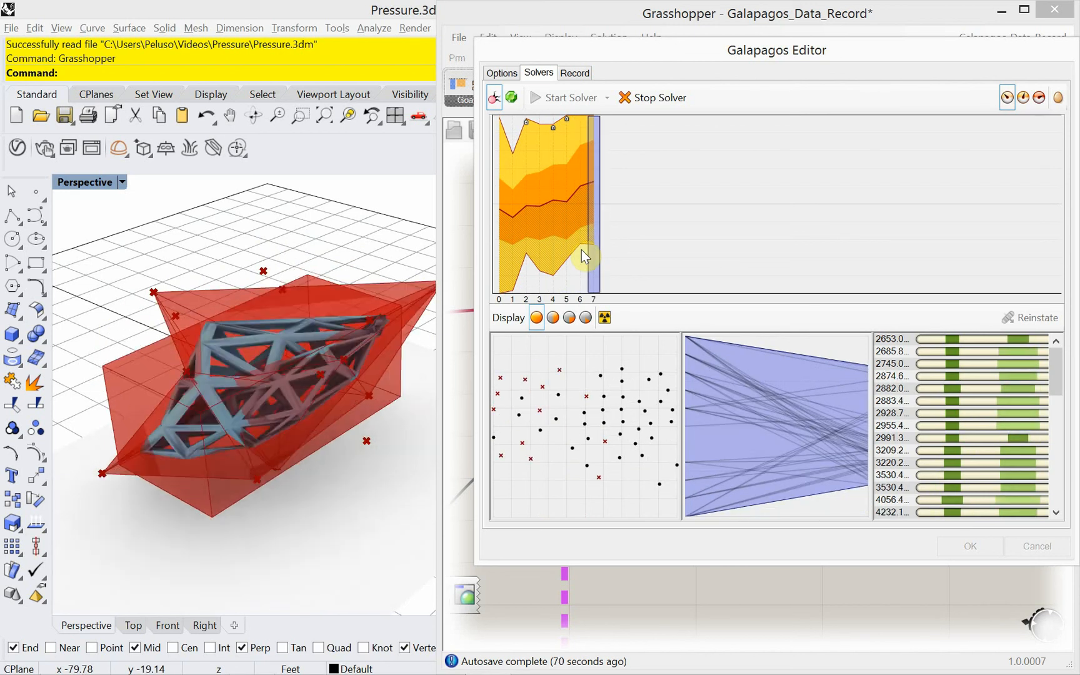
{"action": "left_click", "coordinate": [585, 318]}
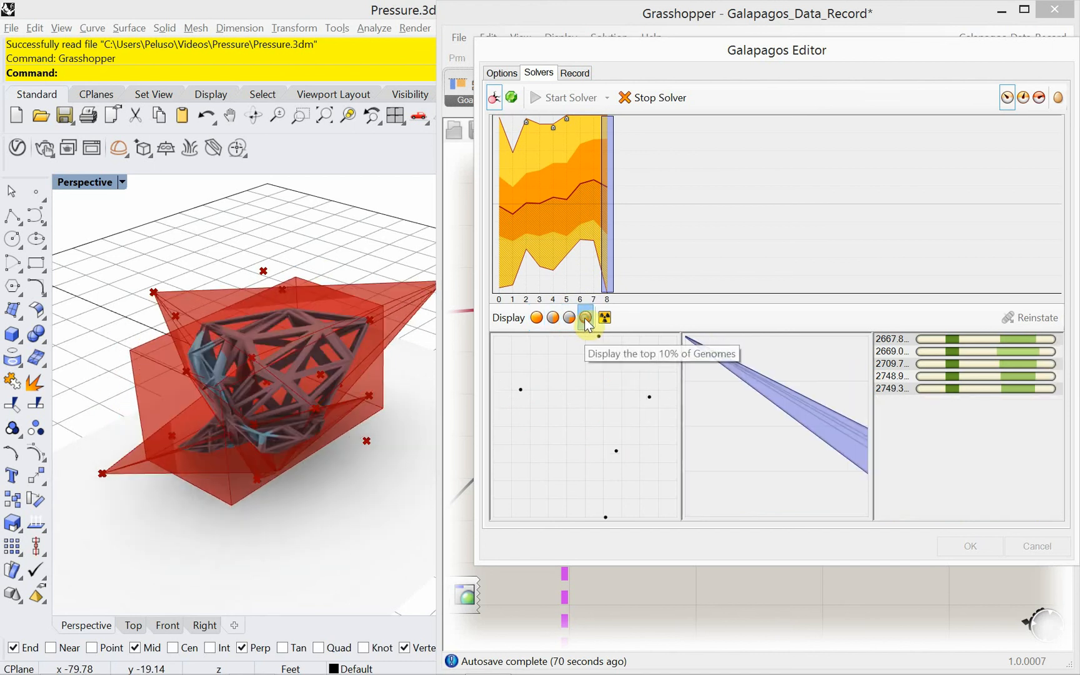
{"action": "left_click", "coordinate": [536, 317]}
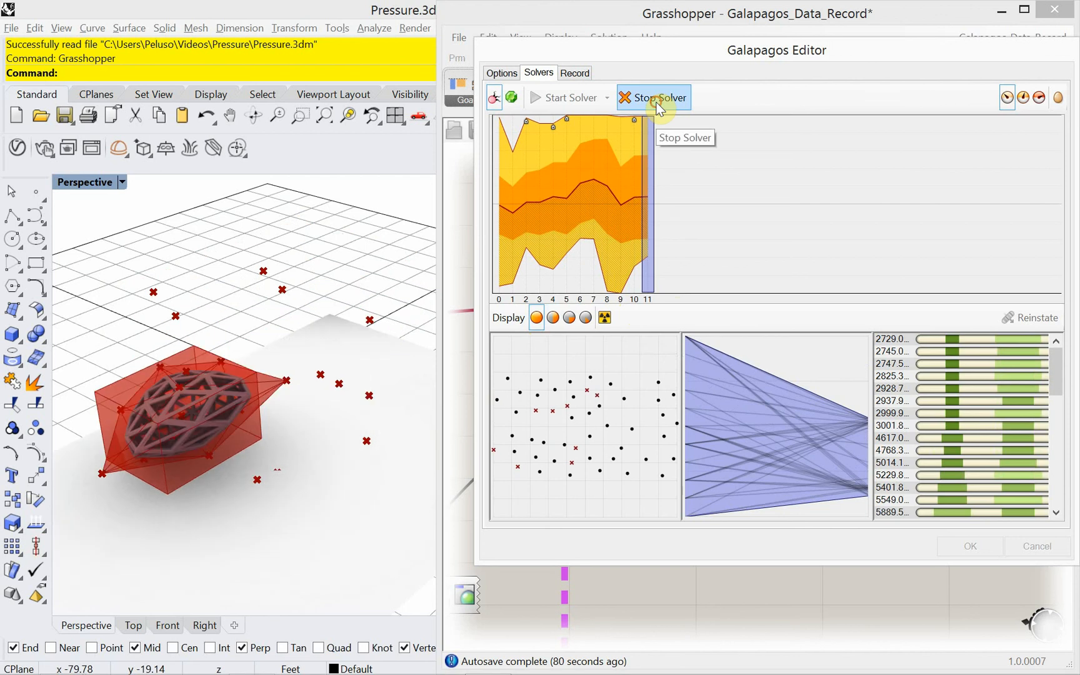
{"action": "left_click", "coordinate": [659, 97]}
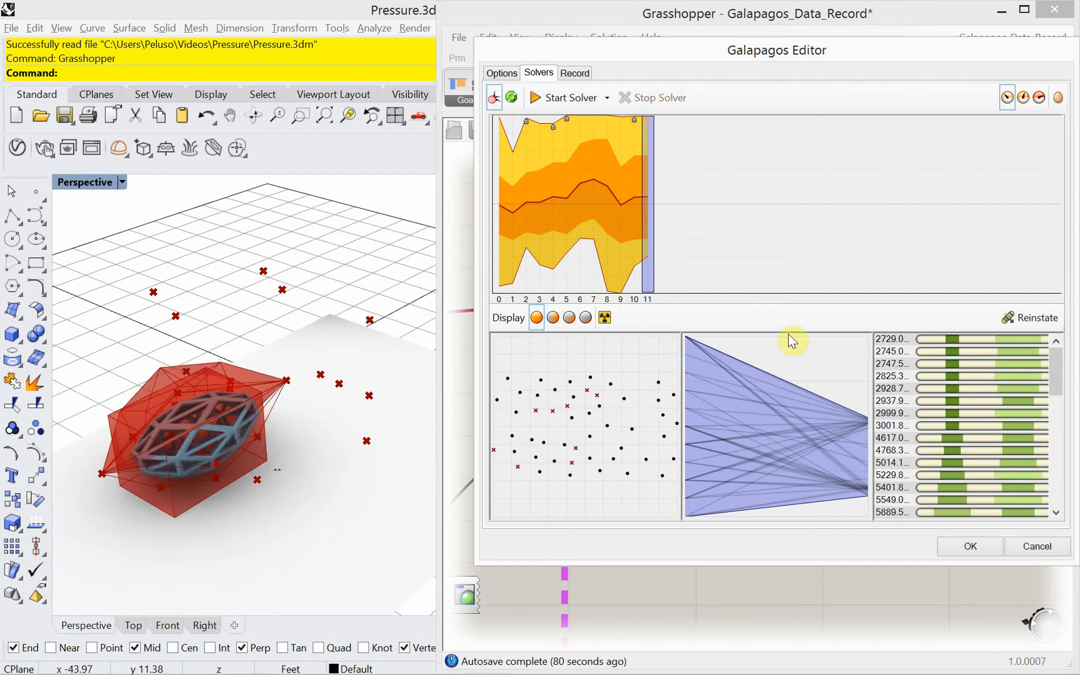
{"action": "mouse_move", "coordinate": [587, 317]}
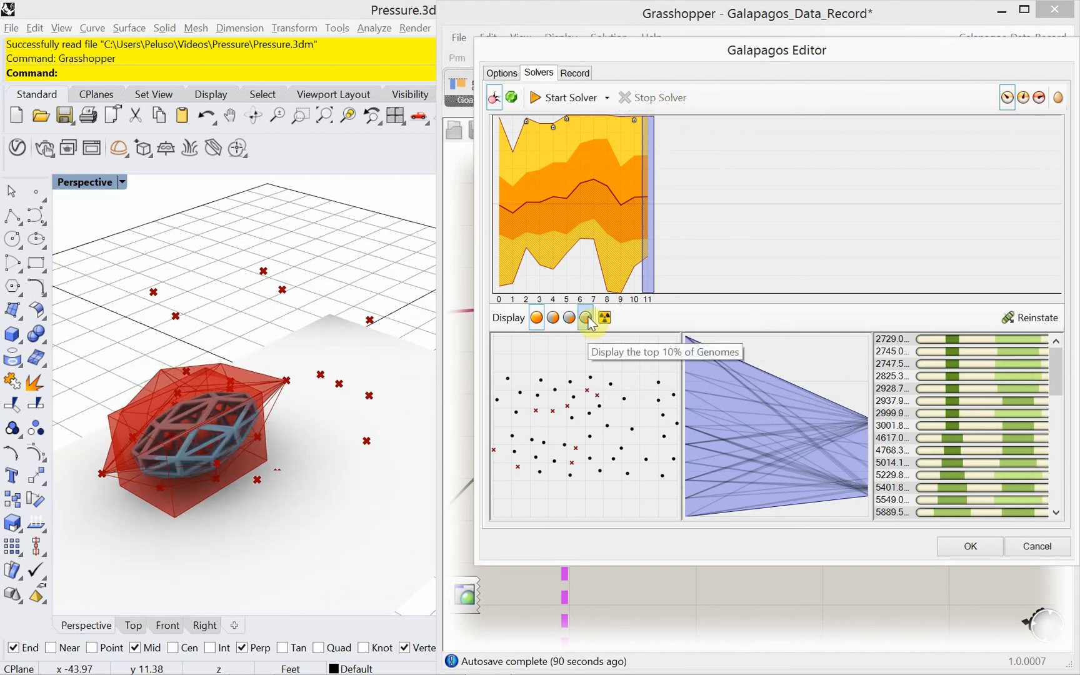
Filter to the top 10% genomes and reinstate the third, then the fifth, genome.
{"action": "left_click", "coordinate": [585, 318]}
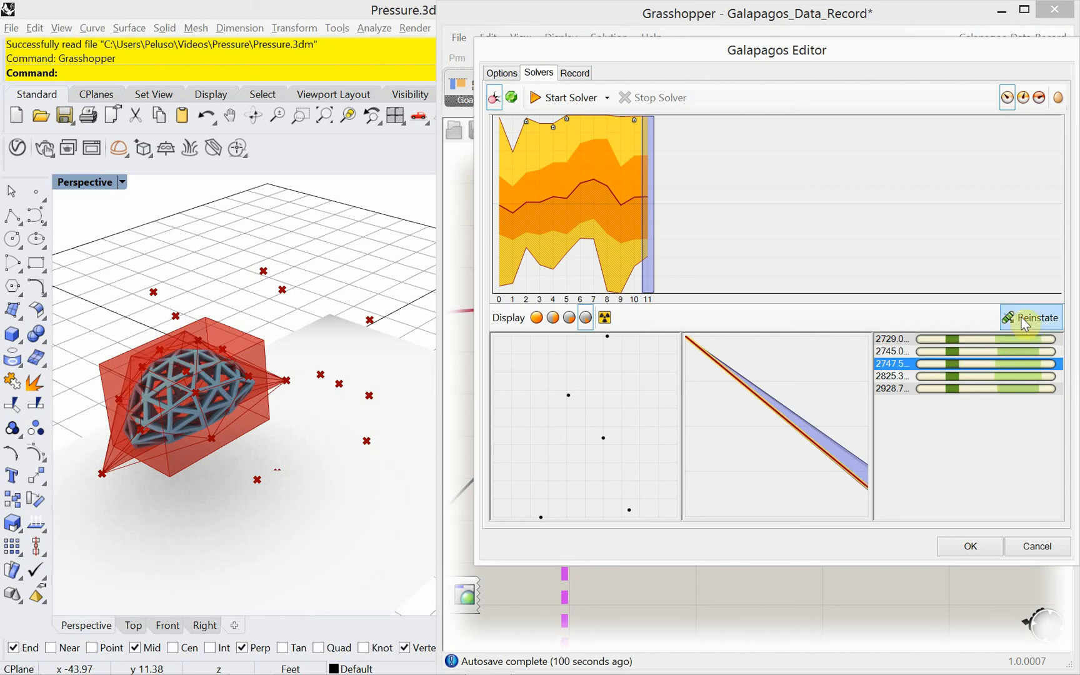
{"action": "left_click", "coordinate": [985, 376]}
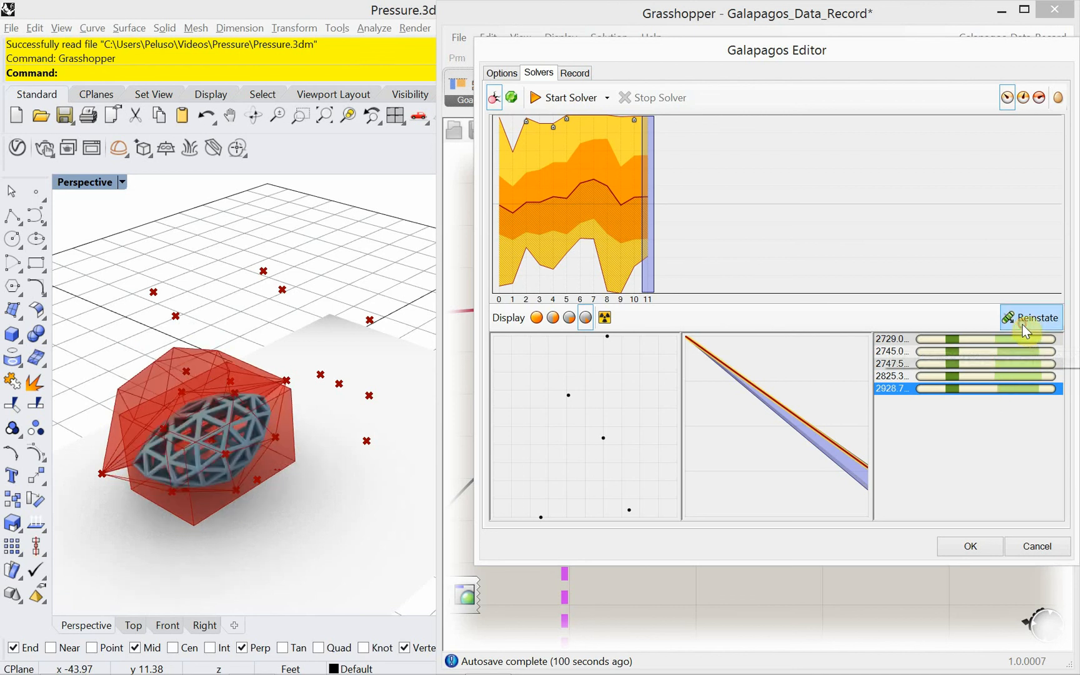
{"action": "left_click", "coordinate": [1037, 318]}
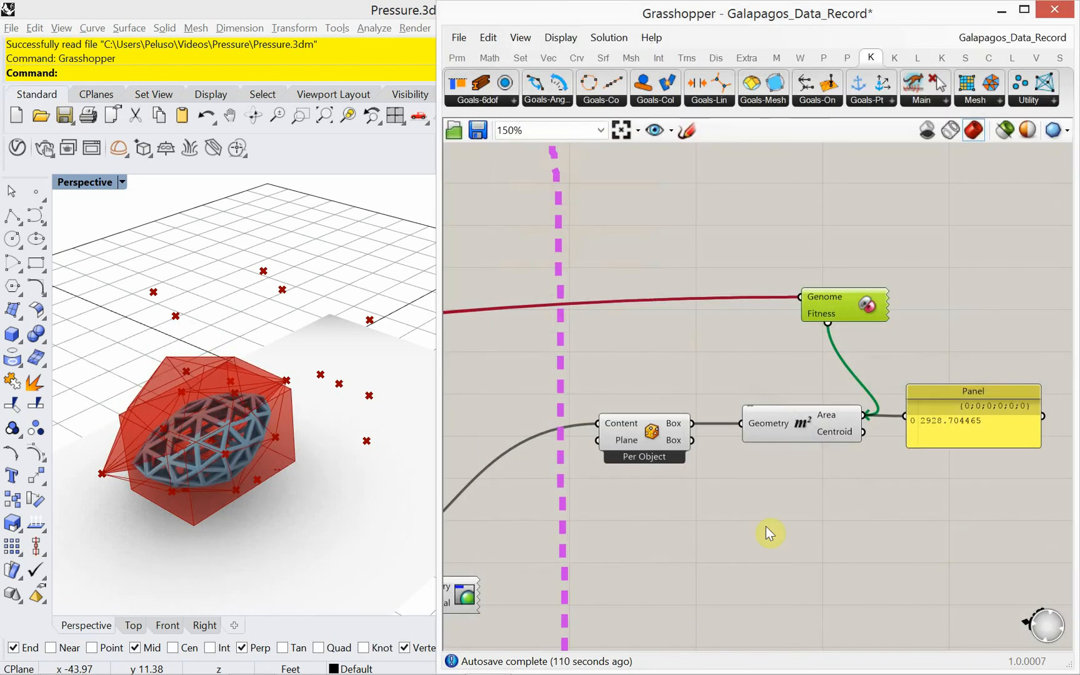
Zoom to Random Anchor Points and confirm both Data Recorders hold 668 values.
{"action": "scroll", "scroll_direction": "down", "scroll_amount": 3}
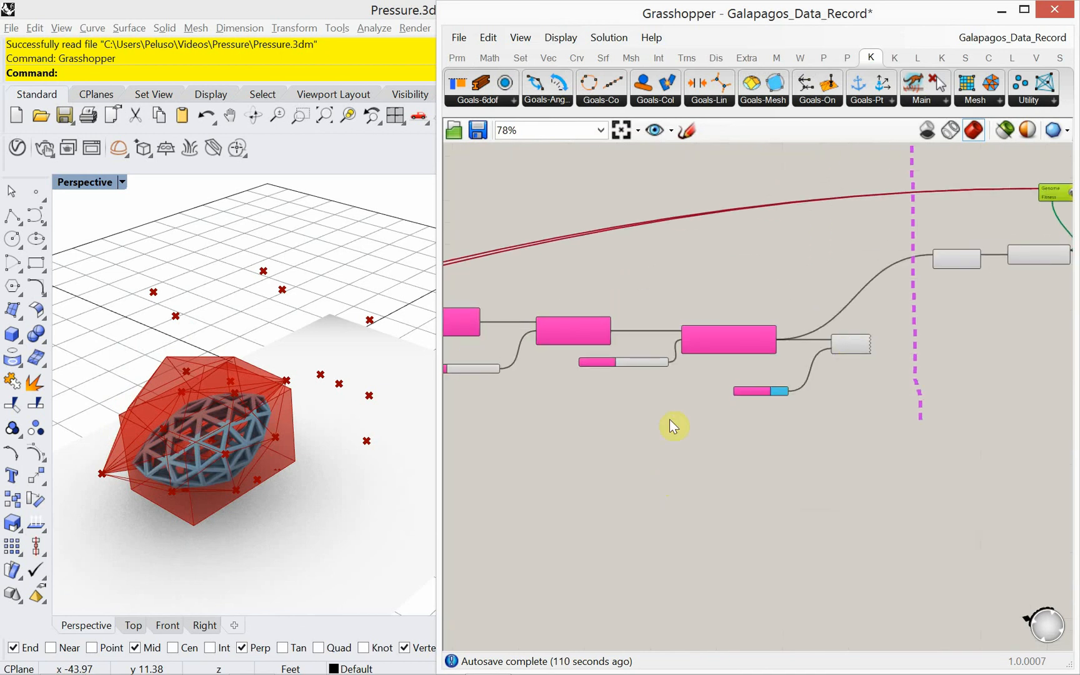
{"action": "scroll", "scroll_direction": "down", "scroll_amount": 3}
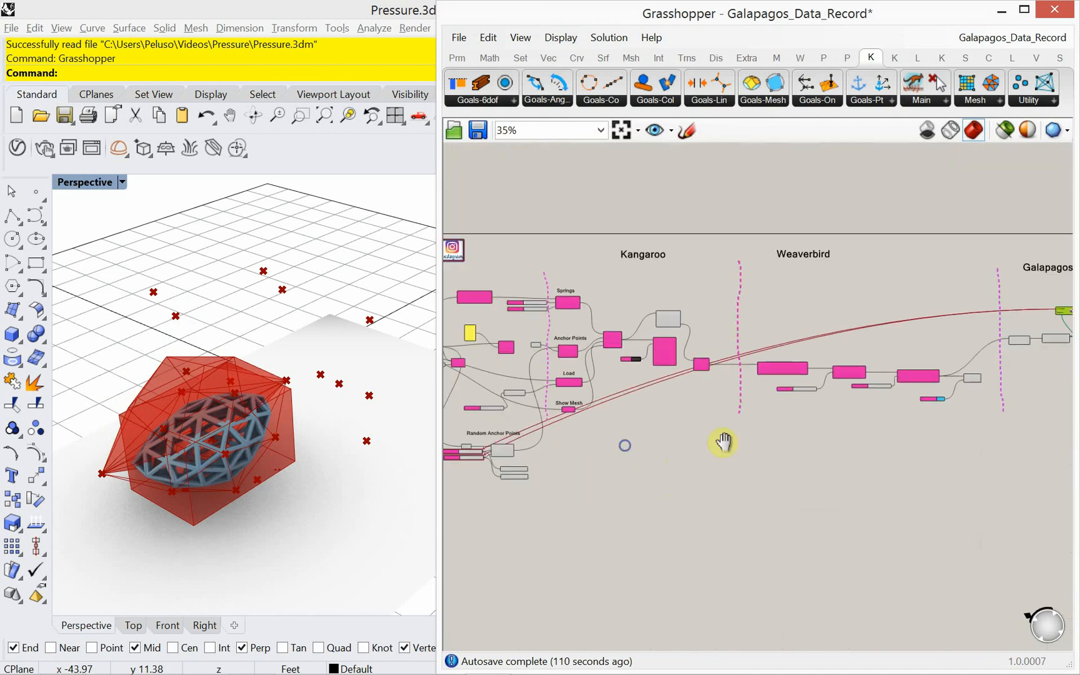
{"action": "scroll", "scroll_direction": "up", "scroll_amount": 3}
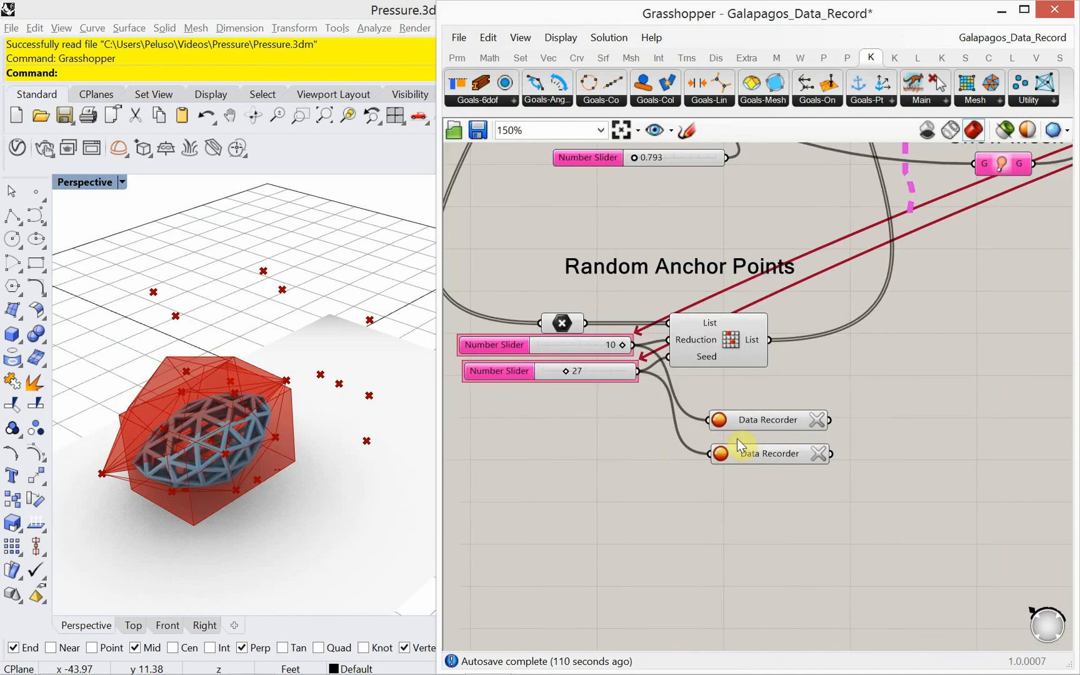
{"action": "mouse_move", "coordinate": [766, 420]}
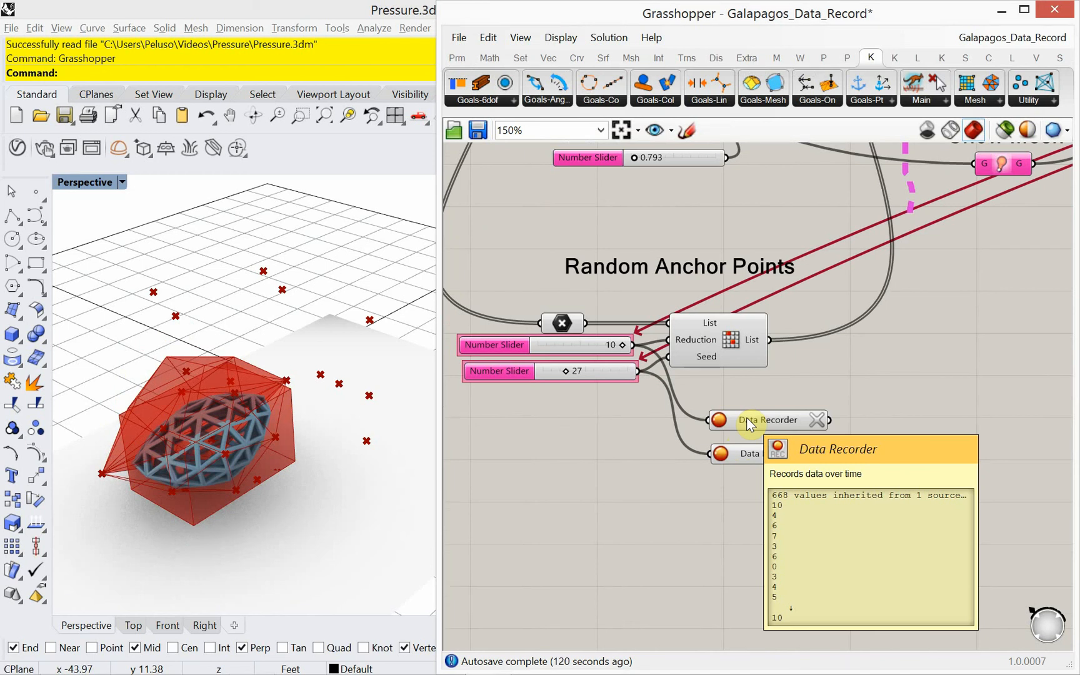
{"action": "mouse_move", "coordinate": [771, 458]}
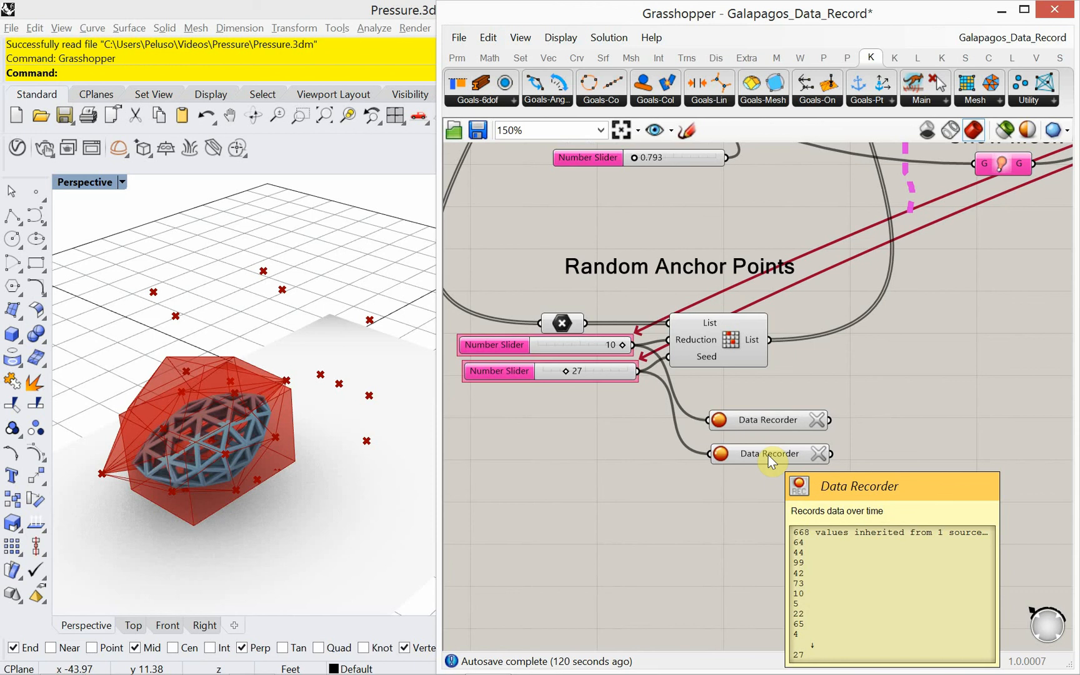
{"action": "mouse_move", "coordinate": [721, 453]}
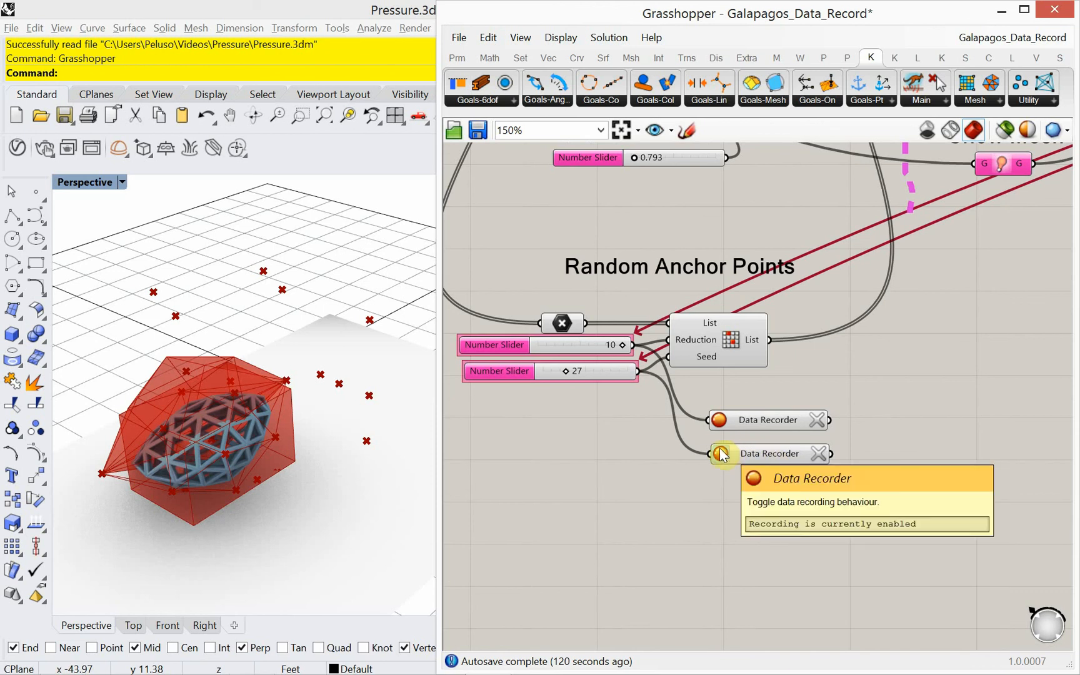
{"action": "scroll", "scroll_direction": "up", "scroll_amount": 3}
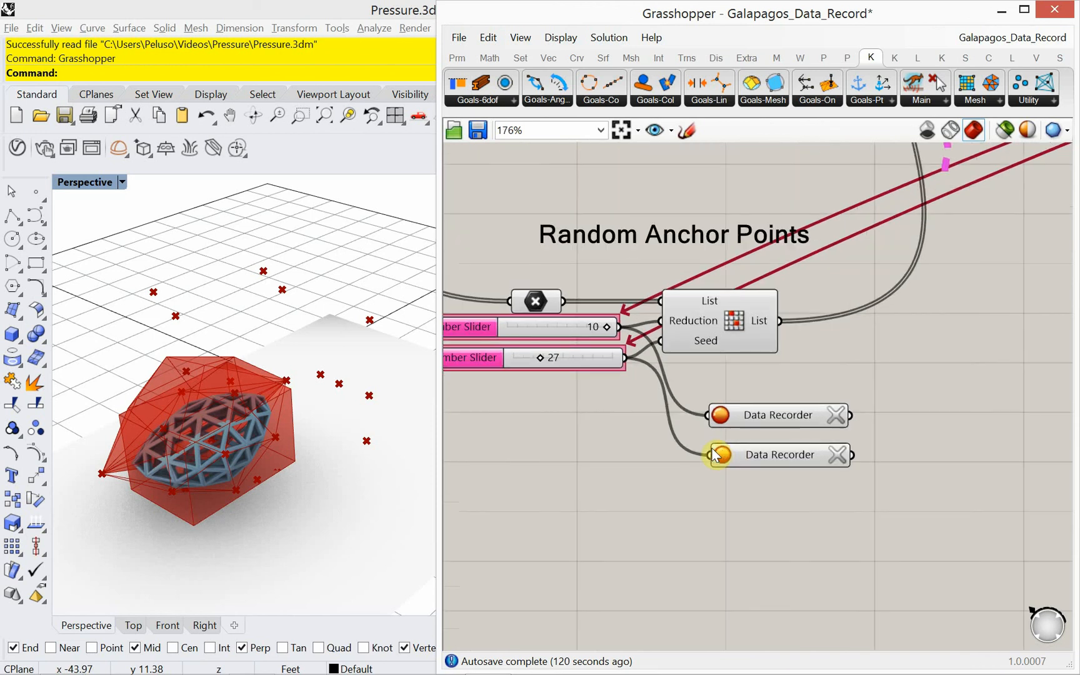
{"action": "mouse_move", "coordinate": [748, 417]}
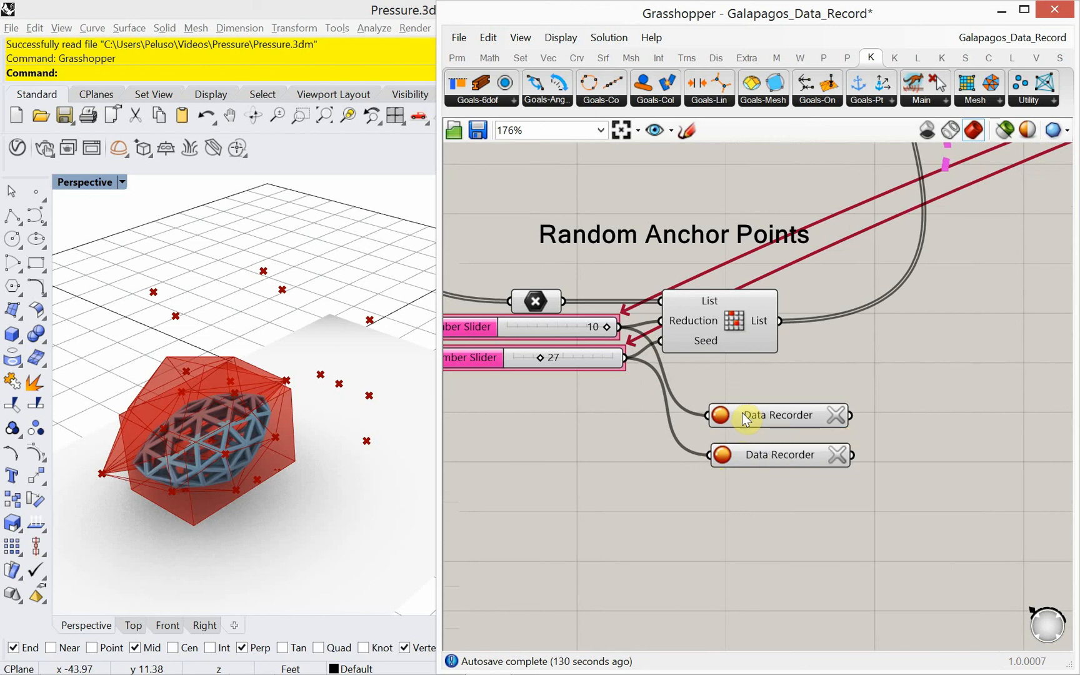
{"action": "mouse_move", "coordinate": [750, 423]}
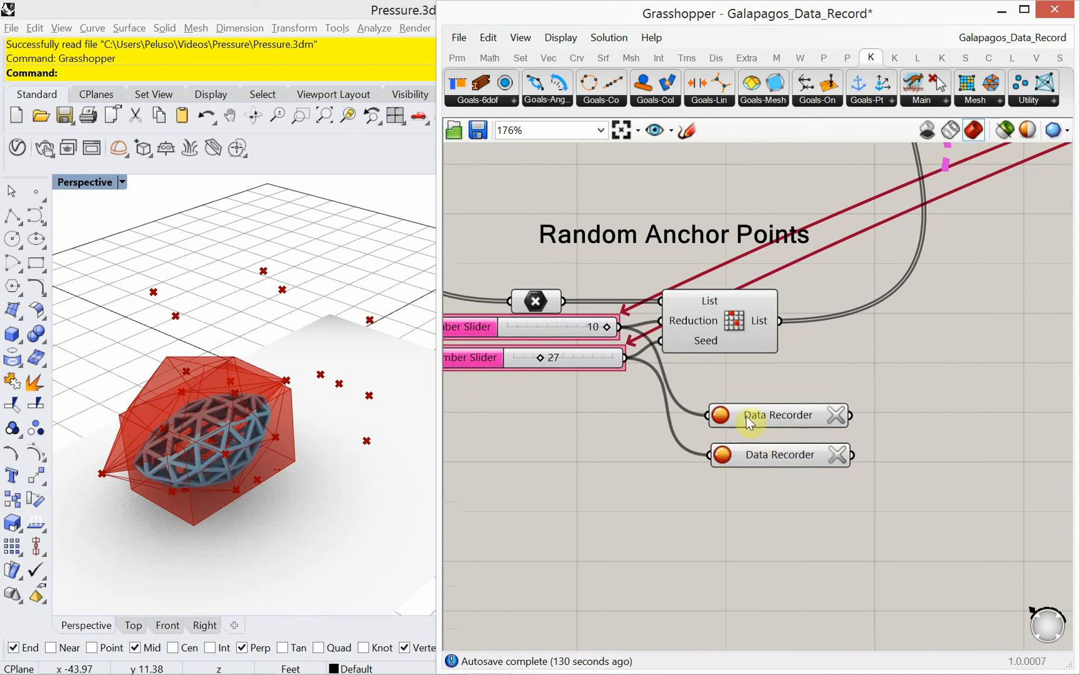
{"action": "mouse_move", "coordinate": [785, 413]}
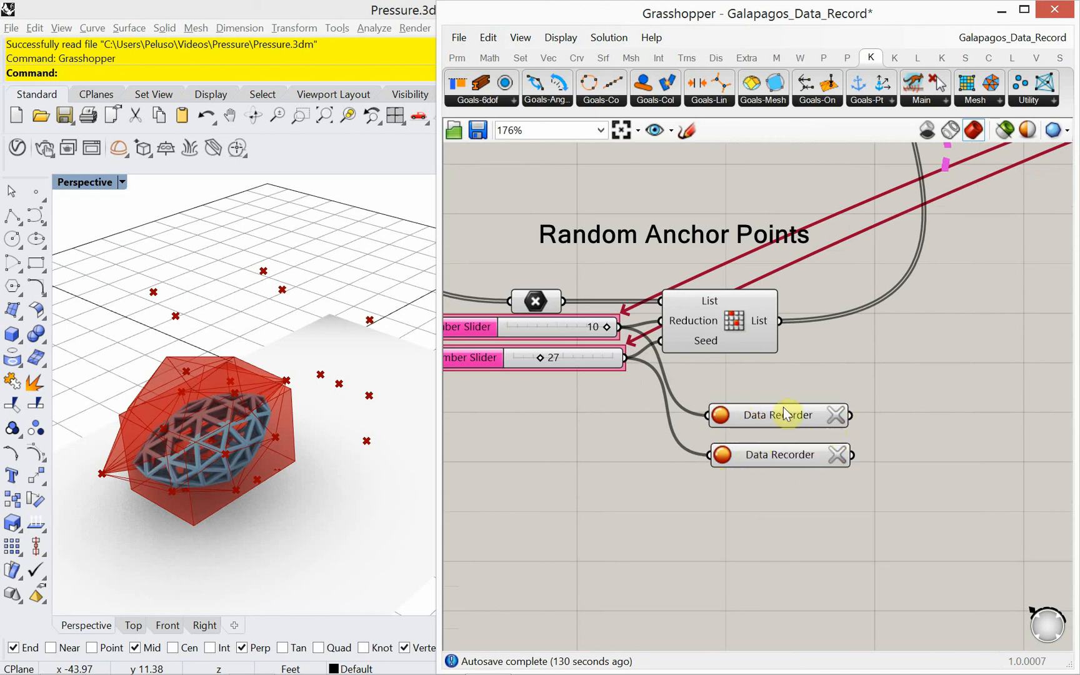
{"action": "mouse_move", "coordinate": [743, 428]}
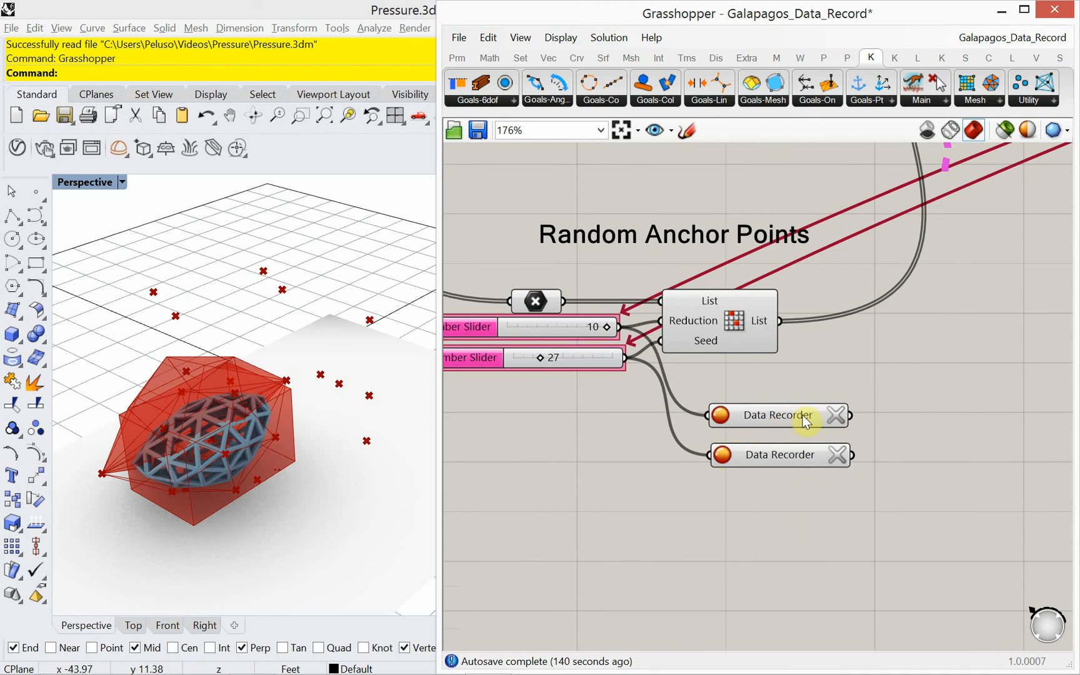
{"action": "mouse_move", "coordinate": [698, 408]}
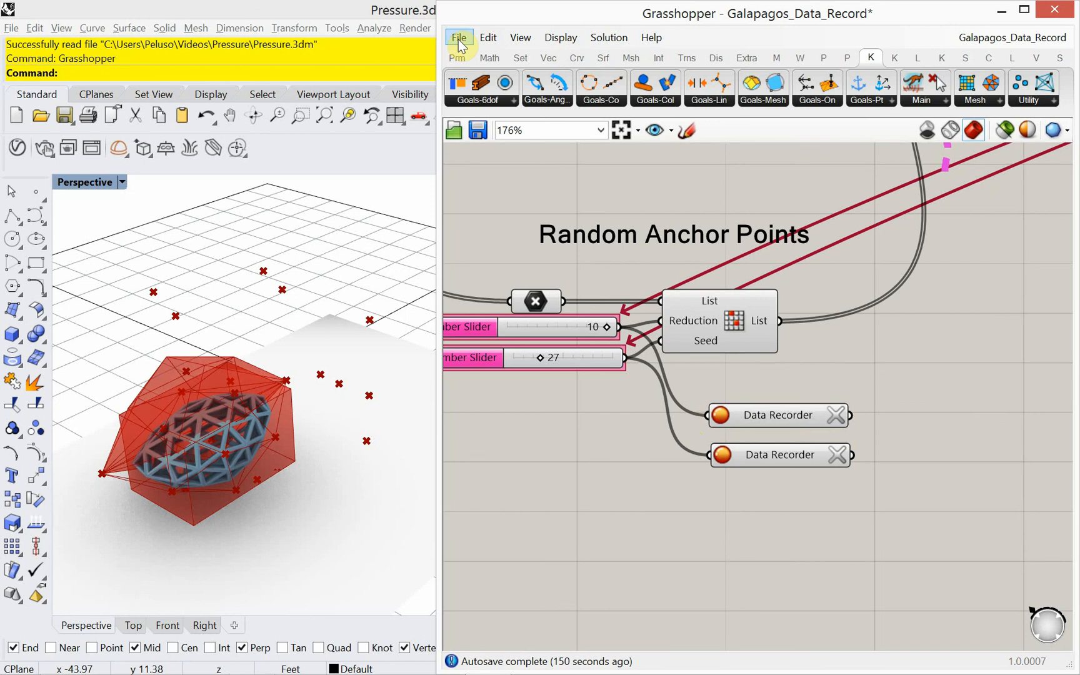
Place two List Item components, fed by the two Data Recorder outputs.
{"action": "left_click", "coordinate": [457, 47]}
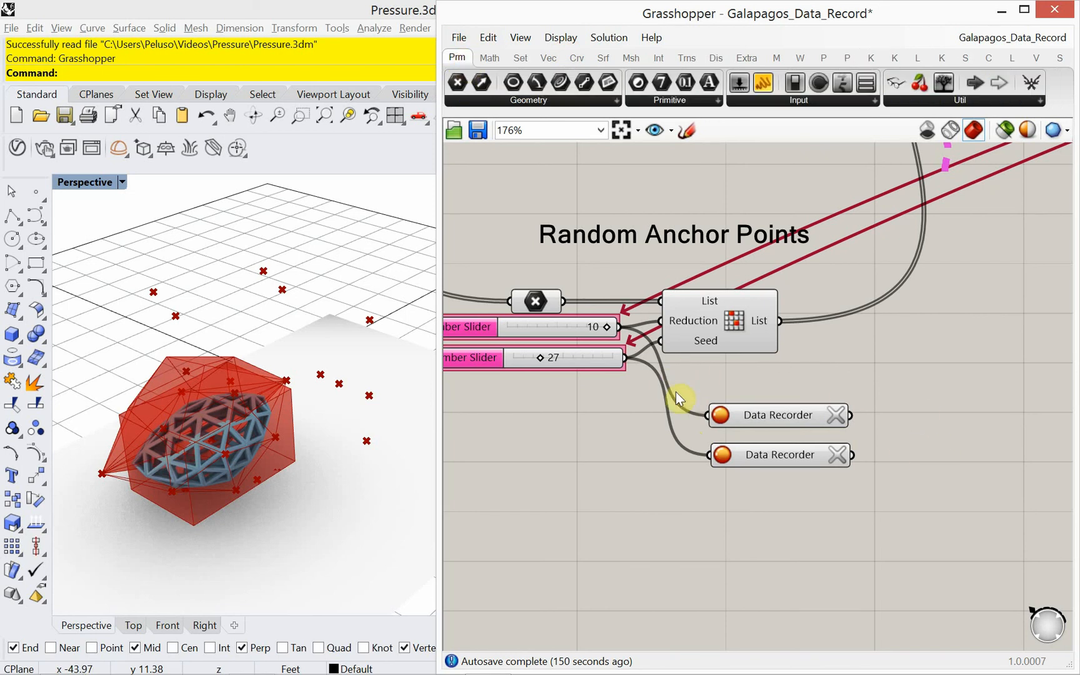
{"action": "mouse_move", "coordinate": [634, 336]}
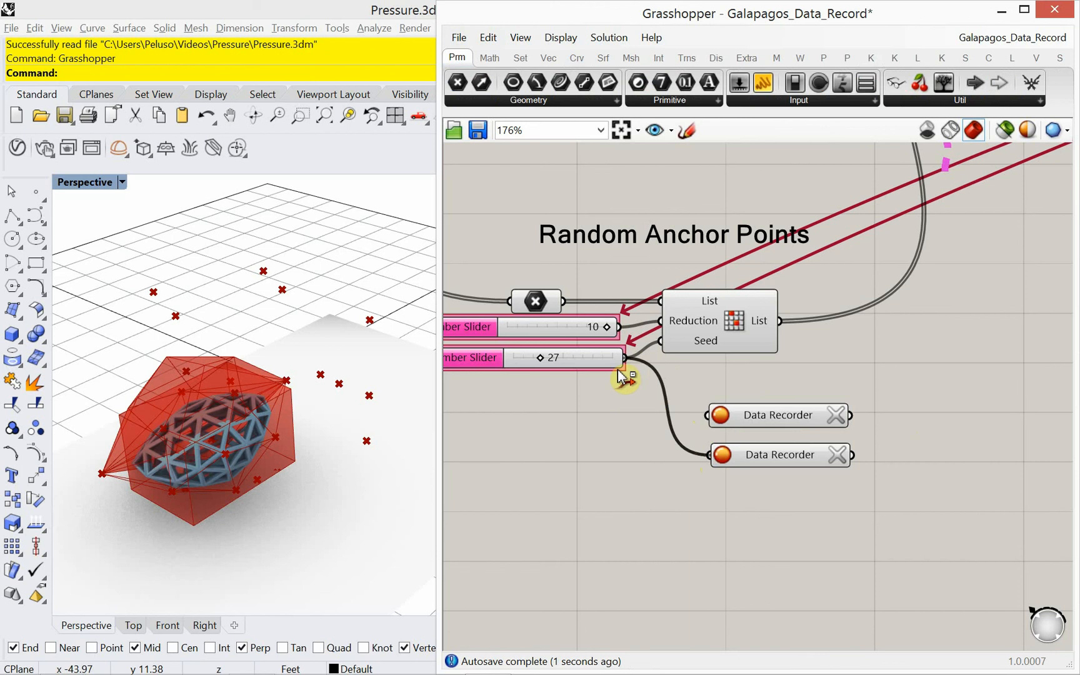
{"action": "mouse_move", "coordinate": [829, 463]}
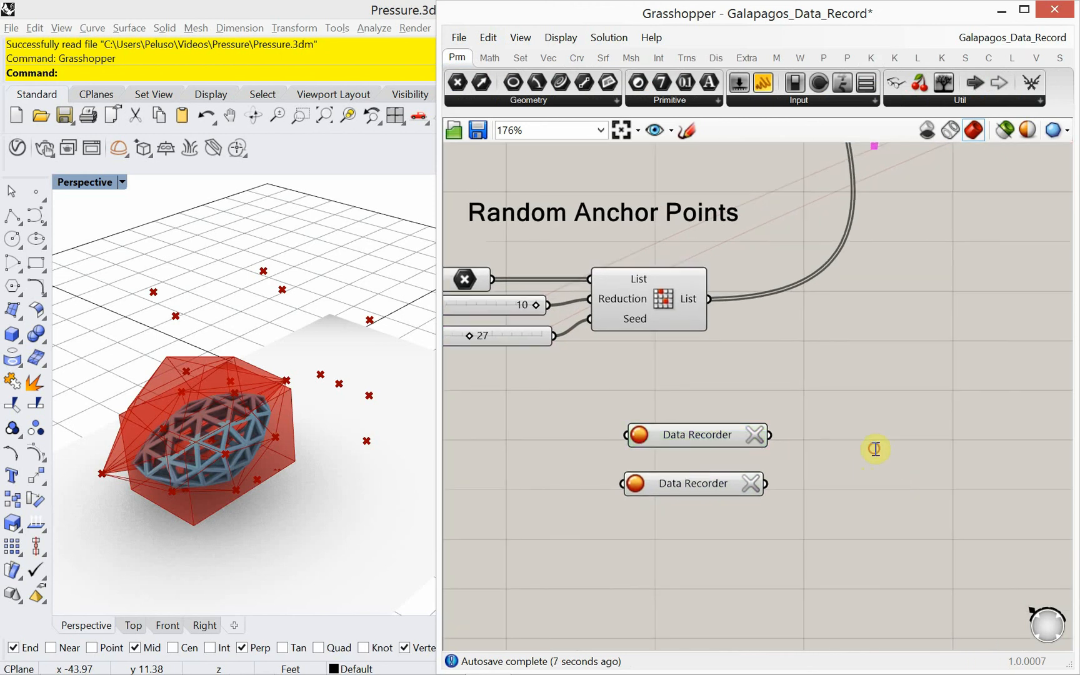
{"action": "type", "text": "list"}
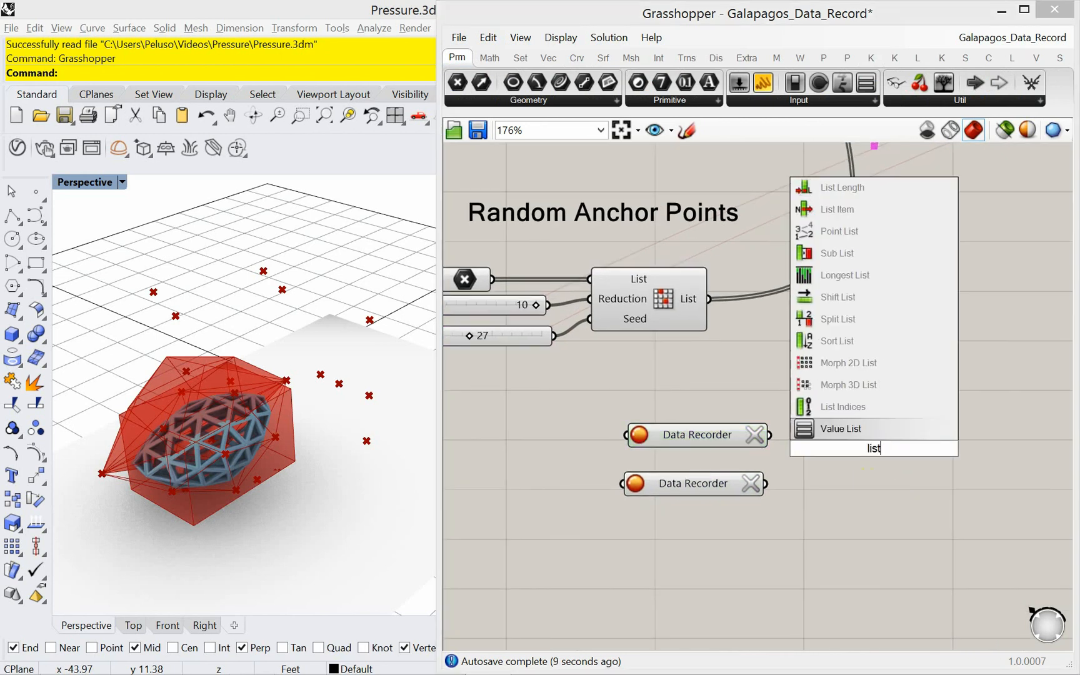
{"action": "mouse_move", "coordinate": [837, 210]}
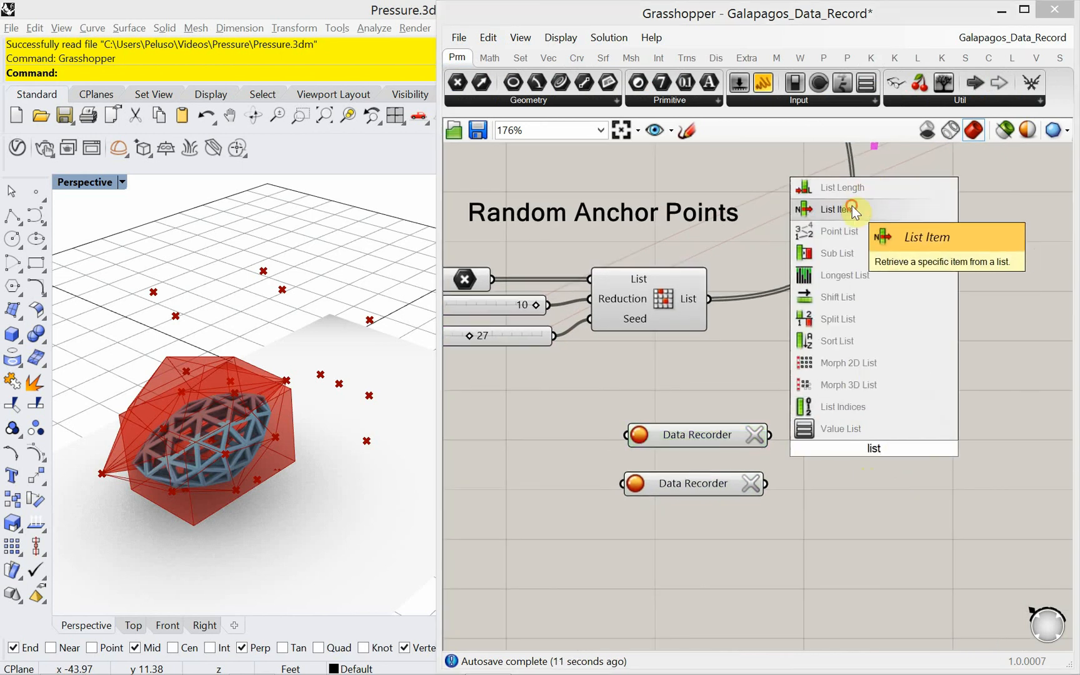
{"action": "left_click", "coordinate": [836, 210]}
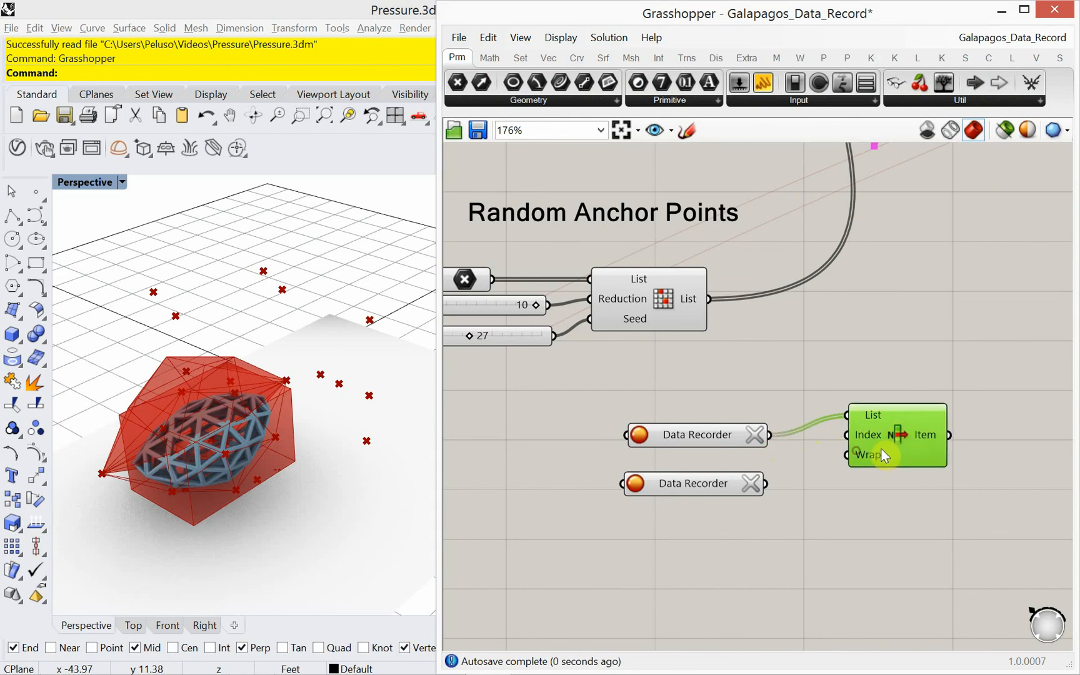
{"action": "double_click", "coordinate": [897, 435]}
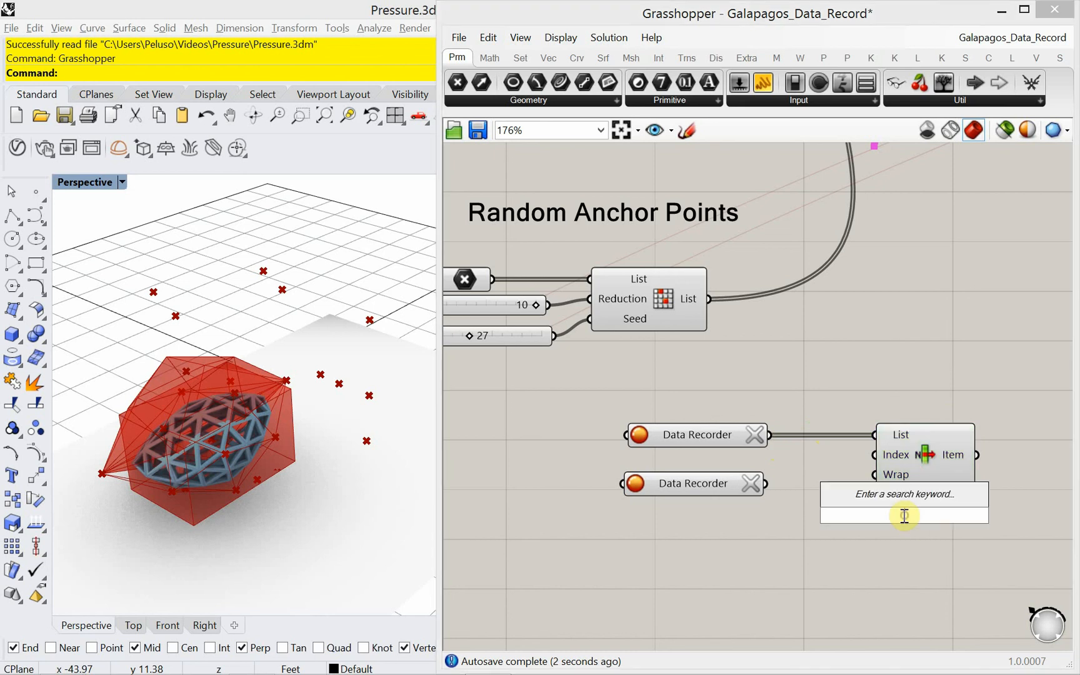
{"action": "type", "text": "list i"}
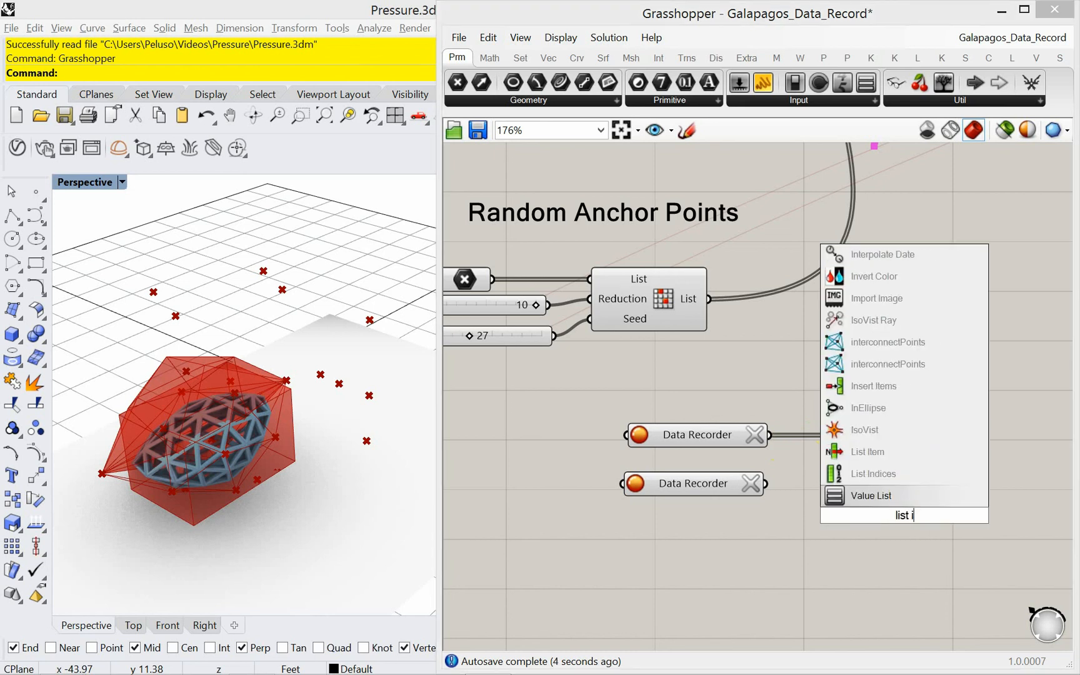
{"action": "left_click", "coordinate": [868, 452]}
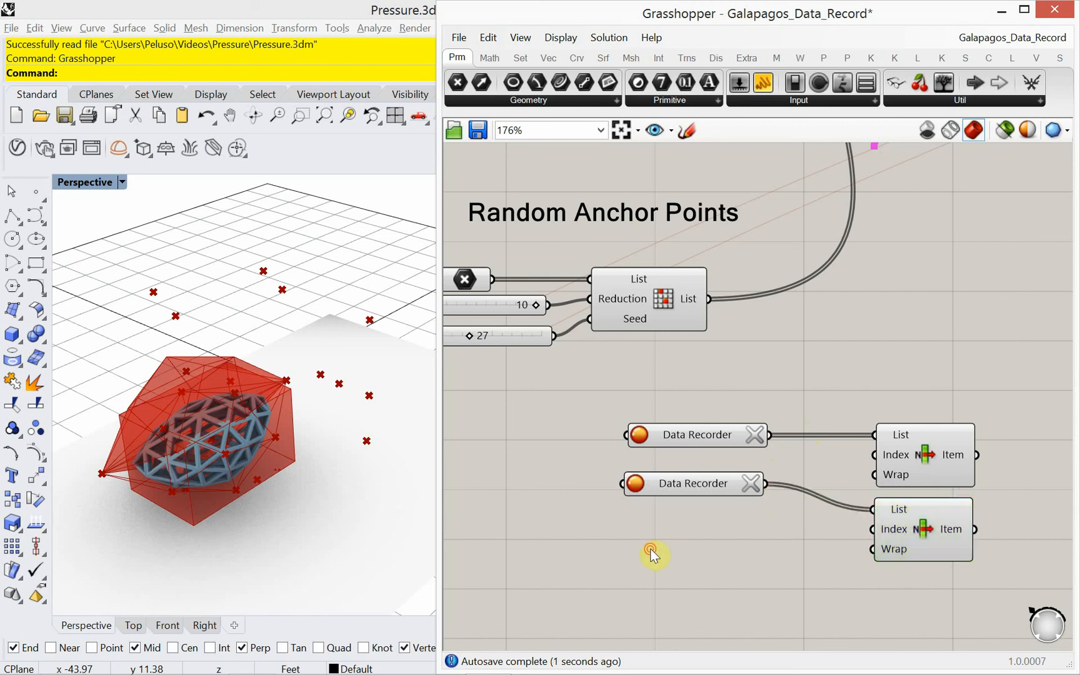
{"action": "mouse_move", "coordinate": [916, 460]}
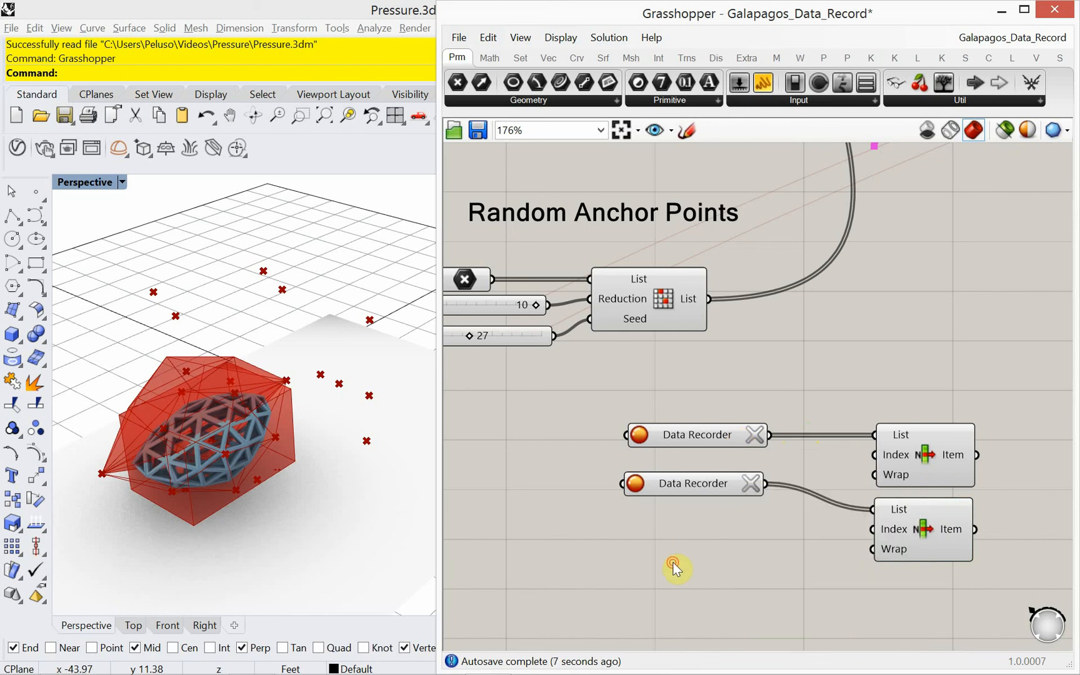
Create a 0<668 Number Slider wired to both List Item Index inputs.
{"action": "double_click", "coordinate": [675, 567]}
{"action": "type", "text": "0<"}
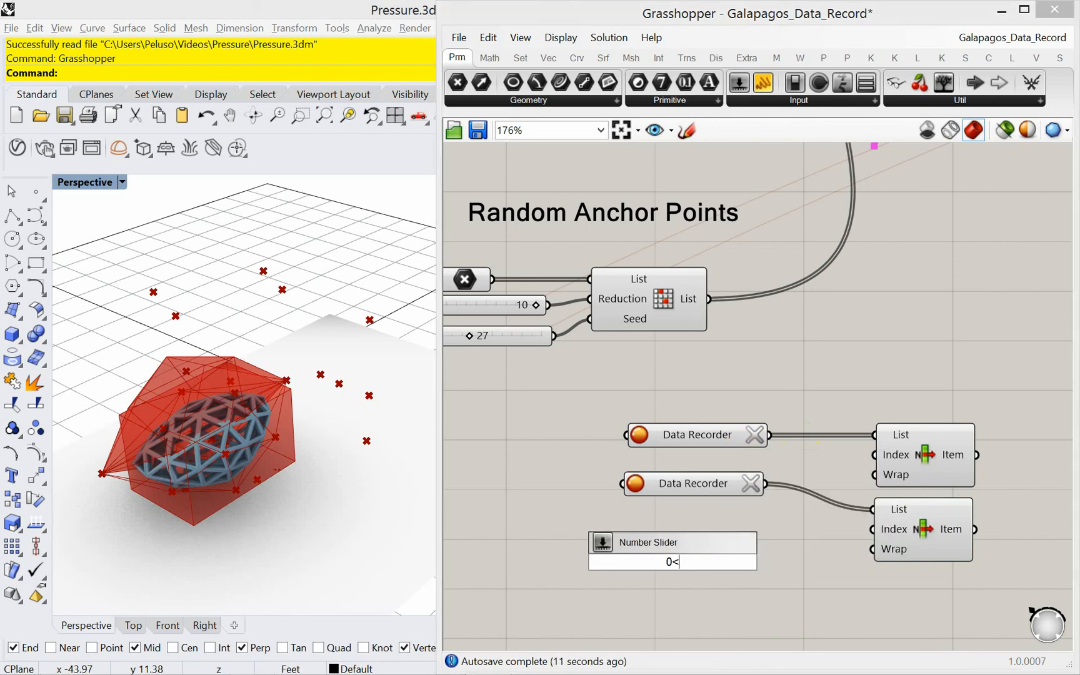
{"action": "type", "text": "668"}
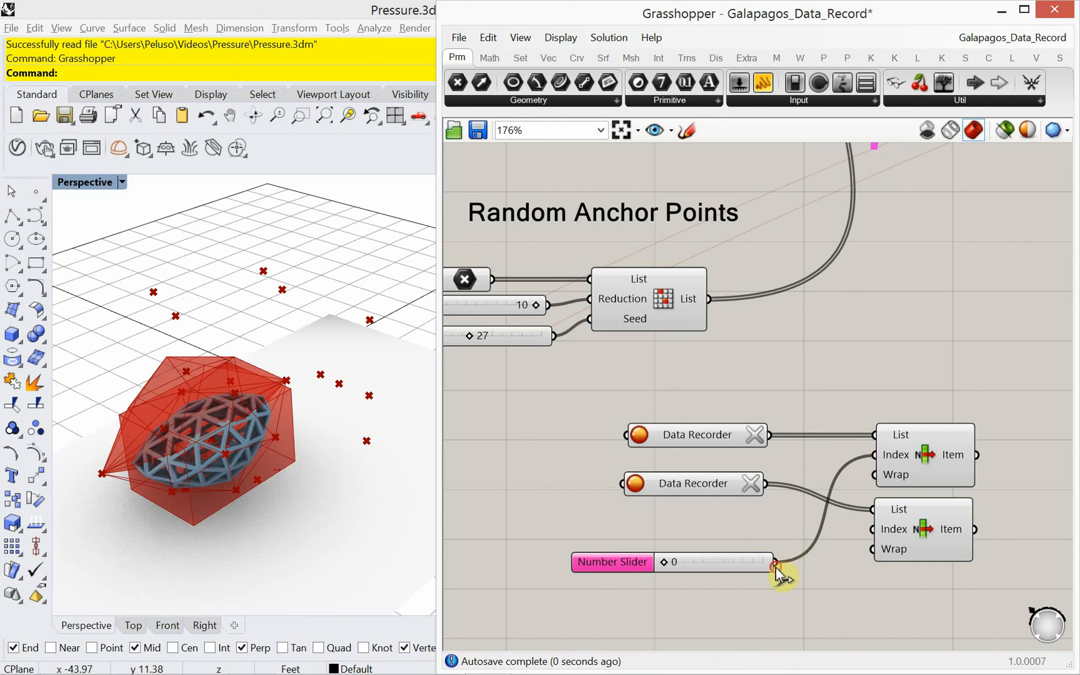
{"action": "scroll", "scroll_direction": "down", "scroll_amount": 3}
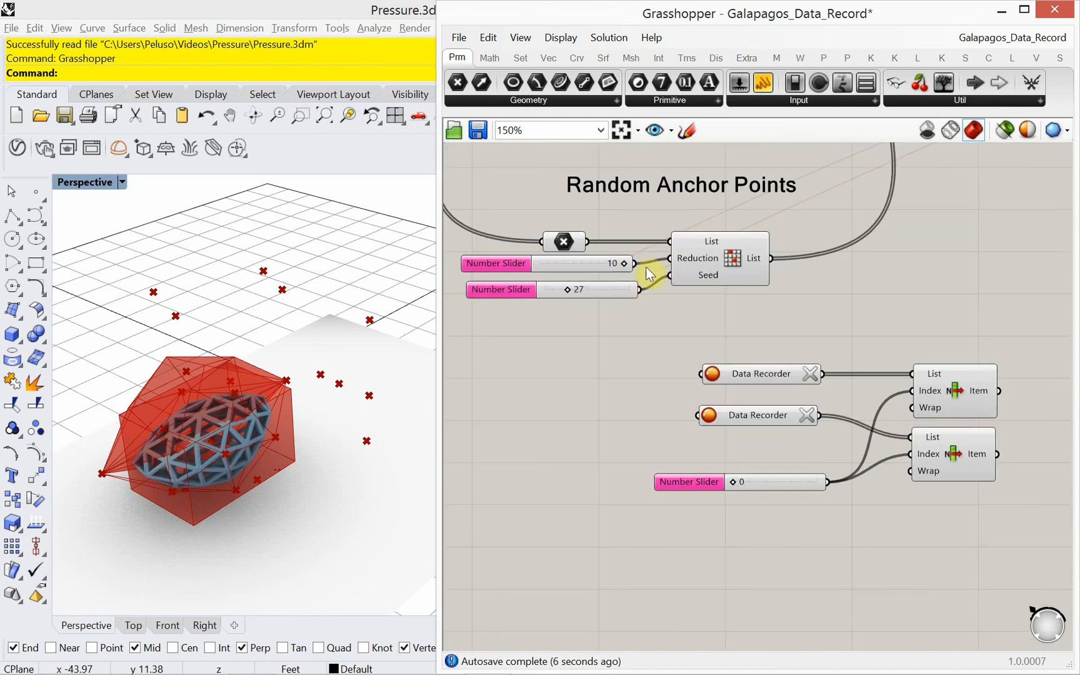
{"action": "mouse_move", "coordinate": [730, 329]}
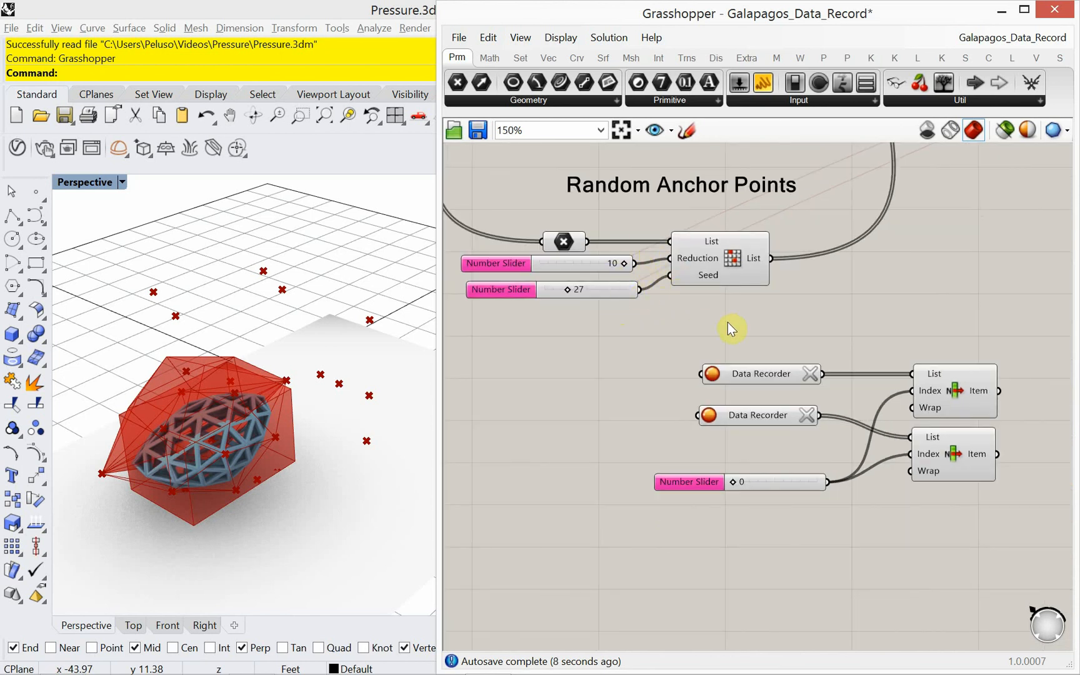
{"action": "mouse_move", "coordinate": [688, 351]}
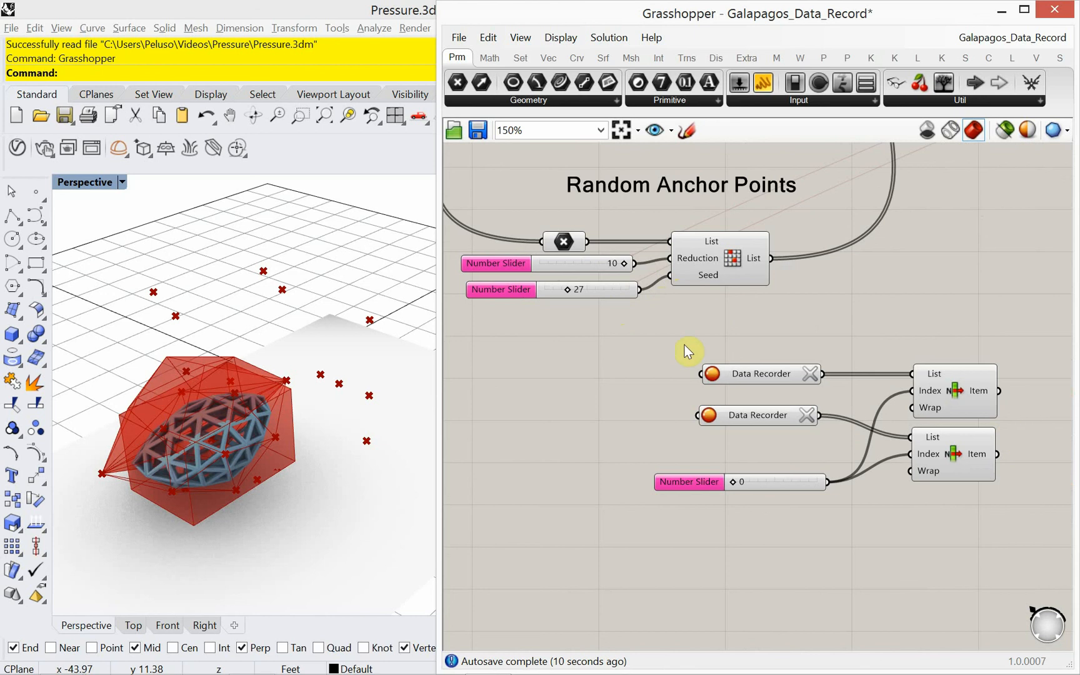
{"action": "mouse_move", "coordinate": [887, 435]}
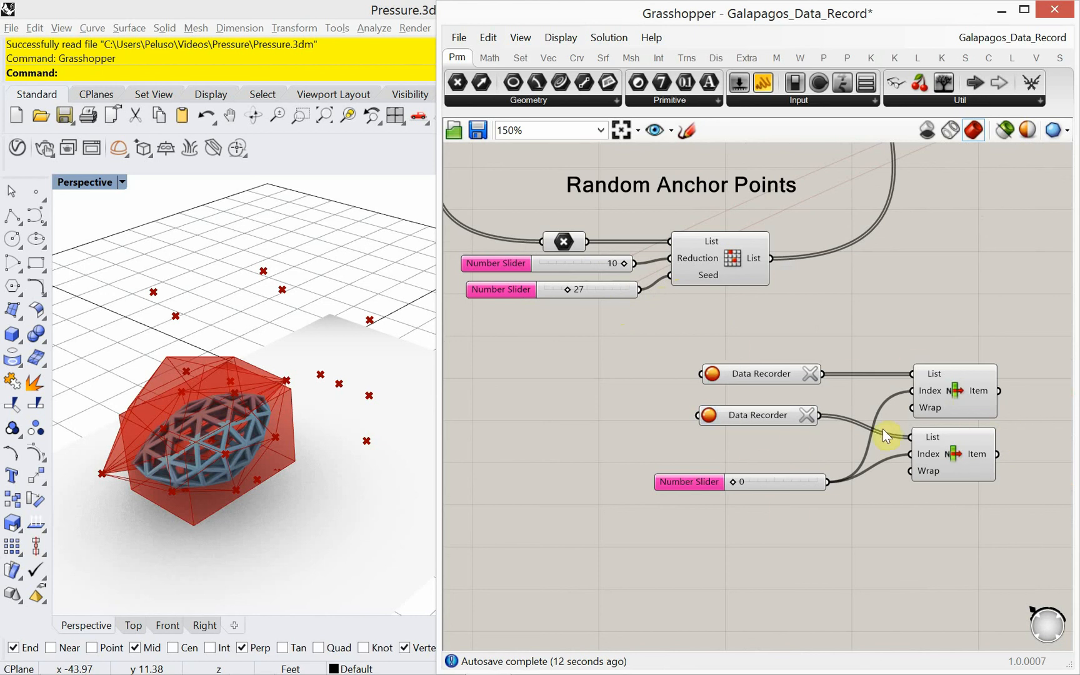
{"action": "mouse_move", "coordinate": [1009, 371]}
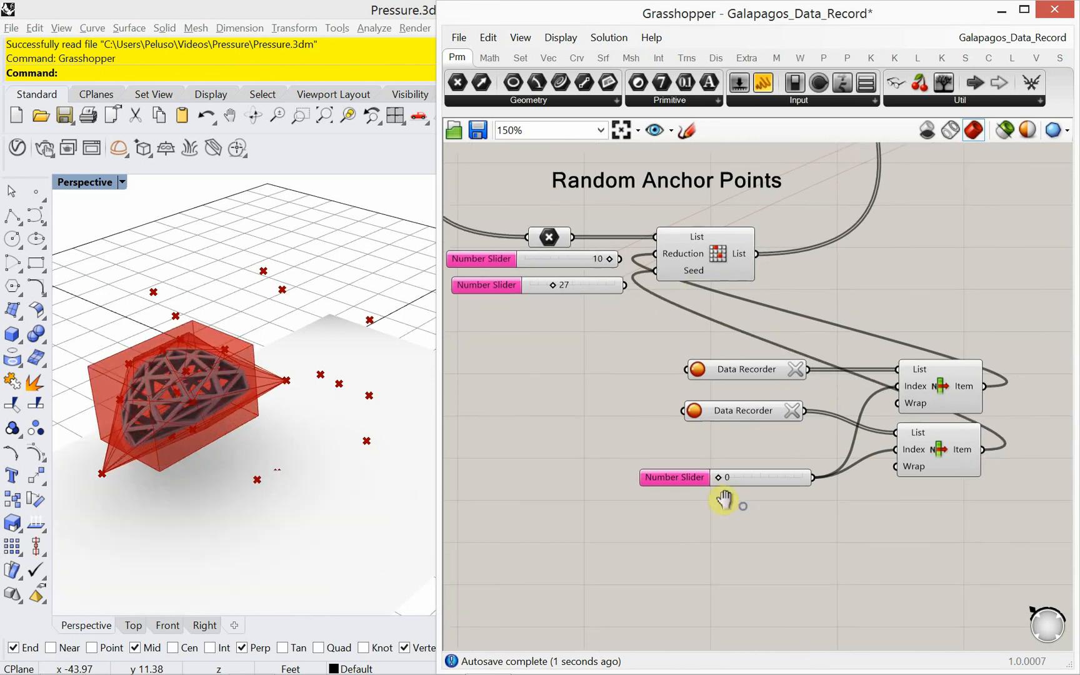
Drag the index slider to 201 to replay that recorded mesh shape.
{"action": "scroll", "scroll_direction": "up", "scroll_amount": 3}
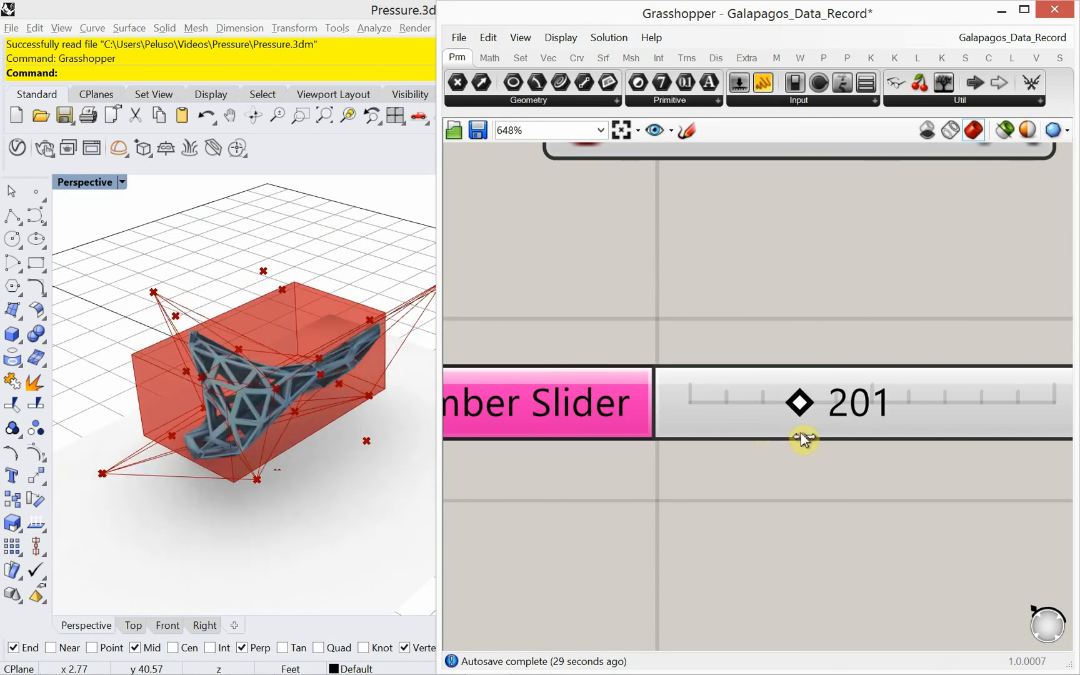
{"action": "scroll", "scroll_direction": "down", "scroll_amount": 3}
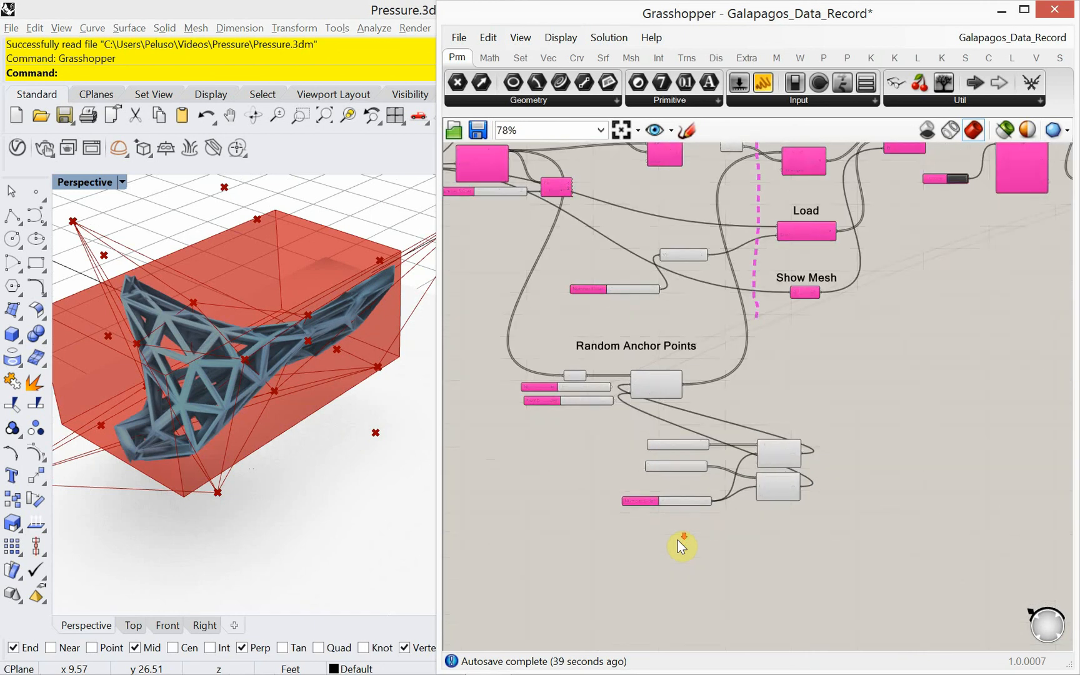
{"action": "scroll", "scroll_direction": "down", "scroll_amount": 3}
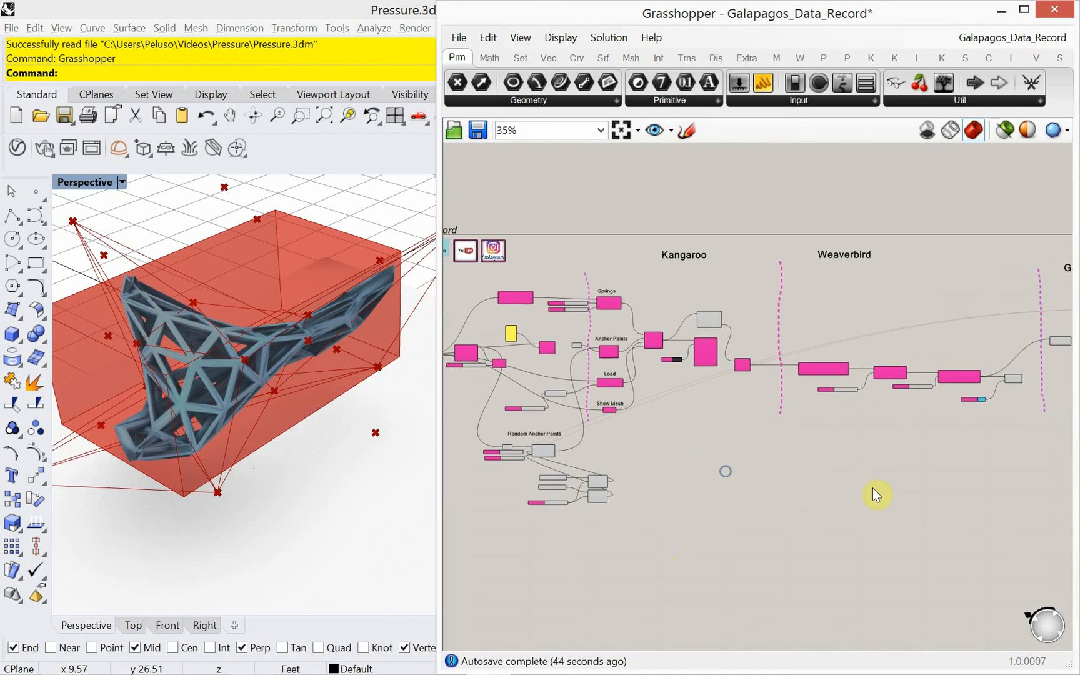
{"action": "scroll", "scroll_direction": "up", "scroll_amount": 3}
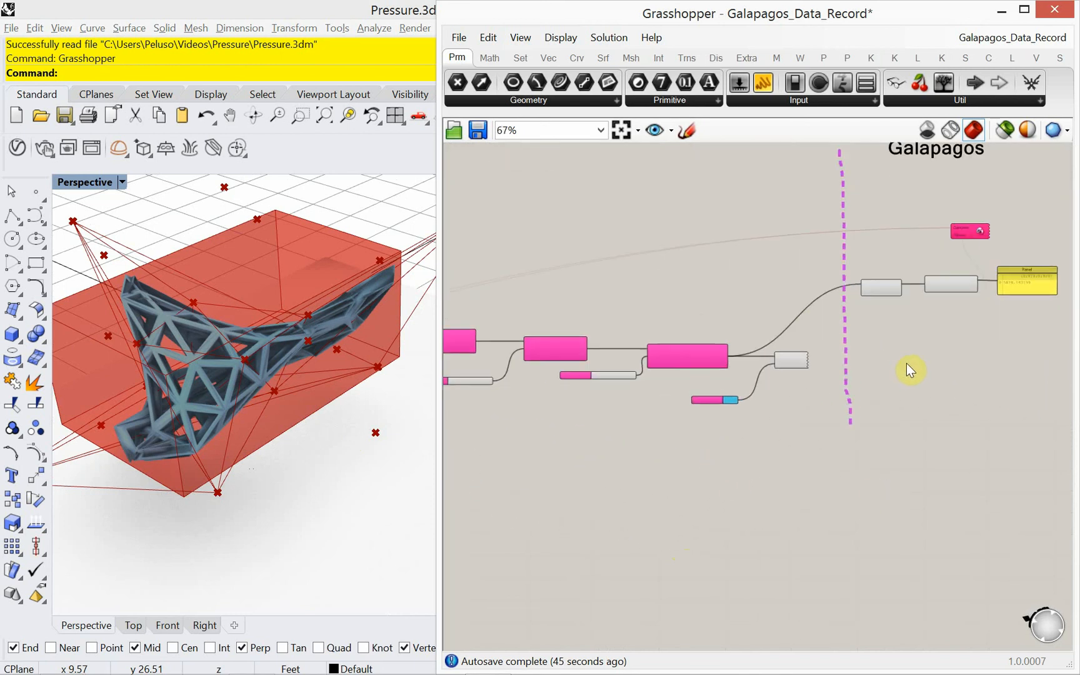
{"action": "scroll", "scroll_direction": "up", "scroll_amount": 3}
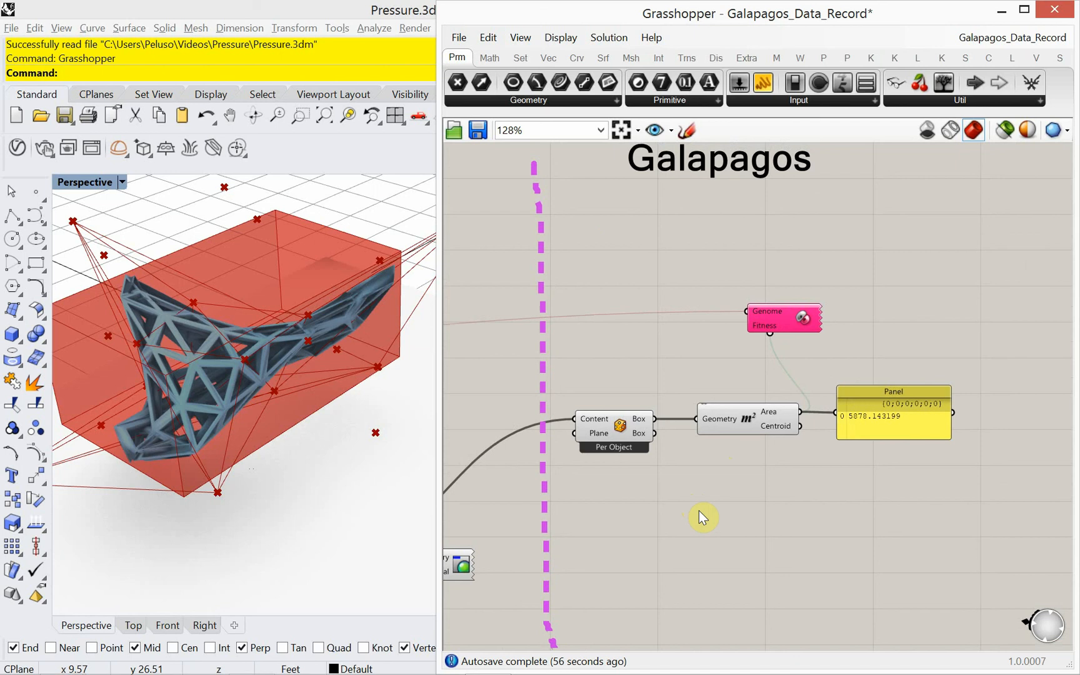
{"action": "mouse_move", "coordinate": [950, 124]}
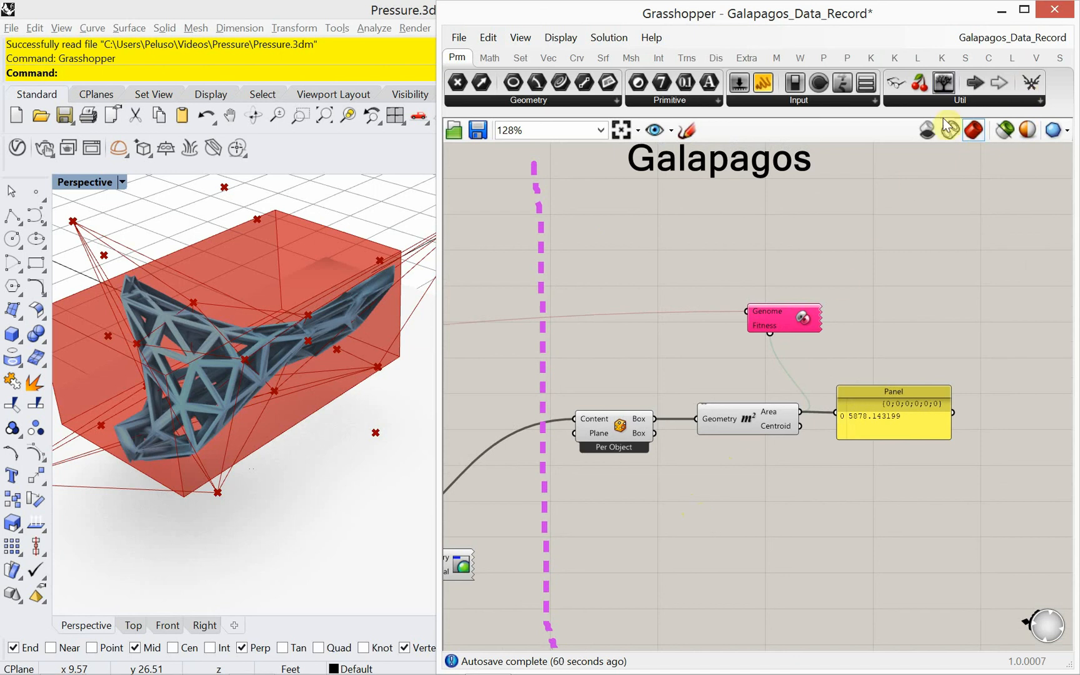
{"action": "mouse_move", "coordinate": [1008, 534]}
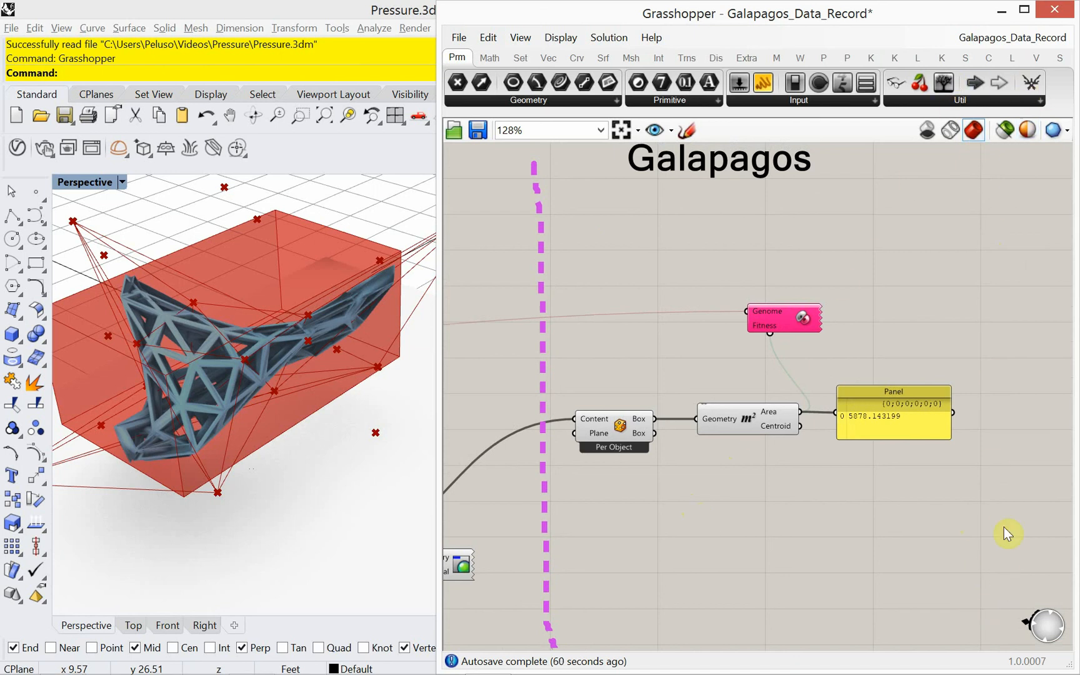
{"action": "mouse_move", "coordinate": [941, 541]}
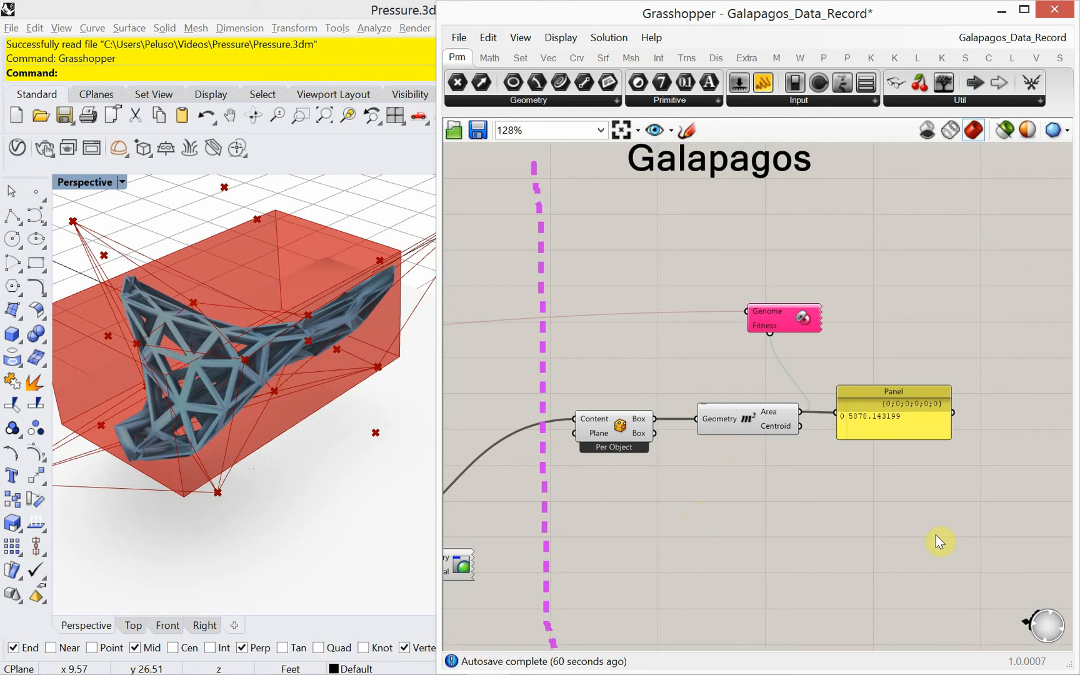